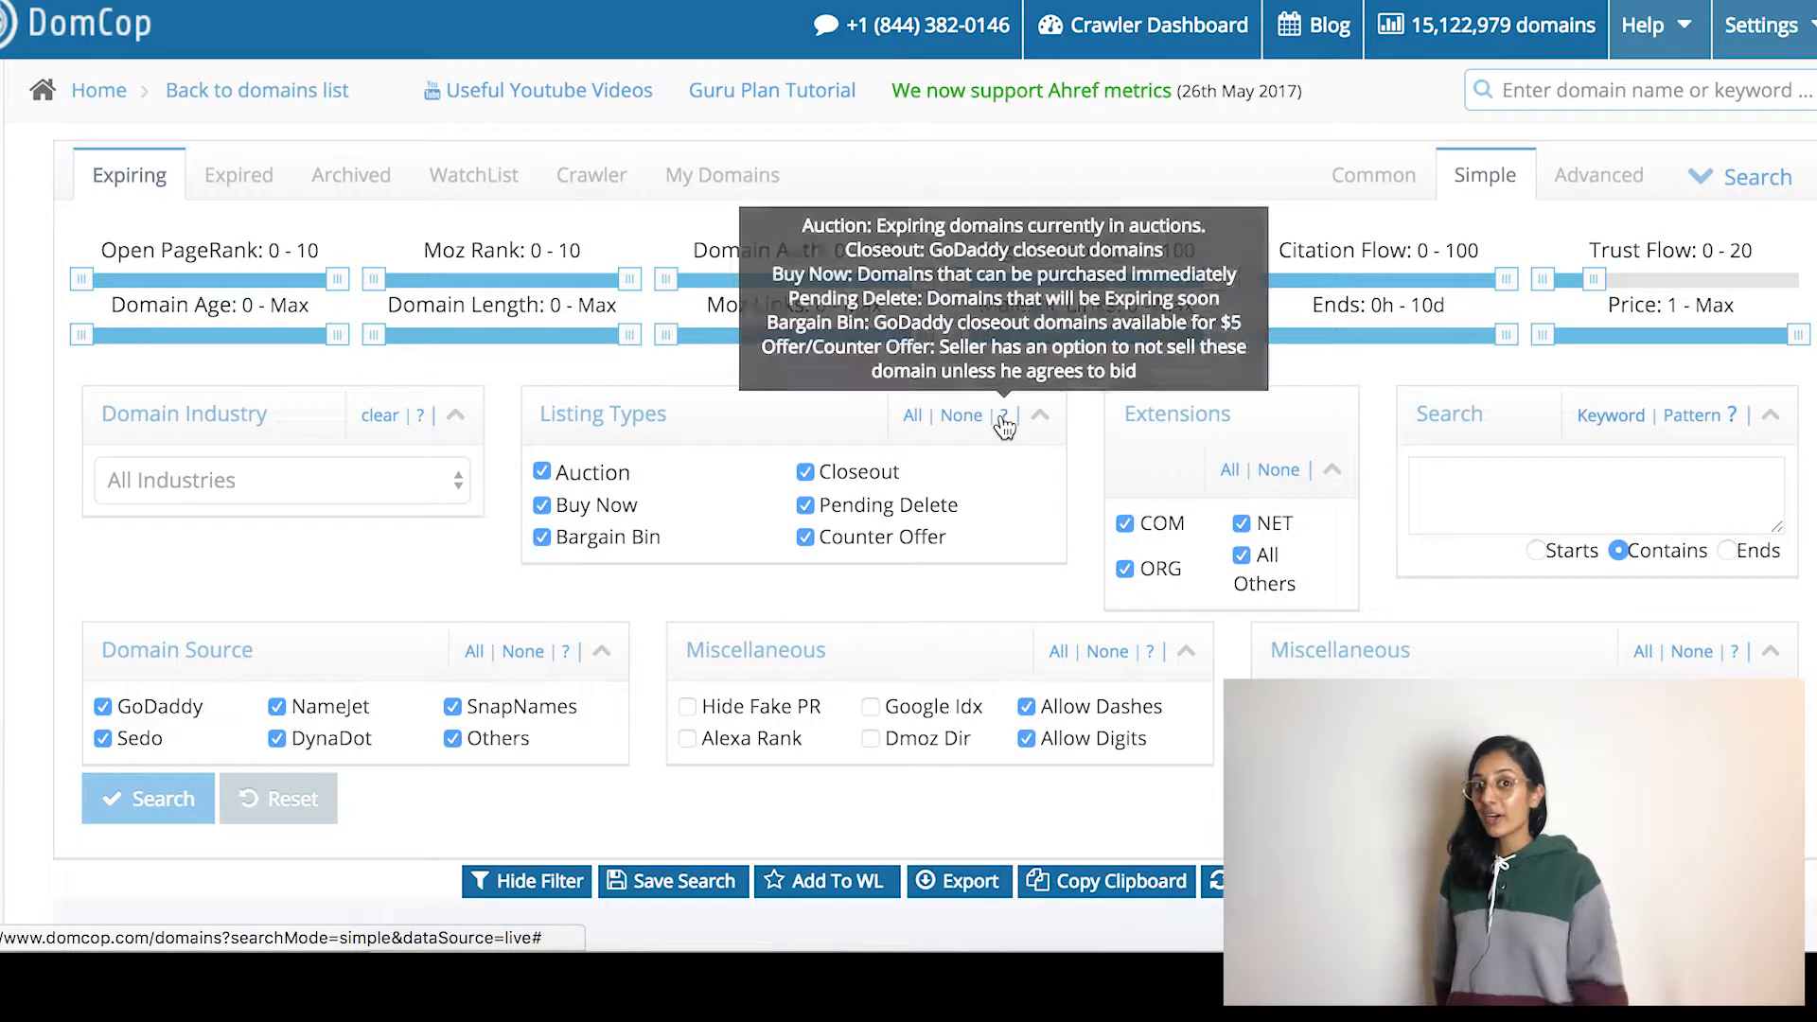
mouse_move(437, 414)
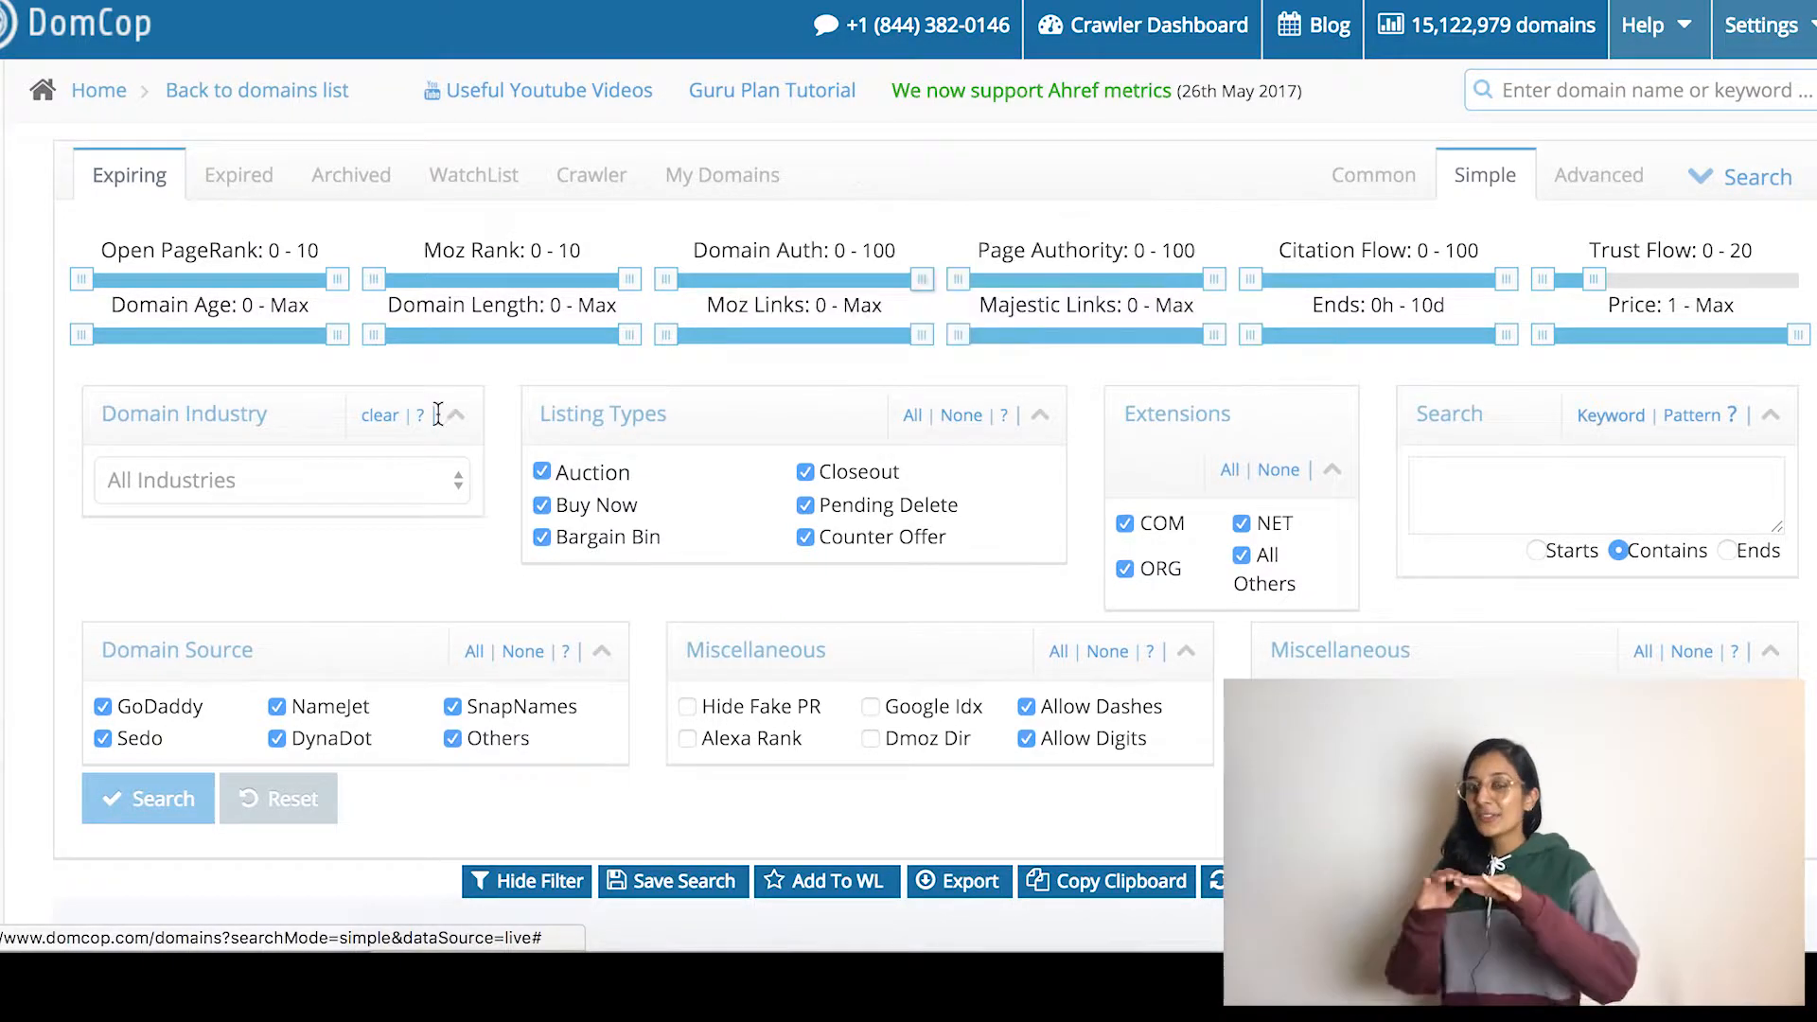
mouse_move(483, 528)
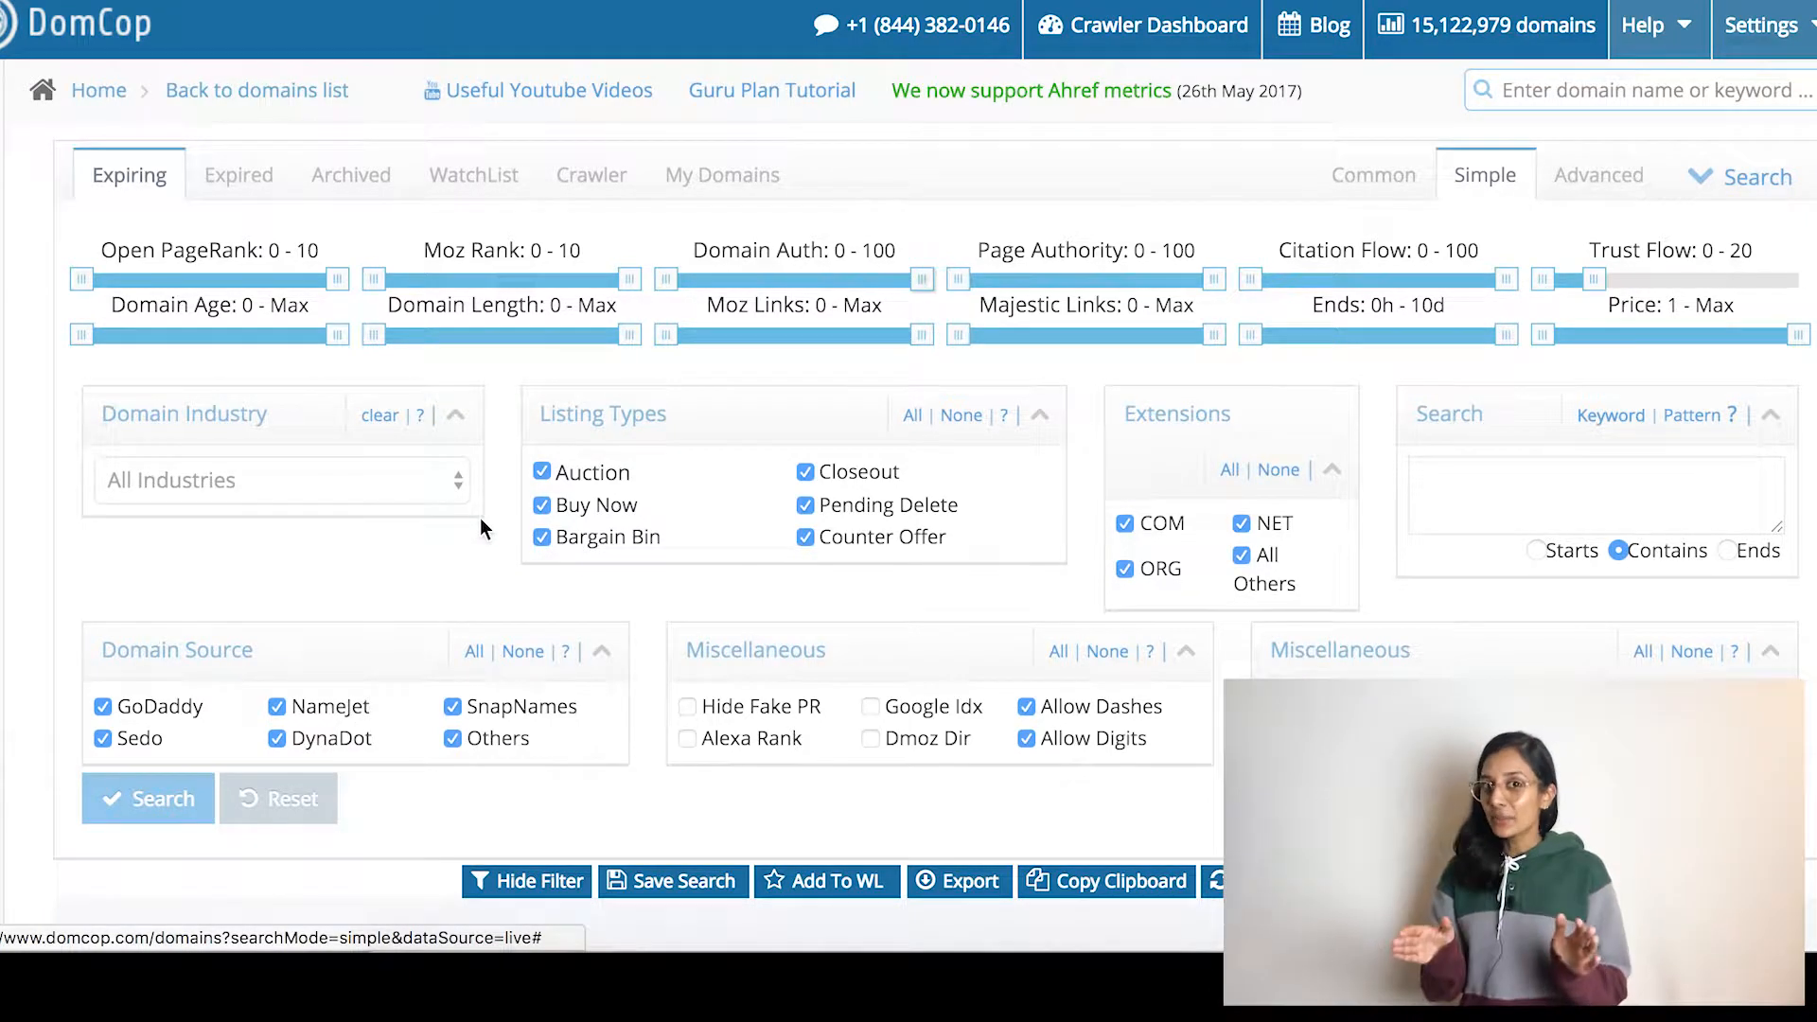
mouse_move(432, 536)
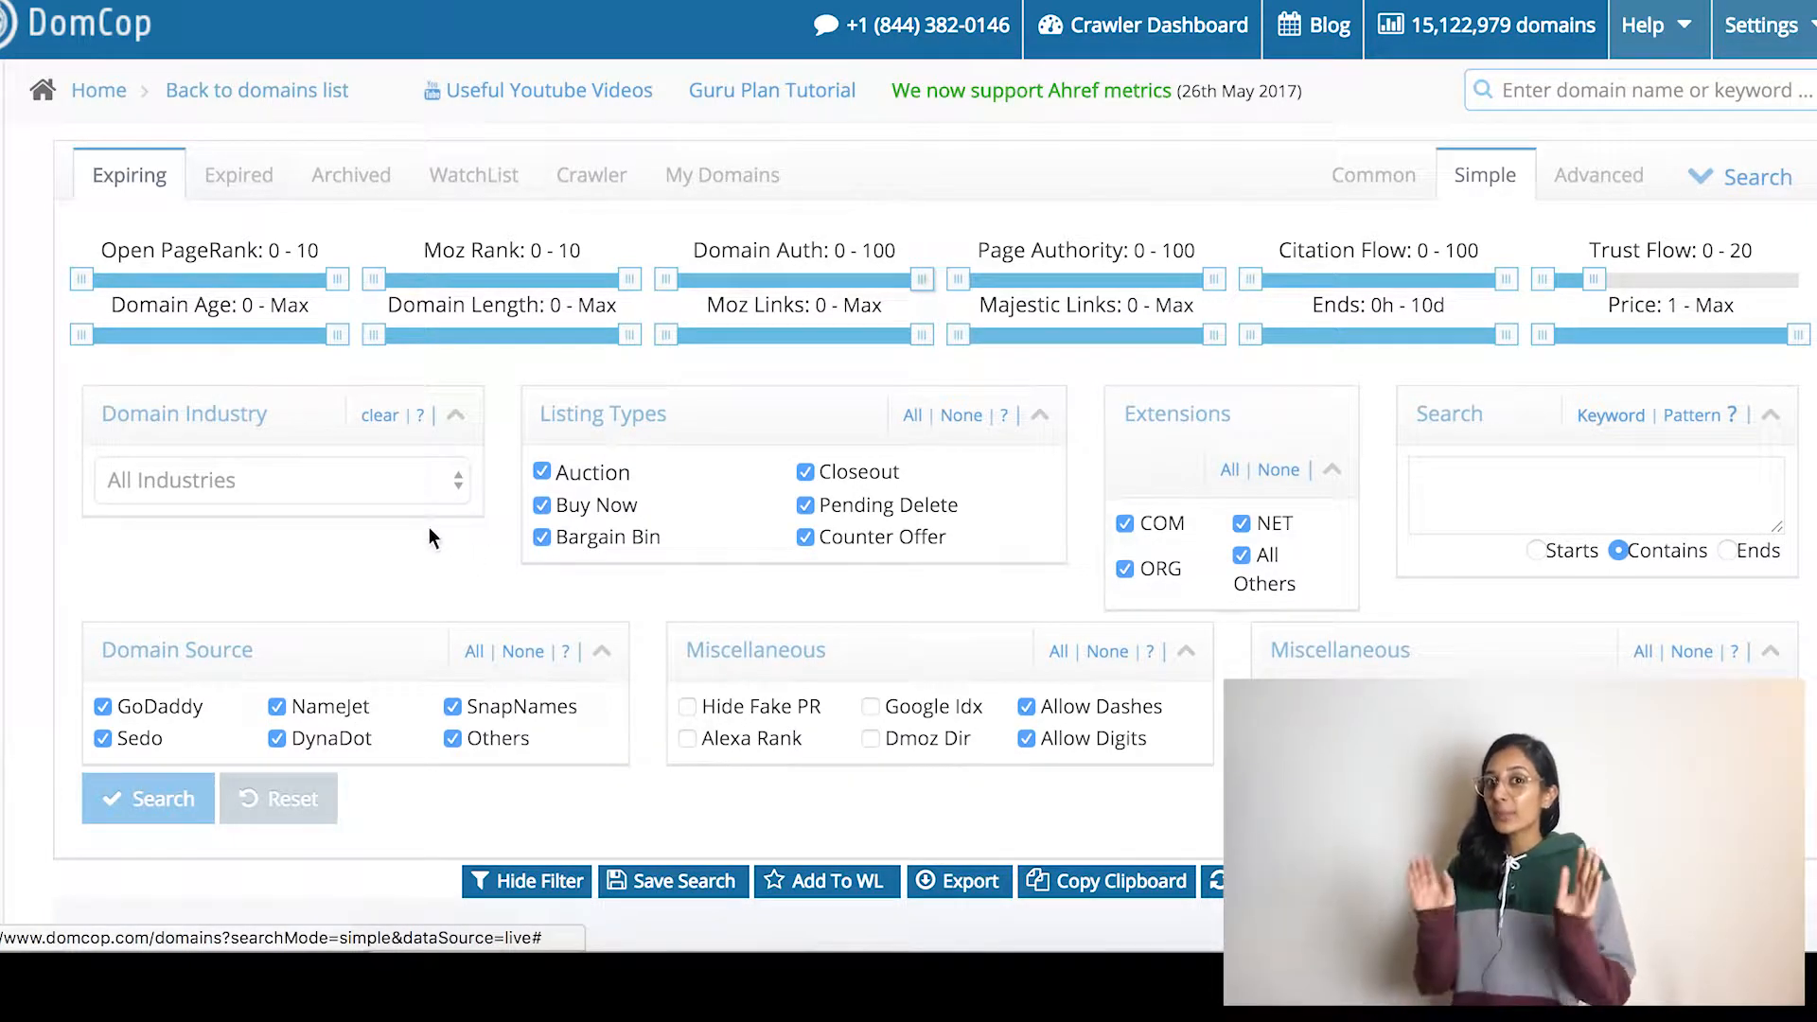
mouse_move(424, 489)
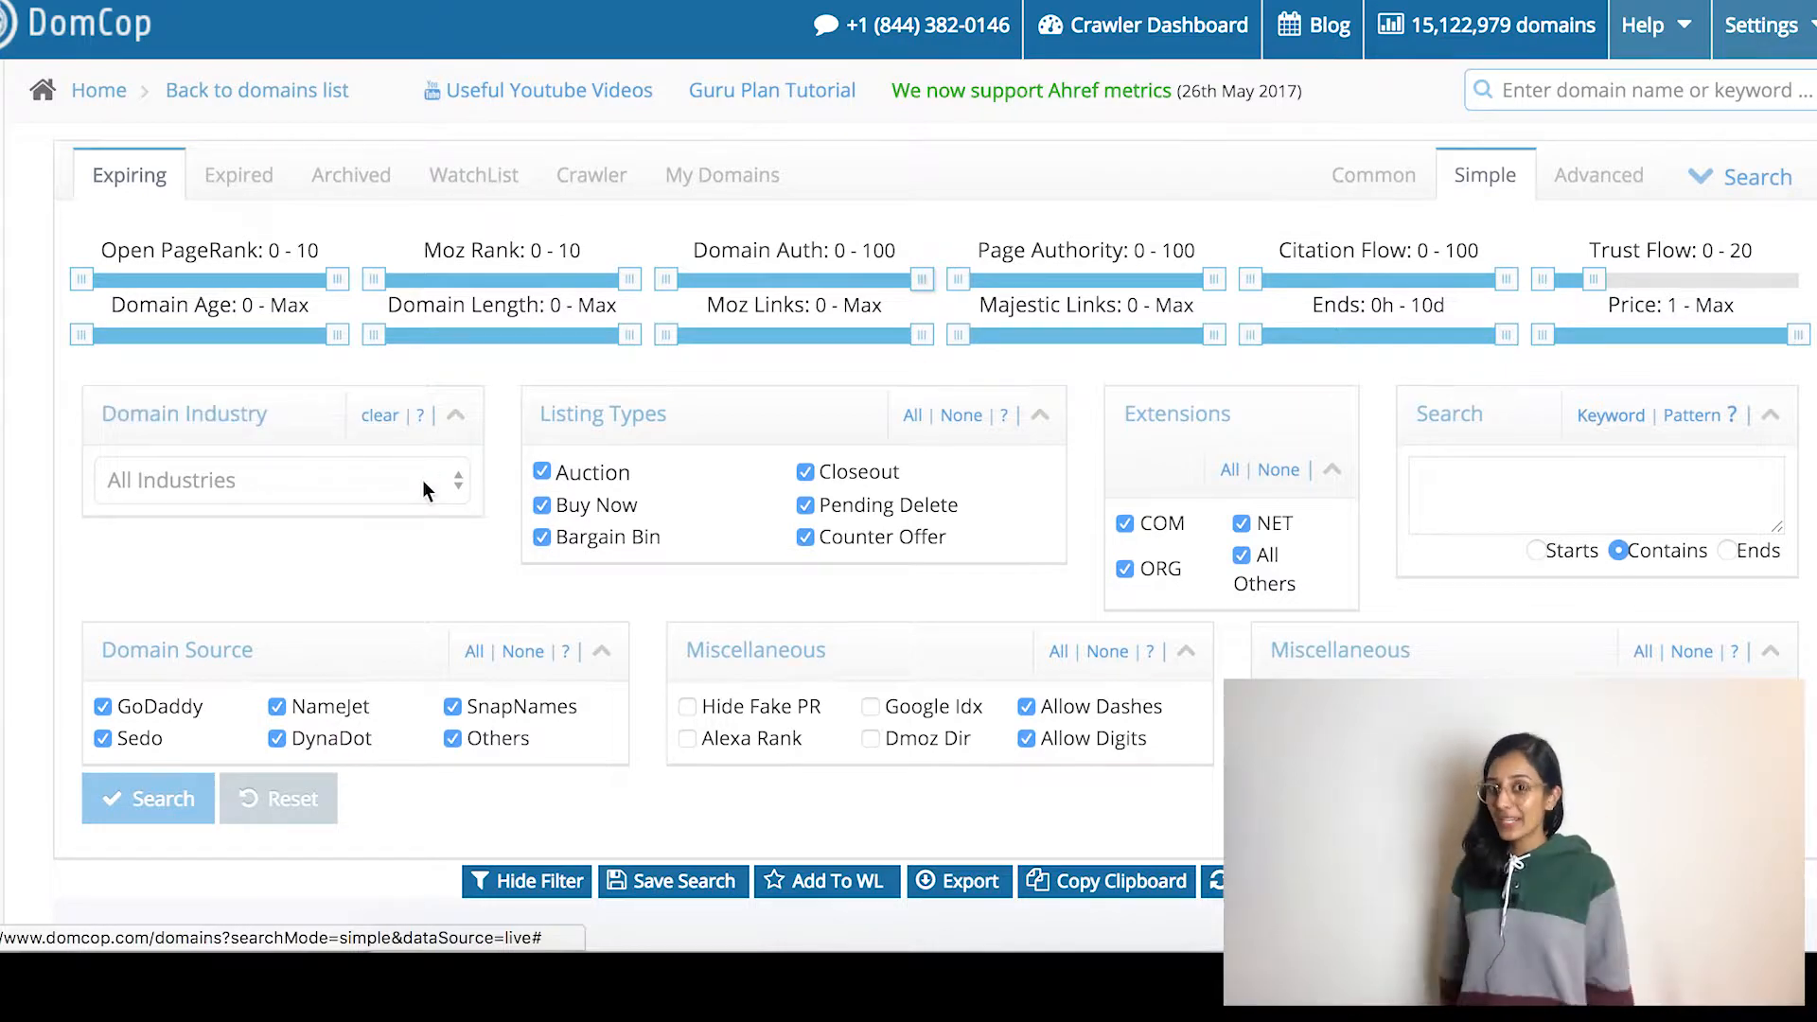
Review the domain industry list keeping all industries, and check the keyword/pattern search help
left_click(282, 479)
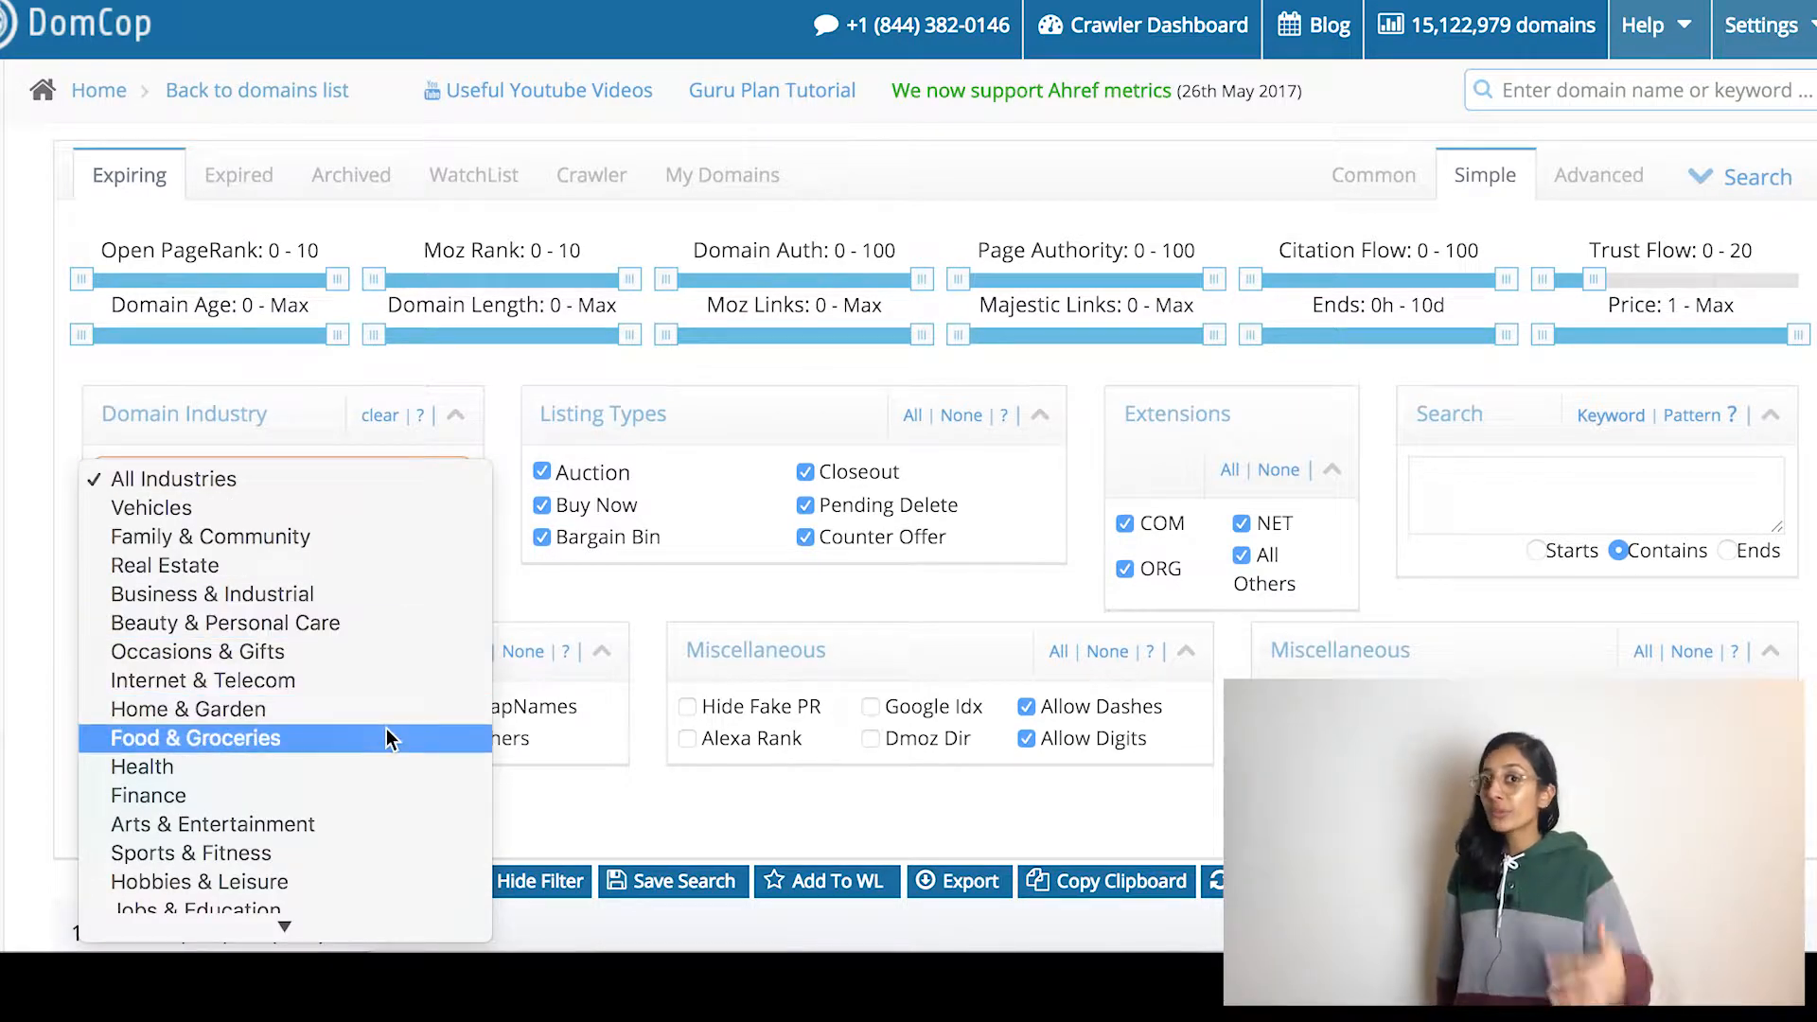
mouse_move(405, 708)
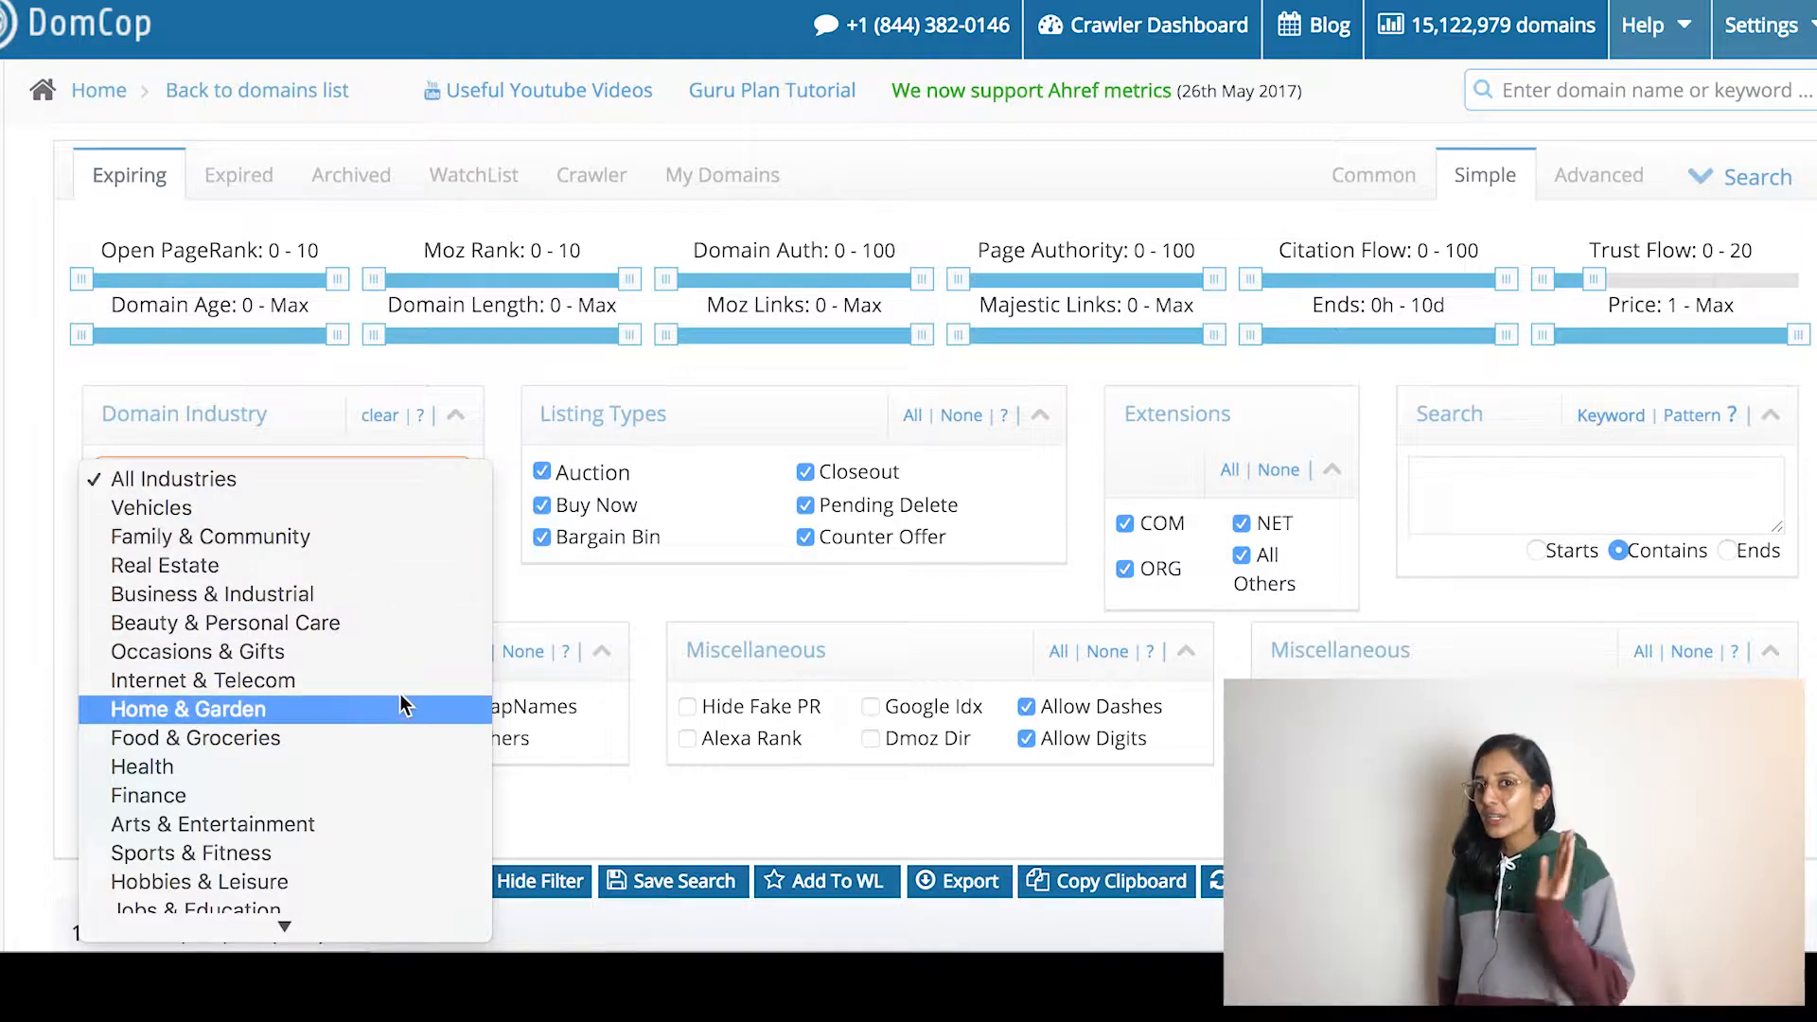
left_click(172, 479)
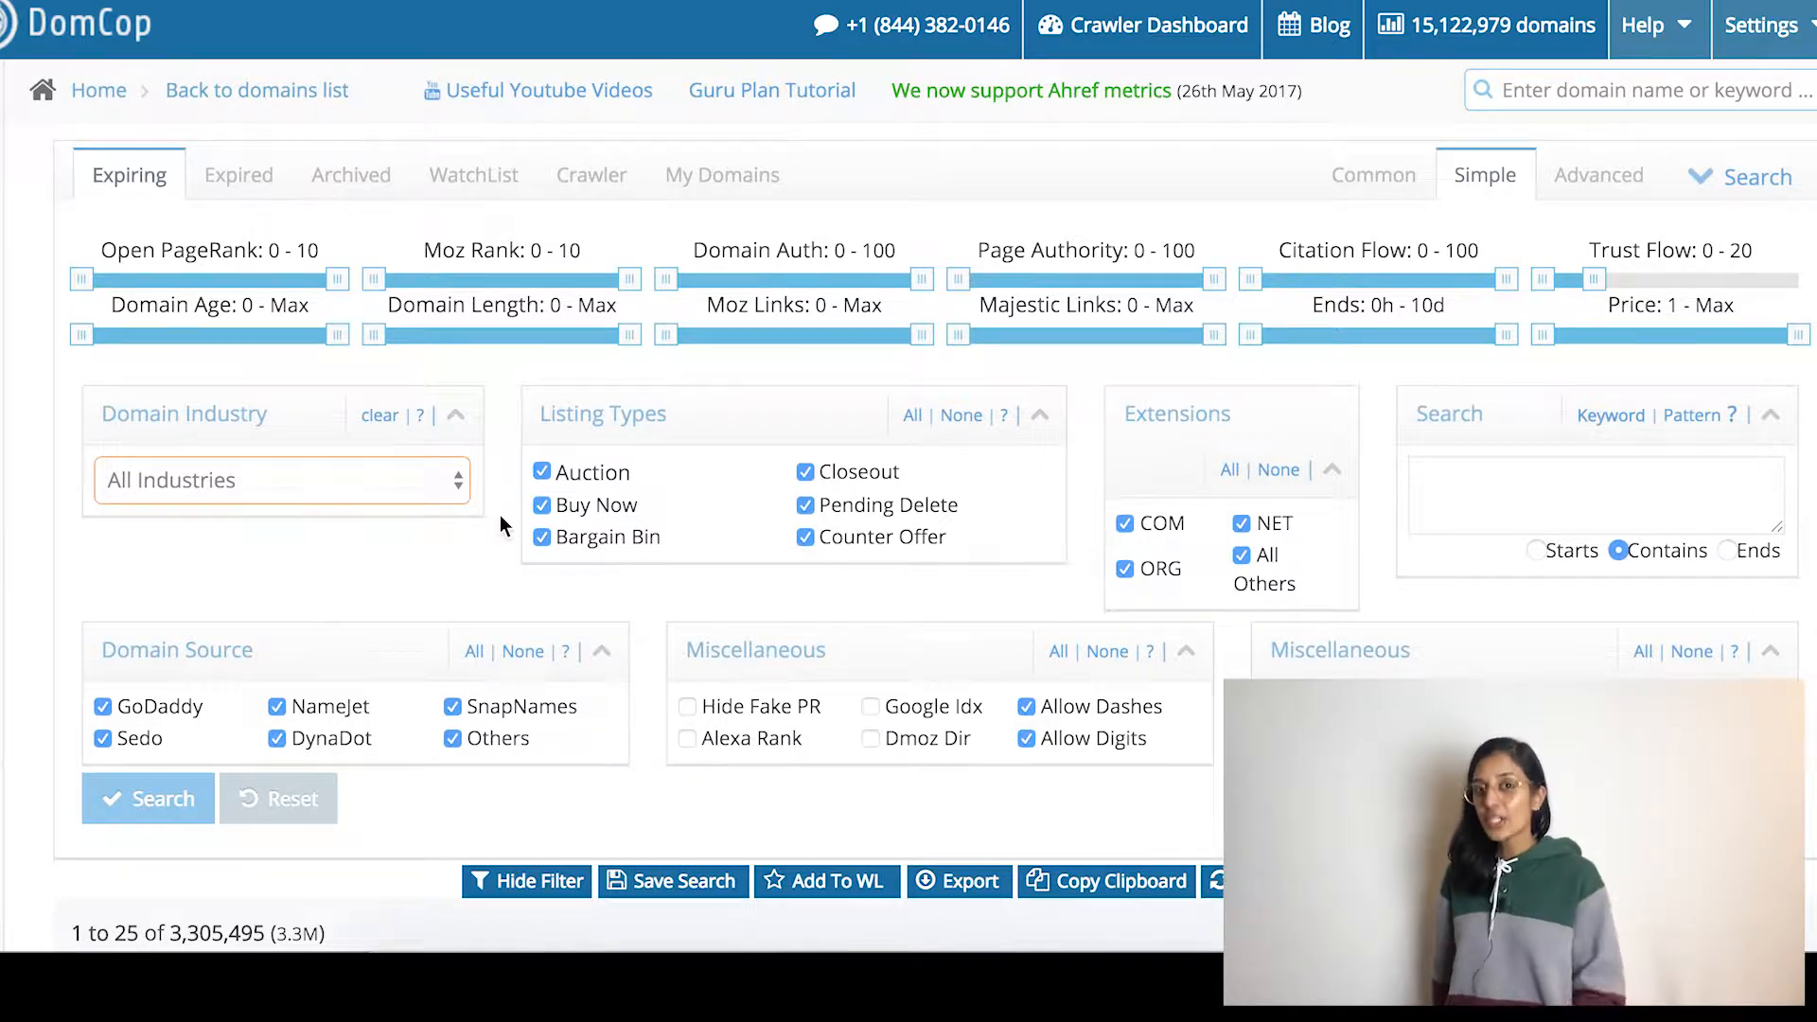
mouse_move(1463, 163)
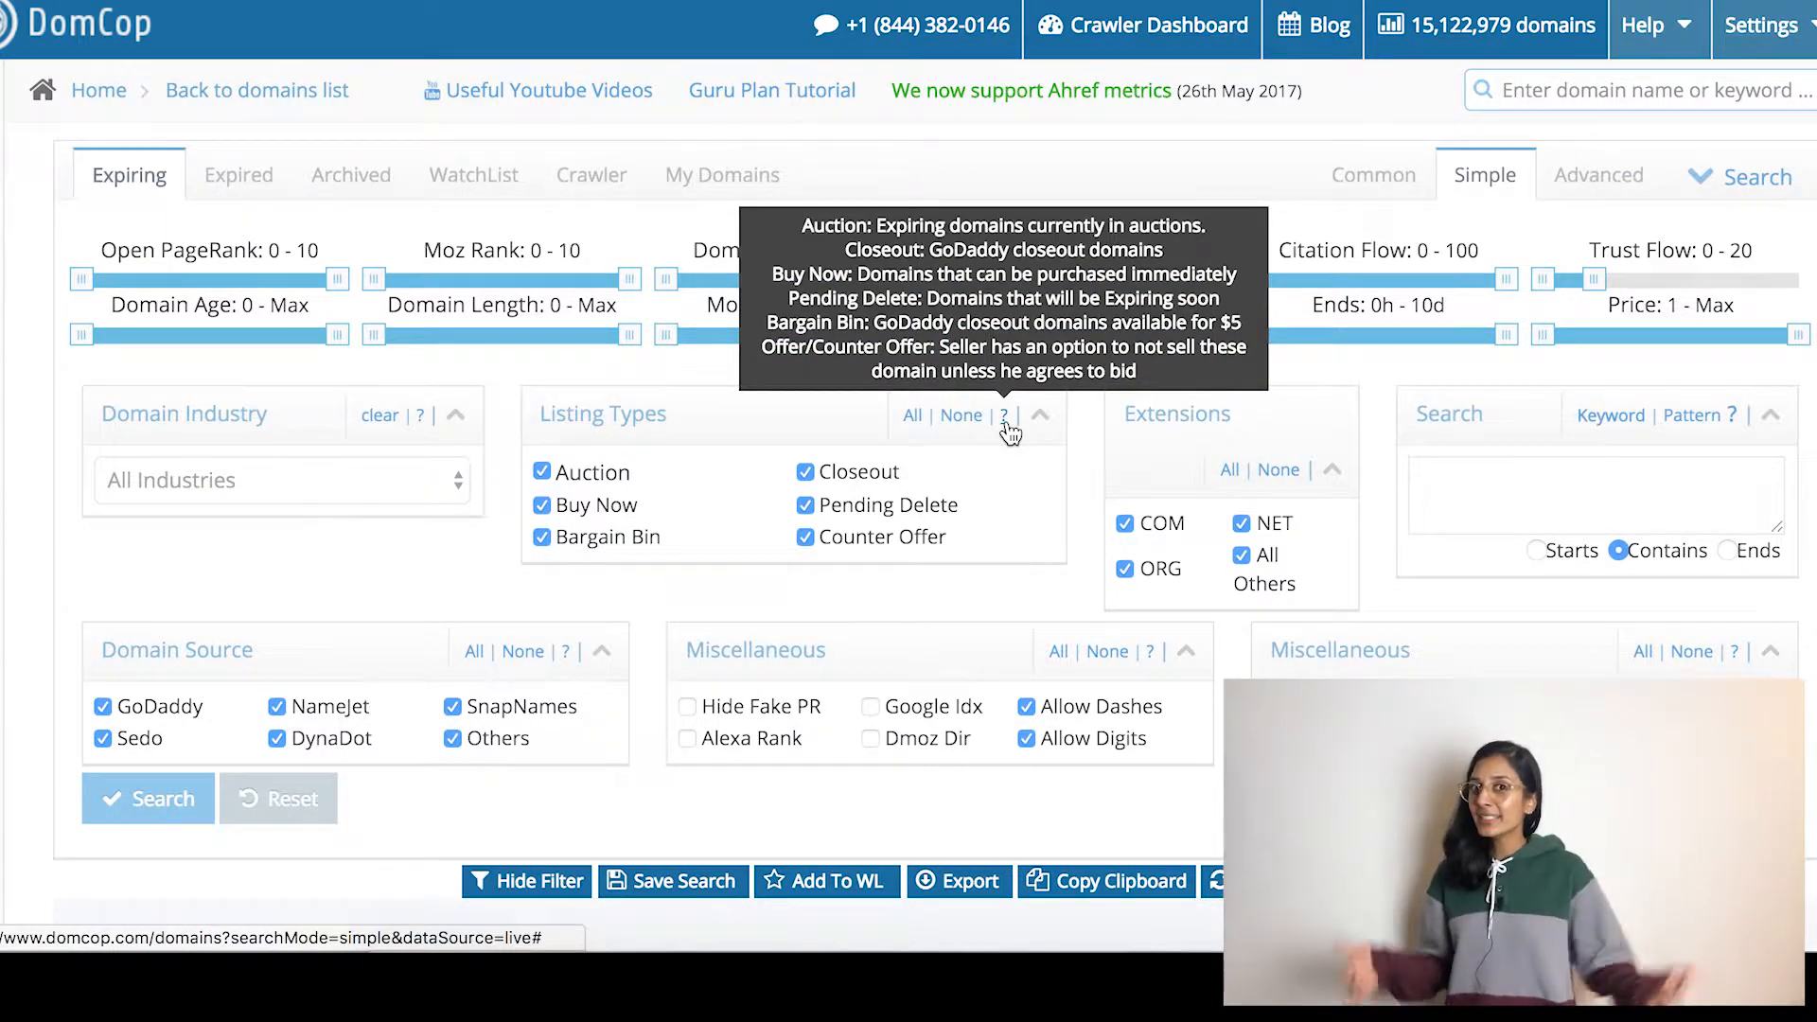
mouse_move(988, 463)
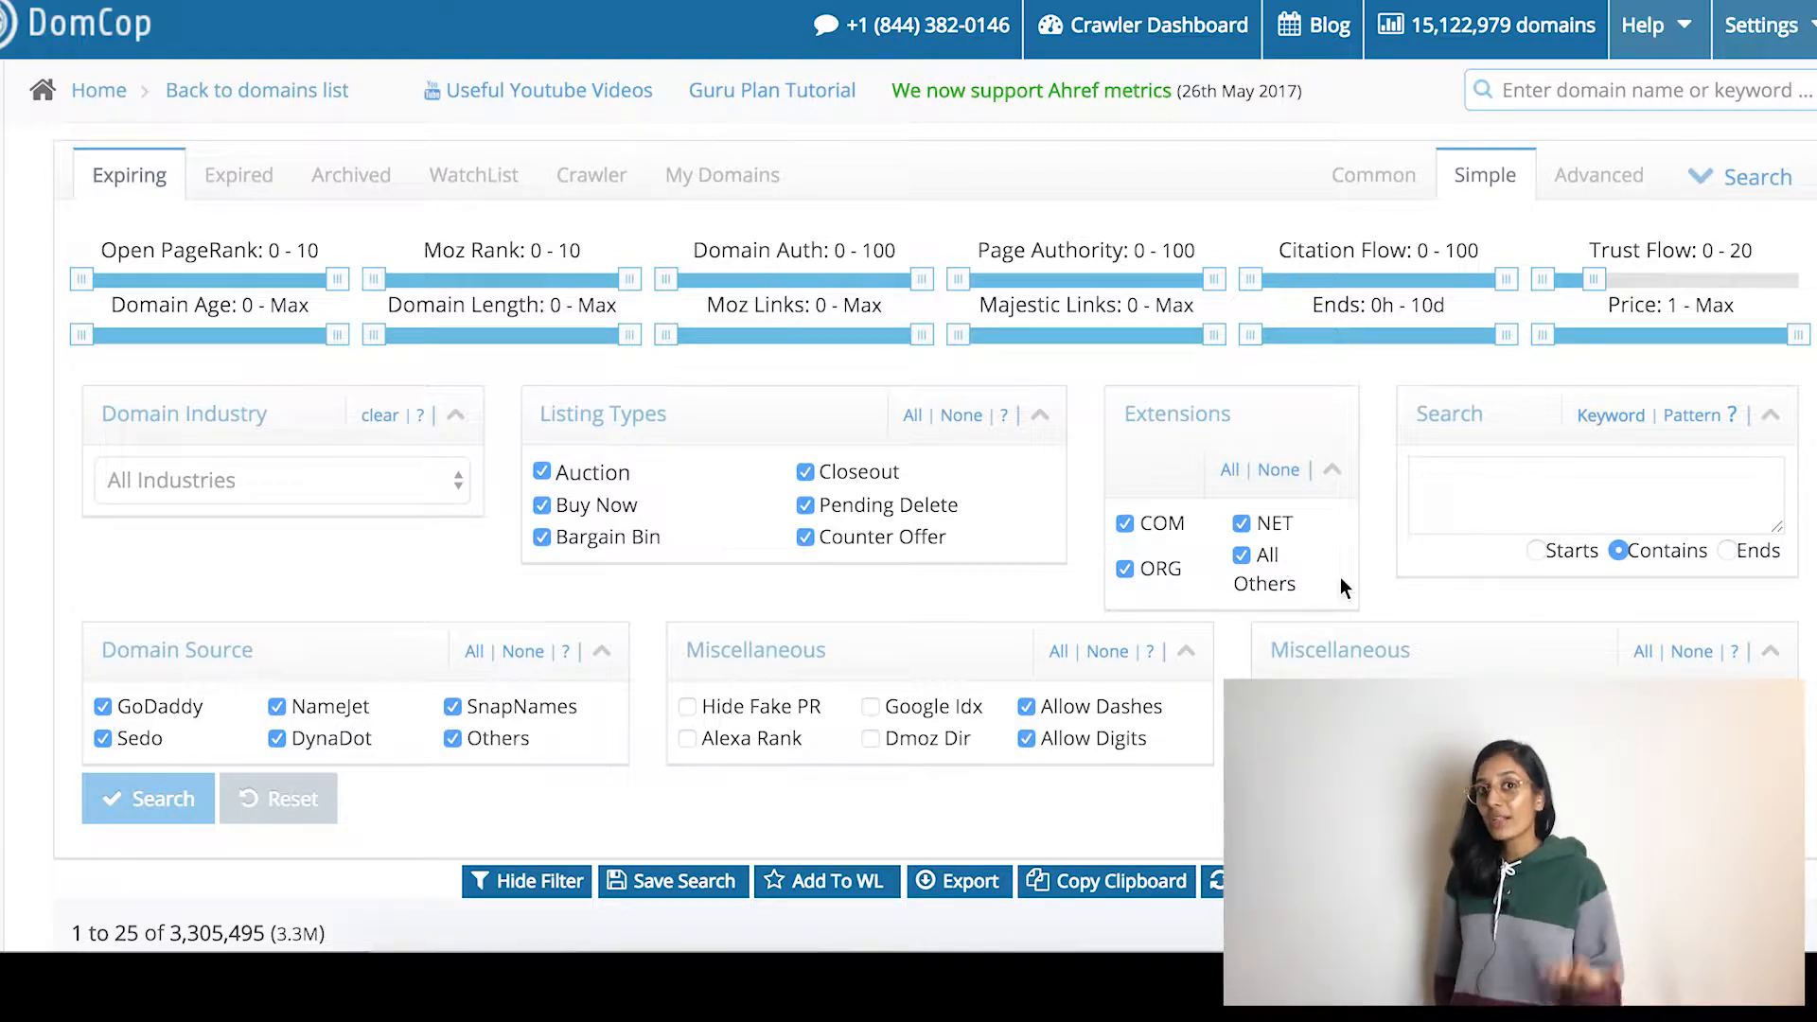
mouse_move(1615, 170)
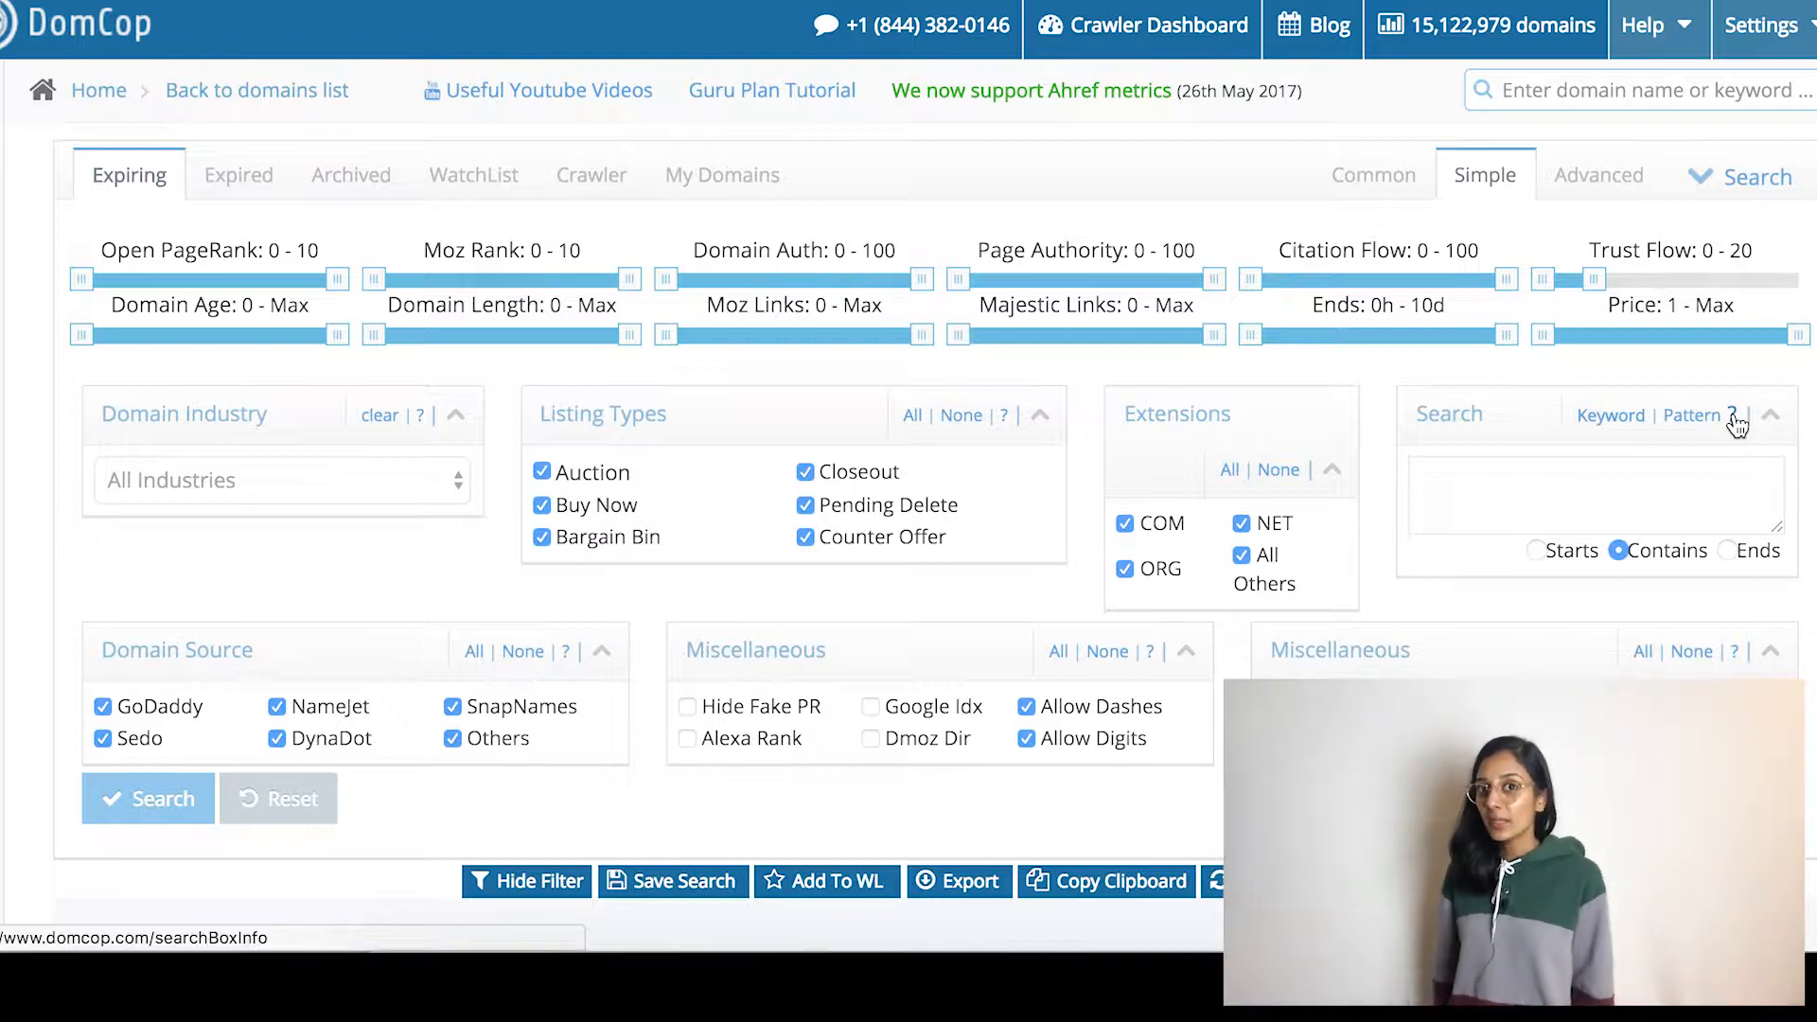
left_click(1594, 494)
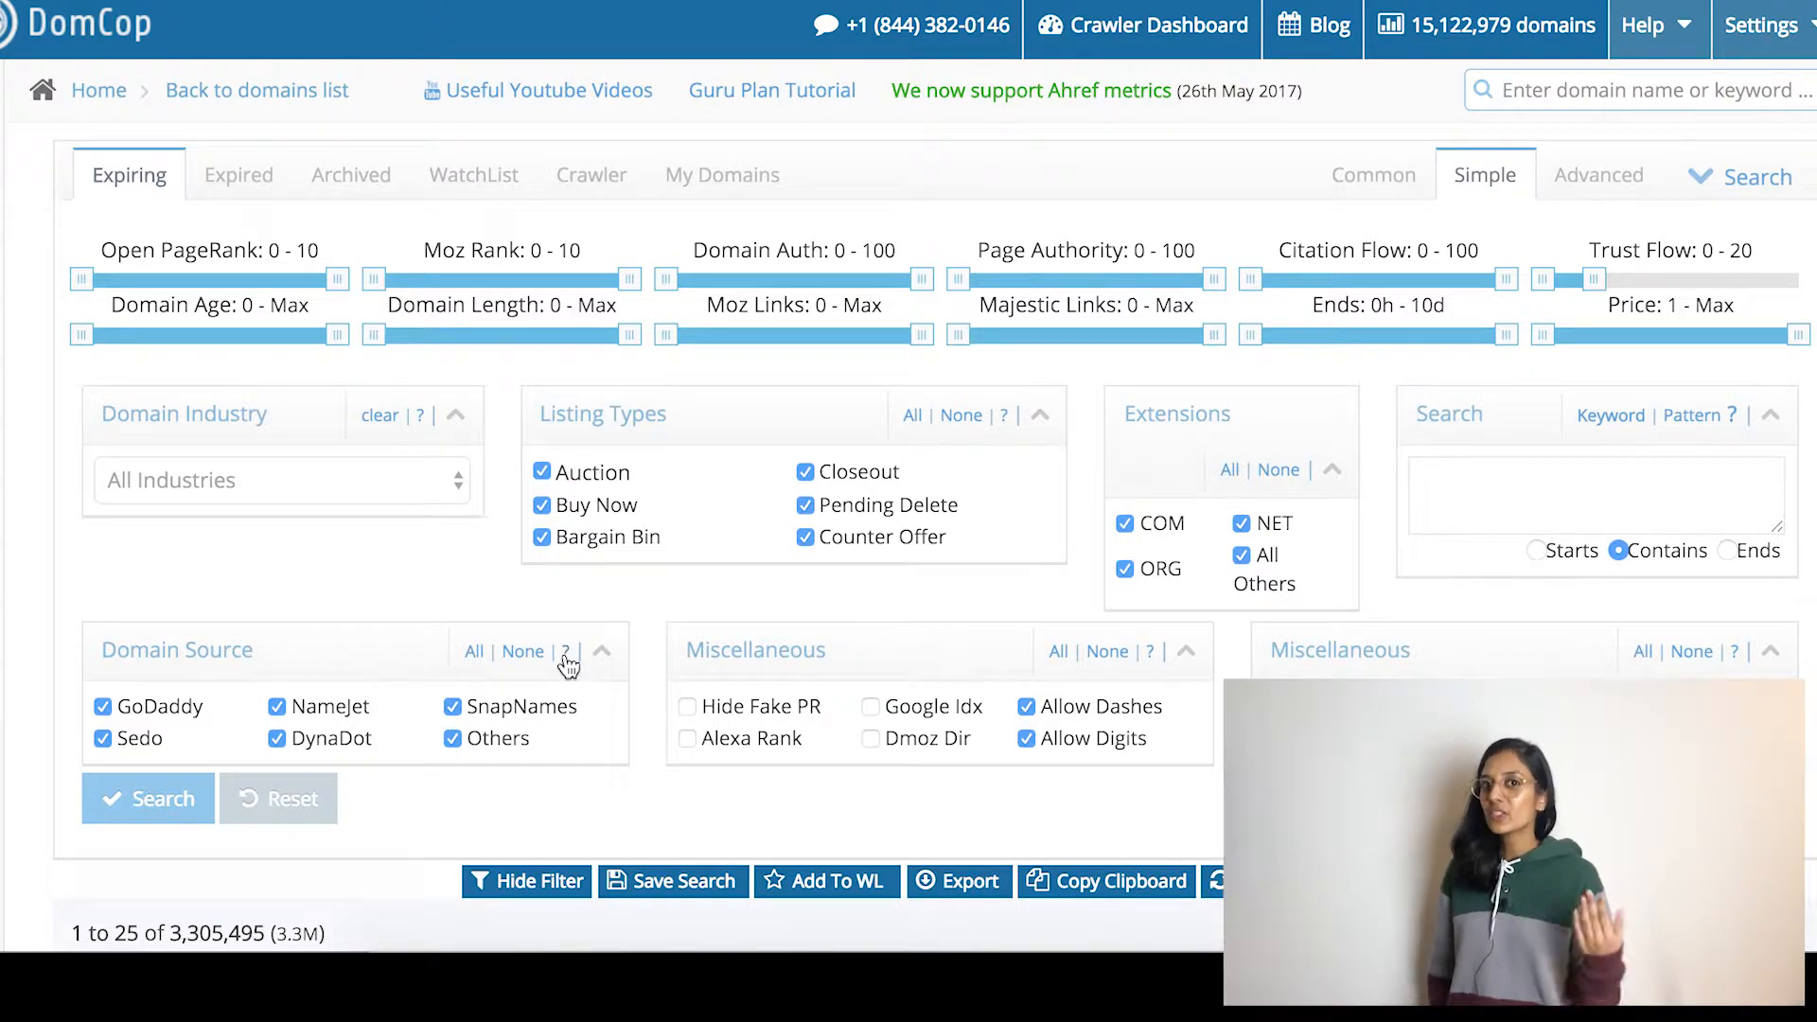
mouse_move(570, 650)
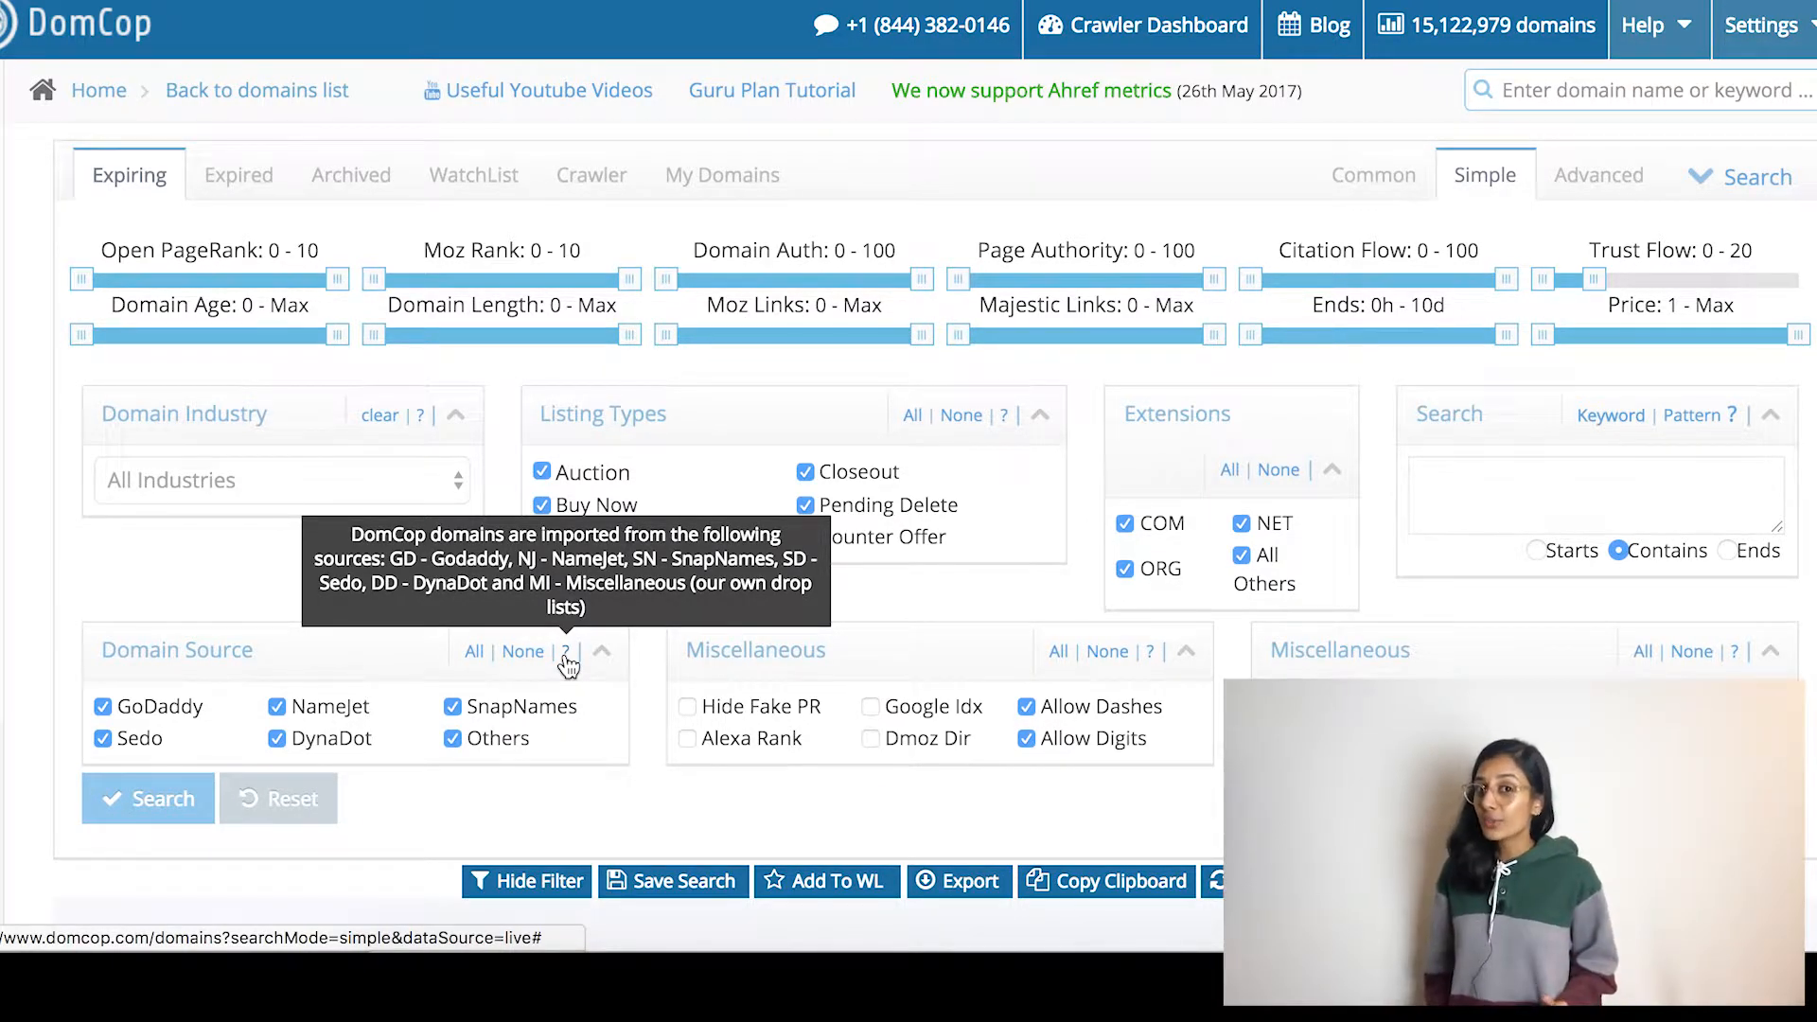
mouse_move(265, 761)
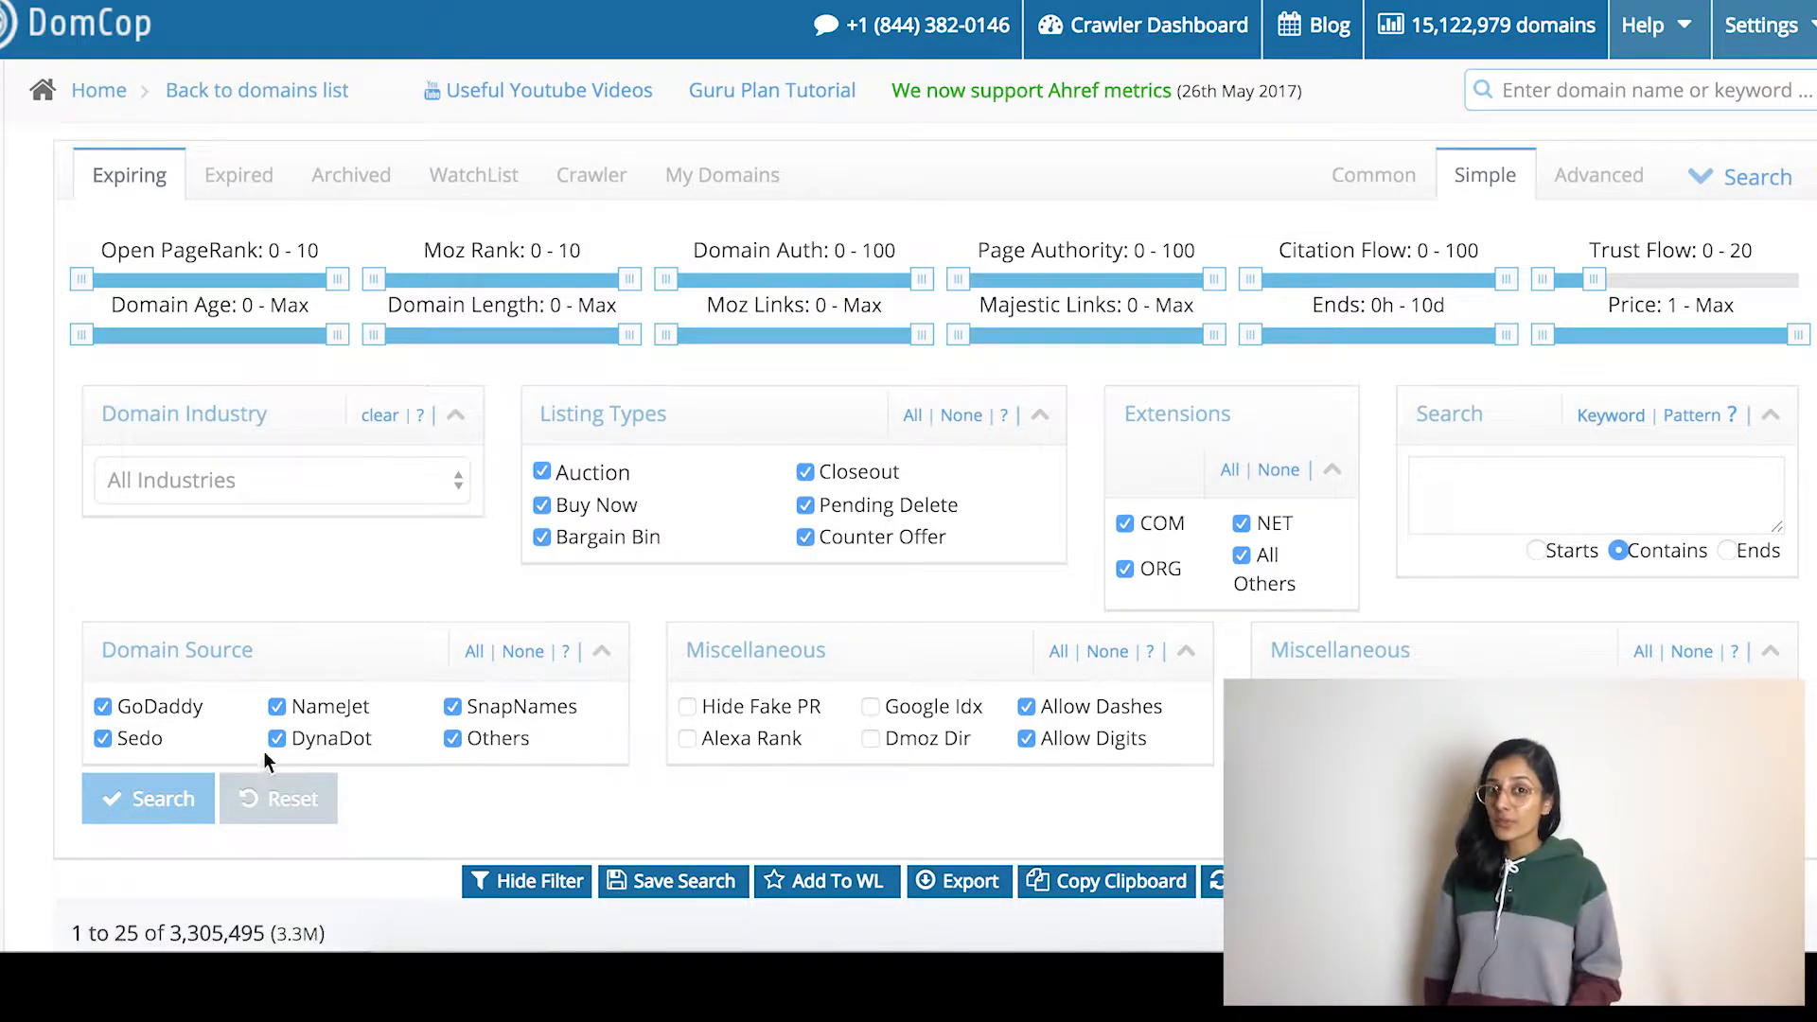
mouse_move(496, 742)
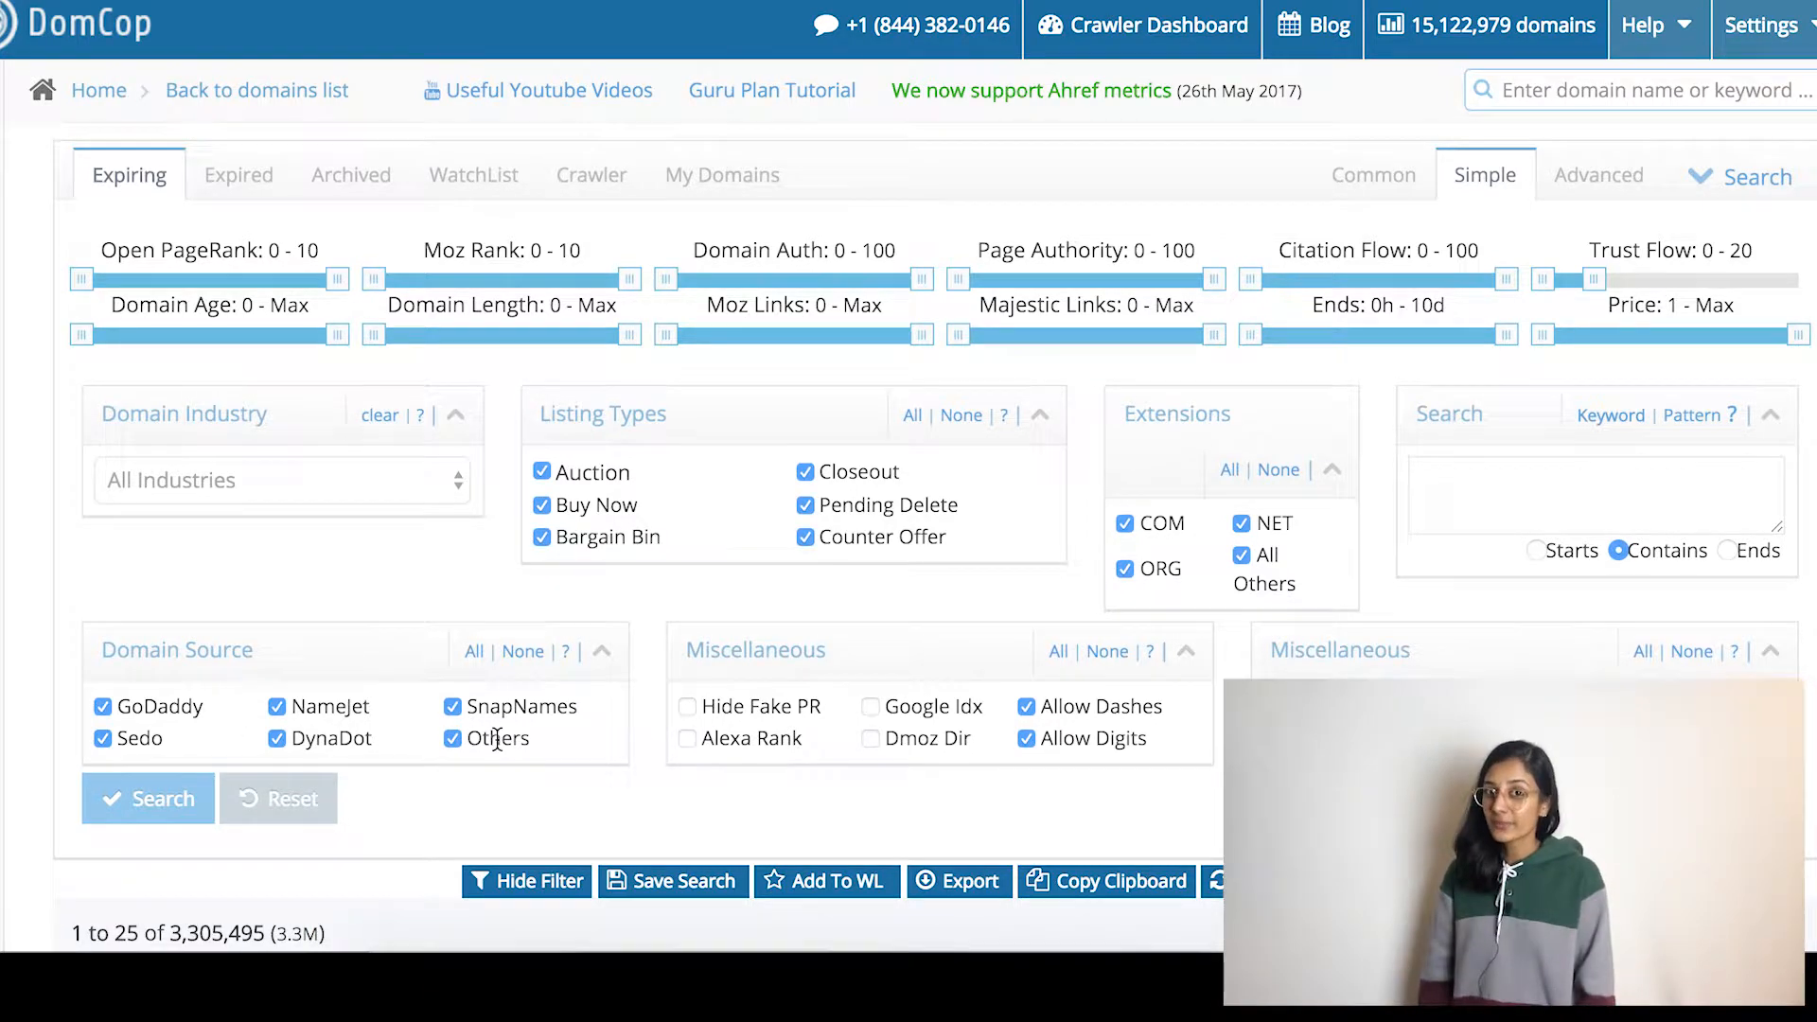
mouse_move(780, 812)
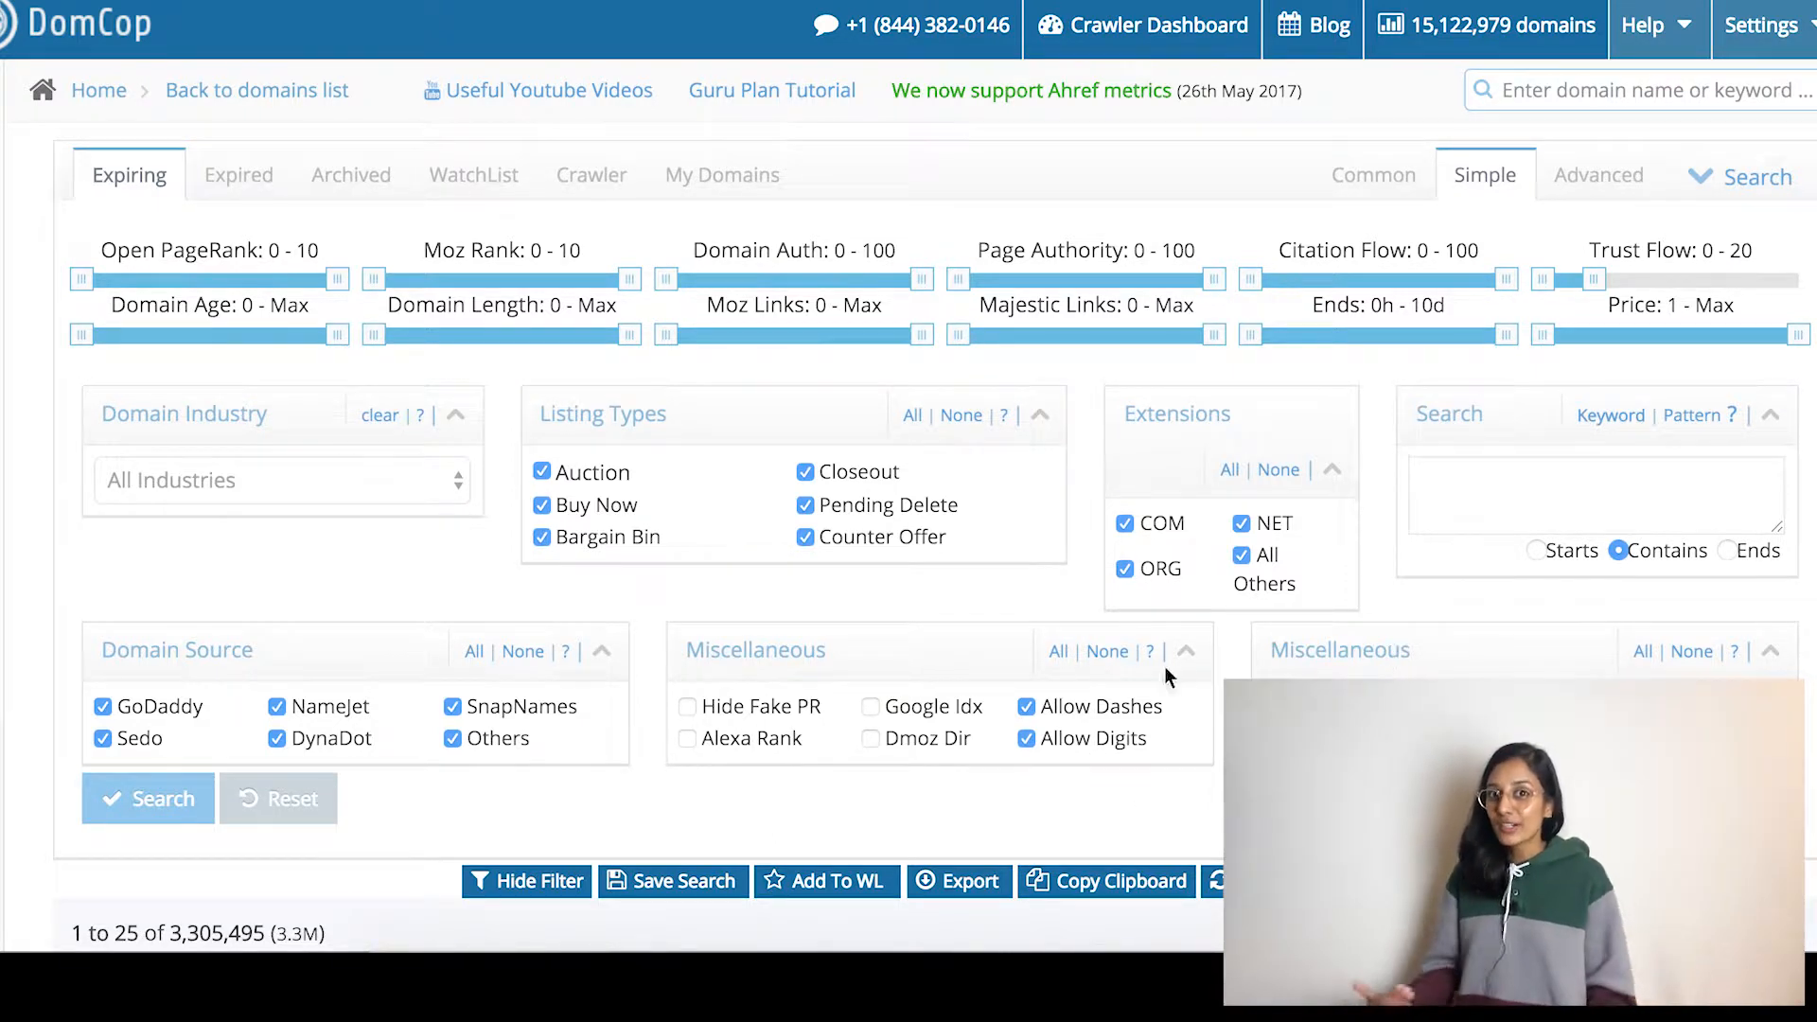
mouse_move(1149, 651)
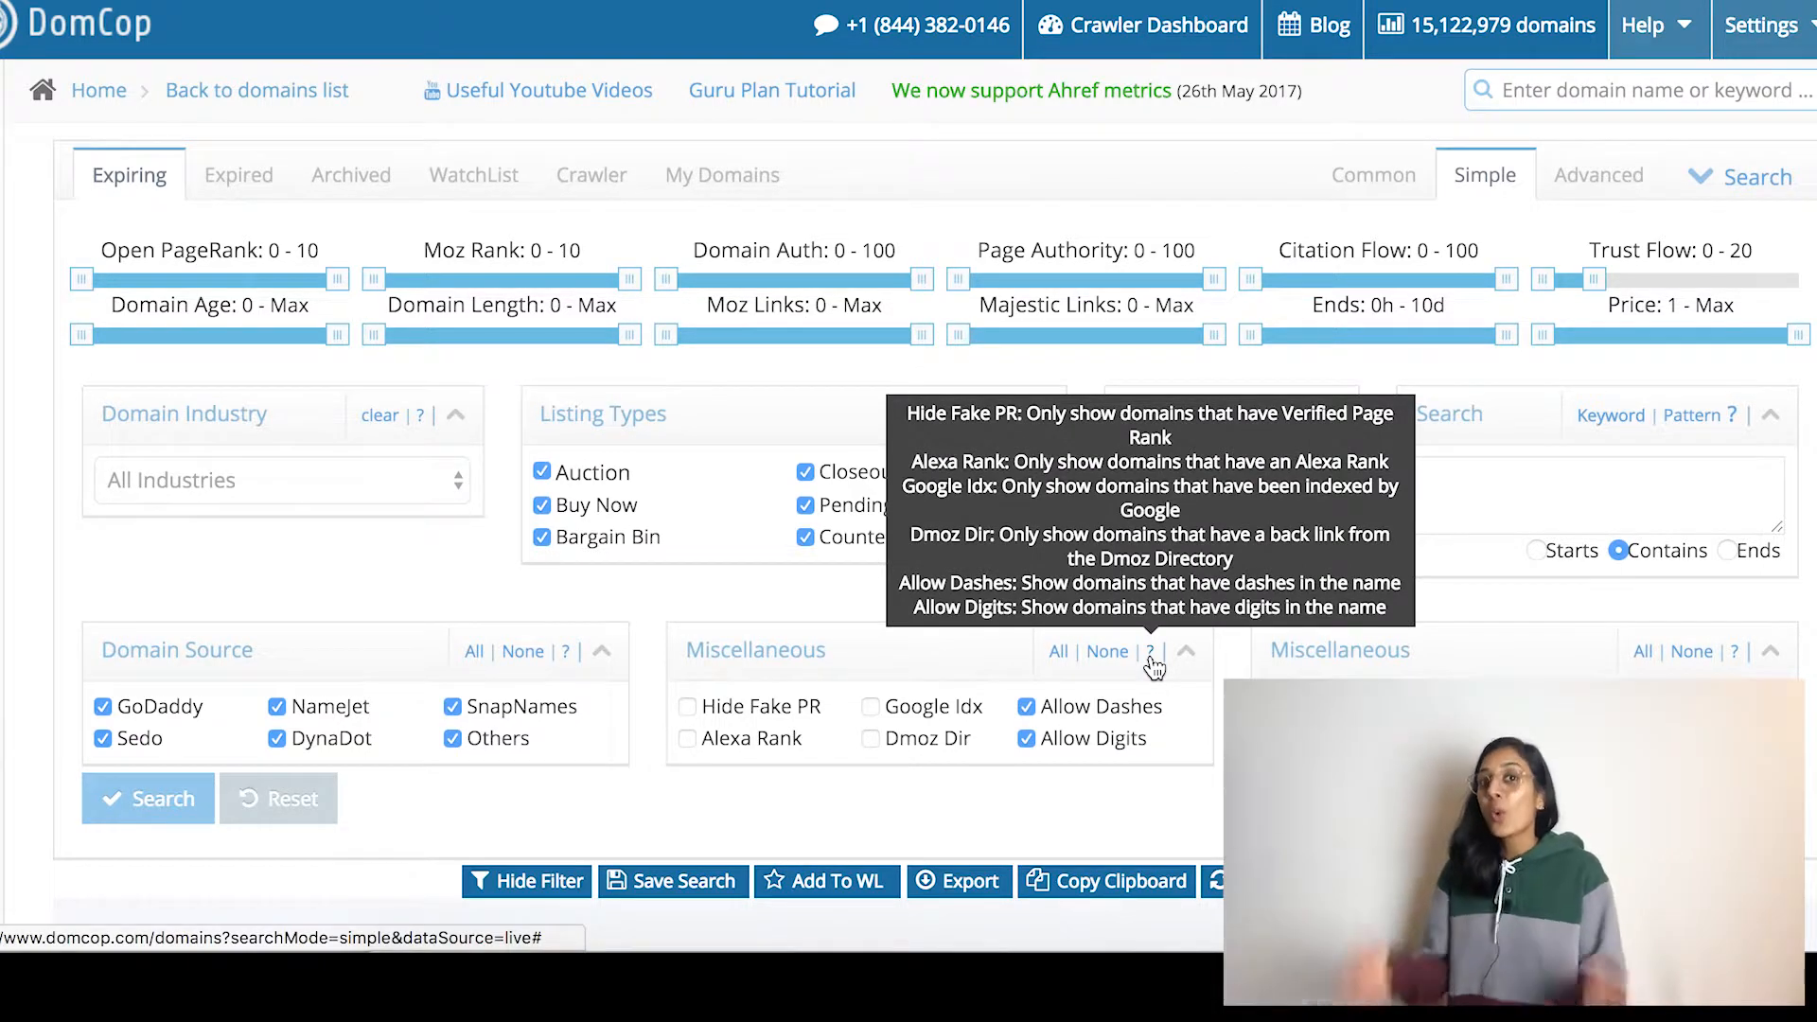
mouse_move(1727, 651)
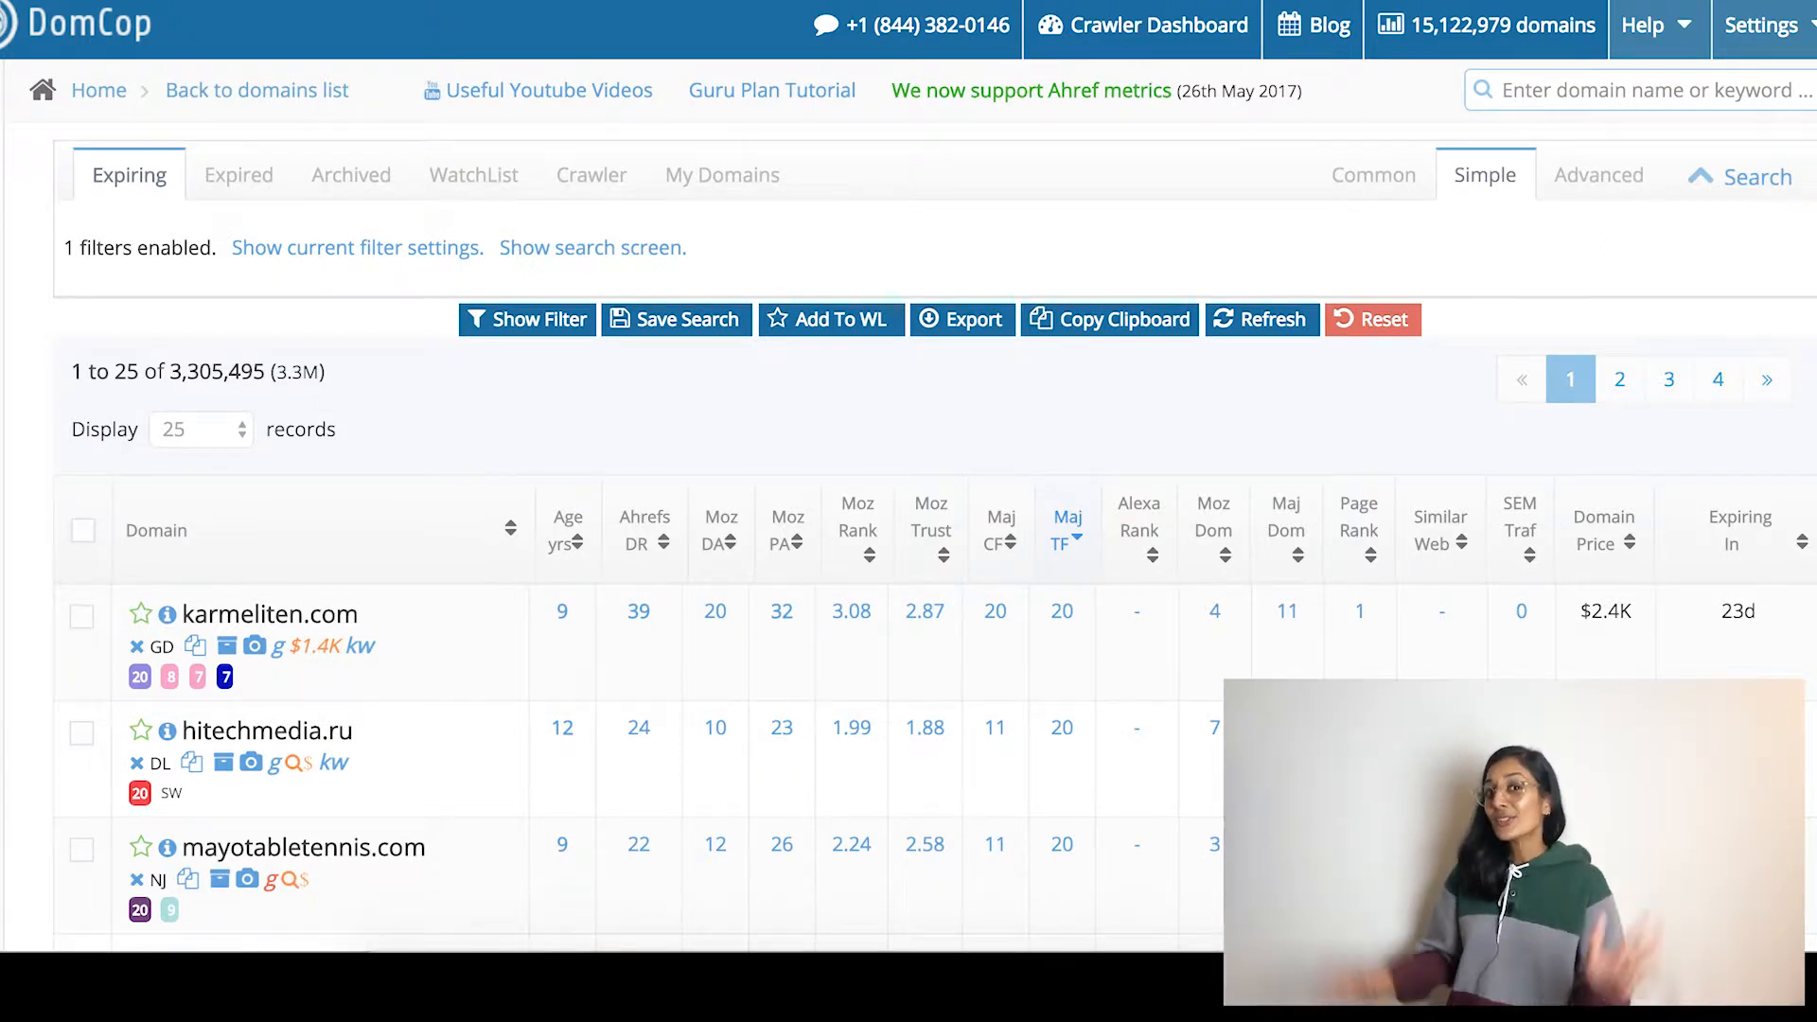
left_click(1598, 174)
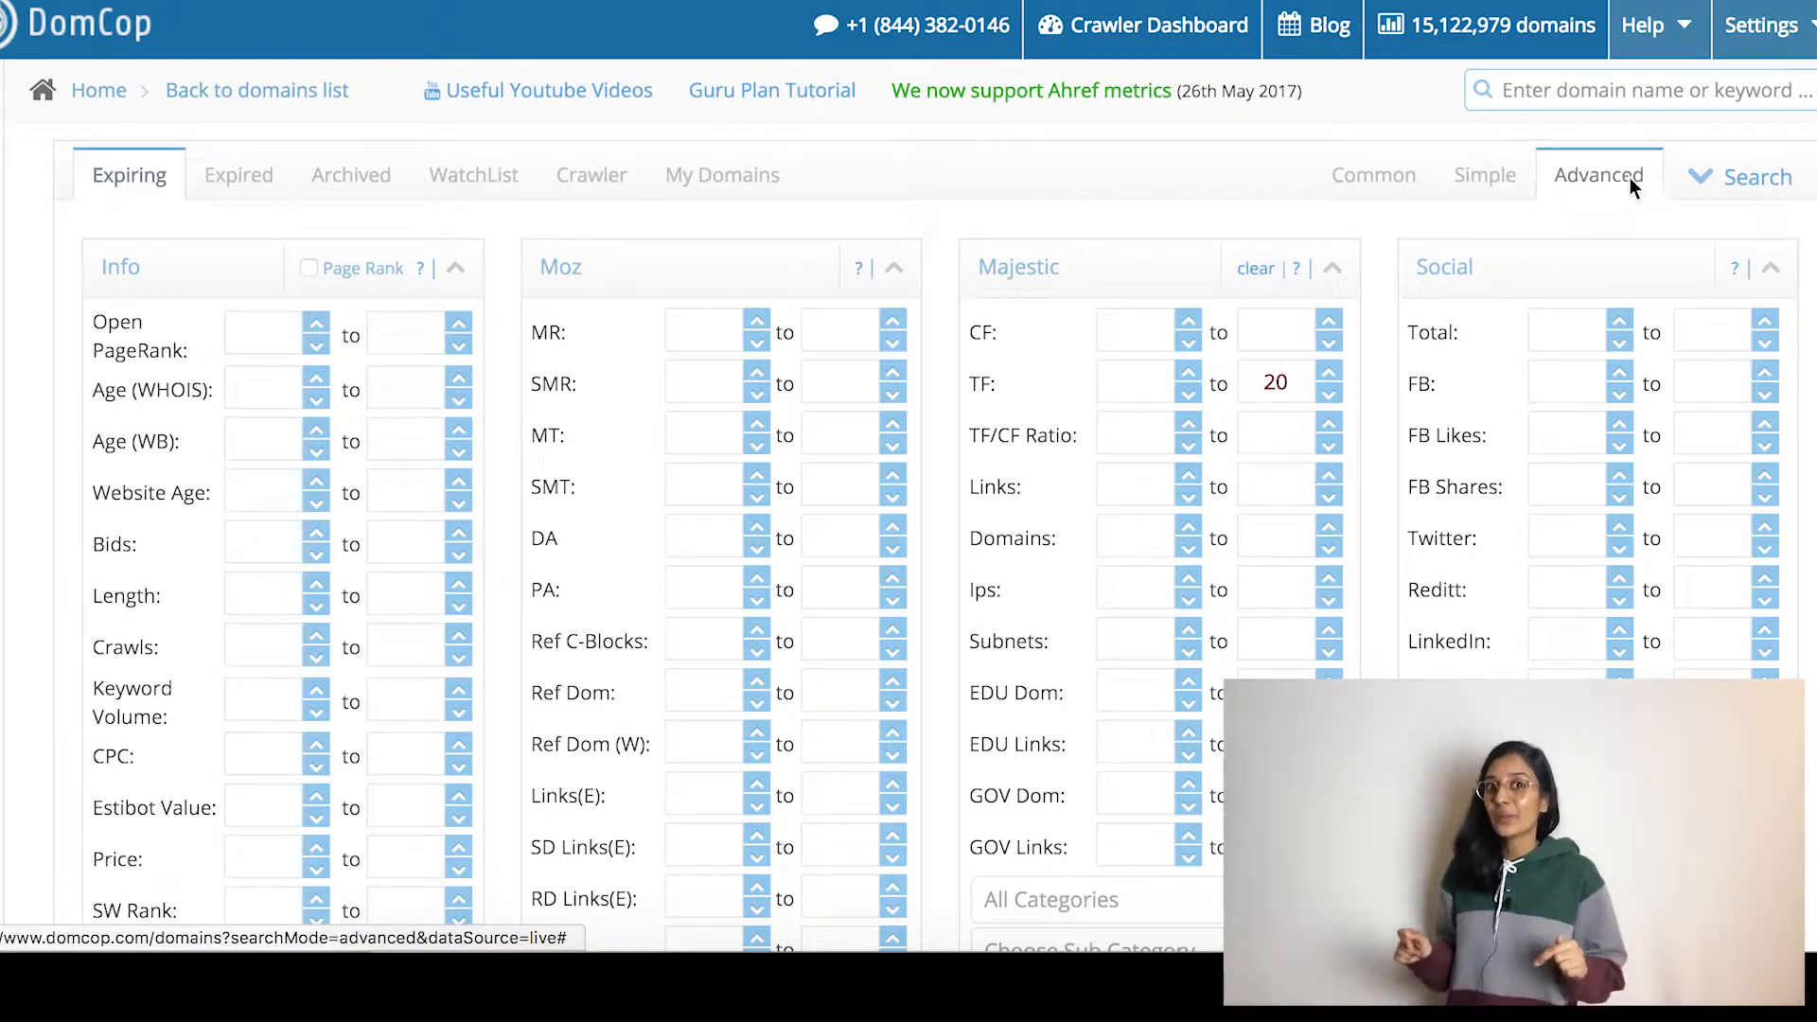
mouse_move(1278, 237)
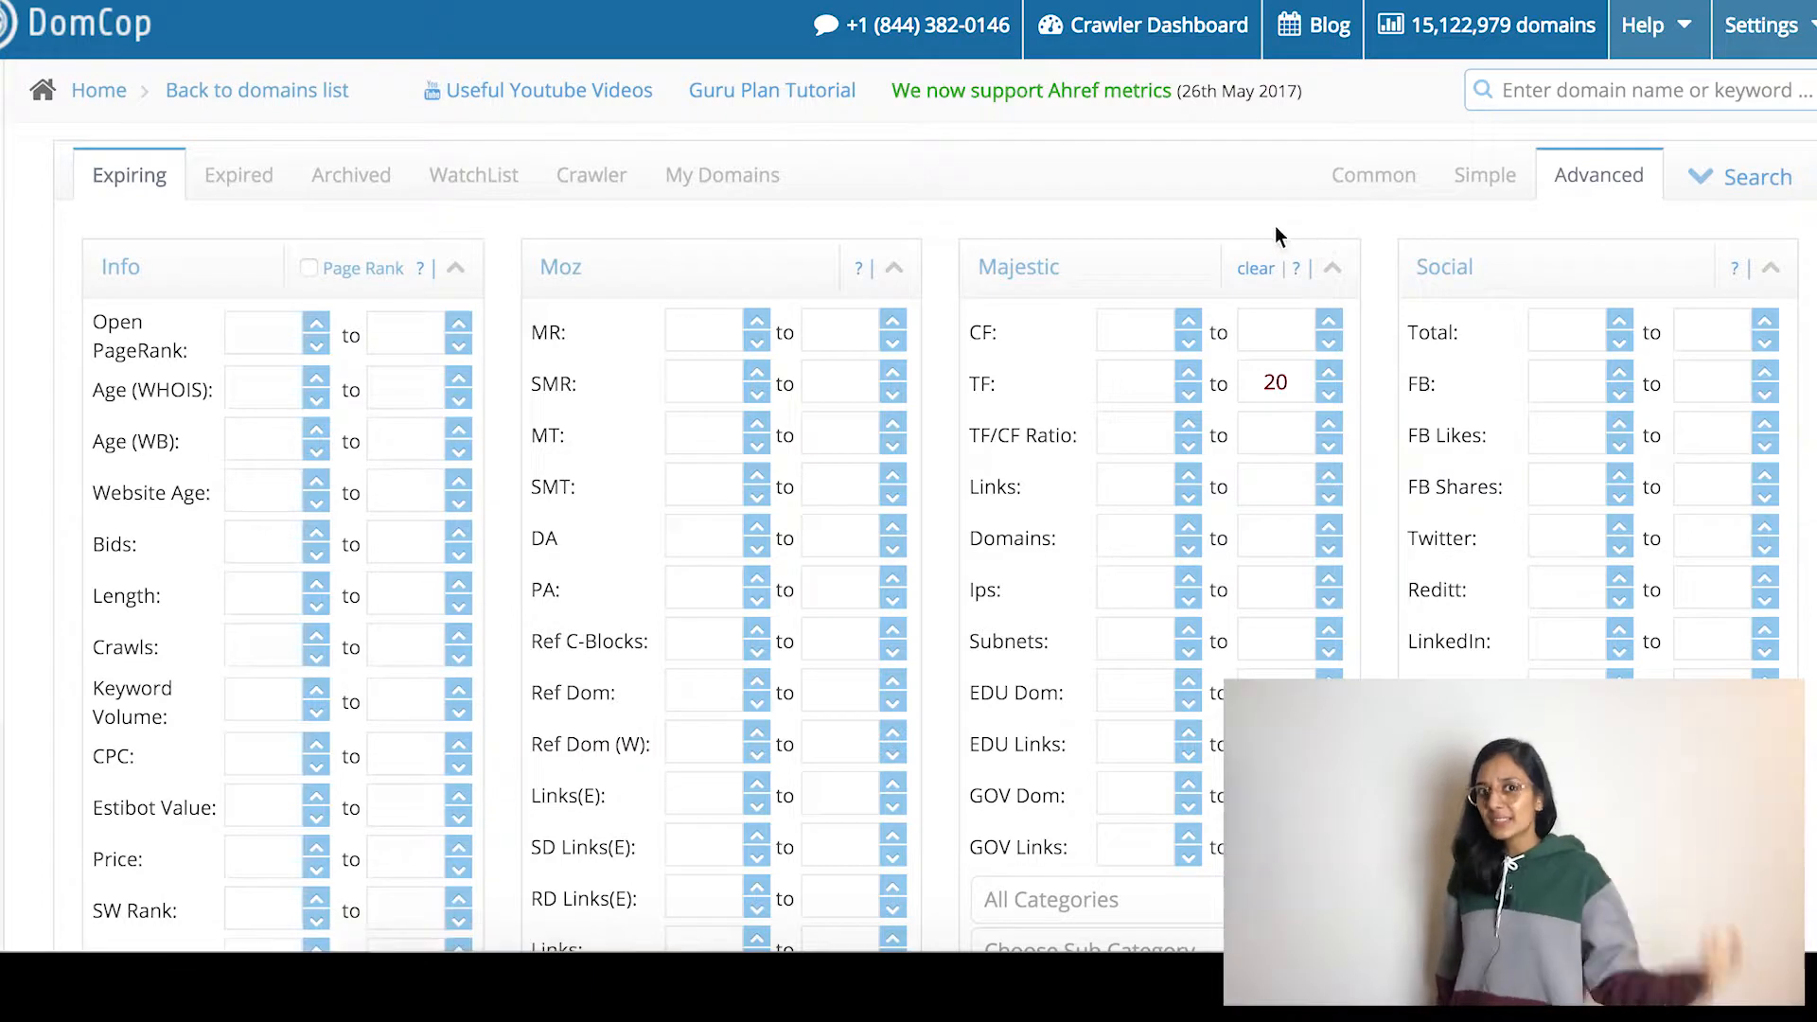
scroll("down", 3)
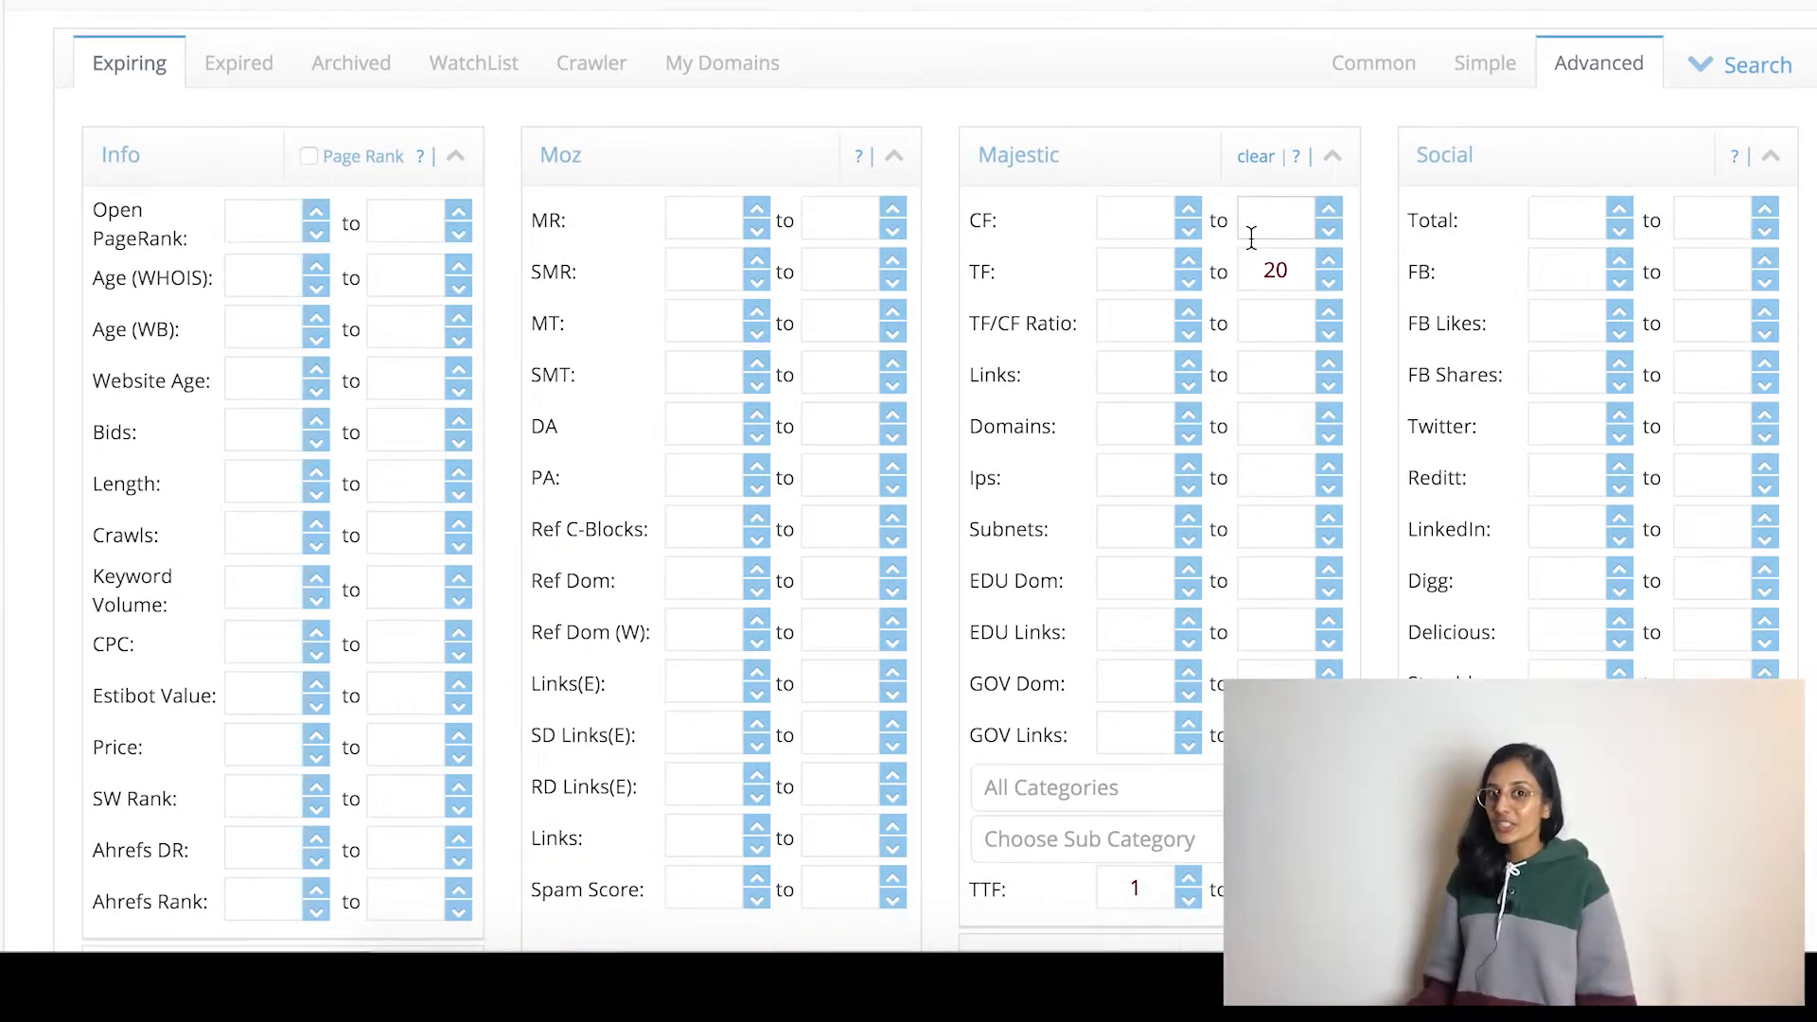
scroll("down", 3)
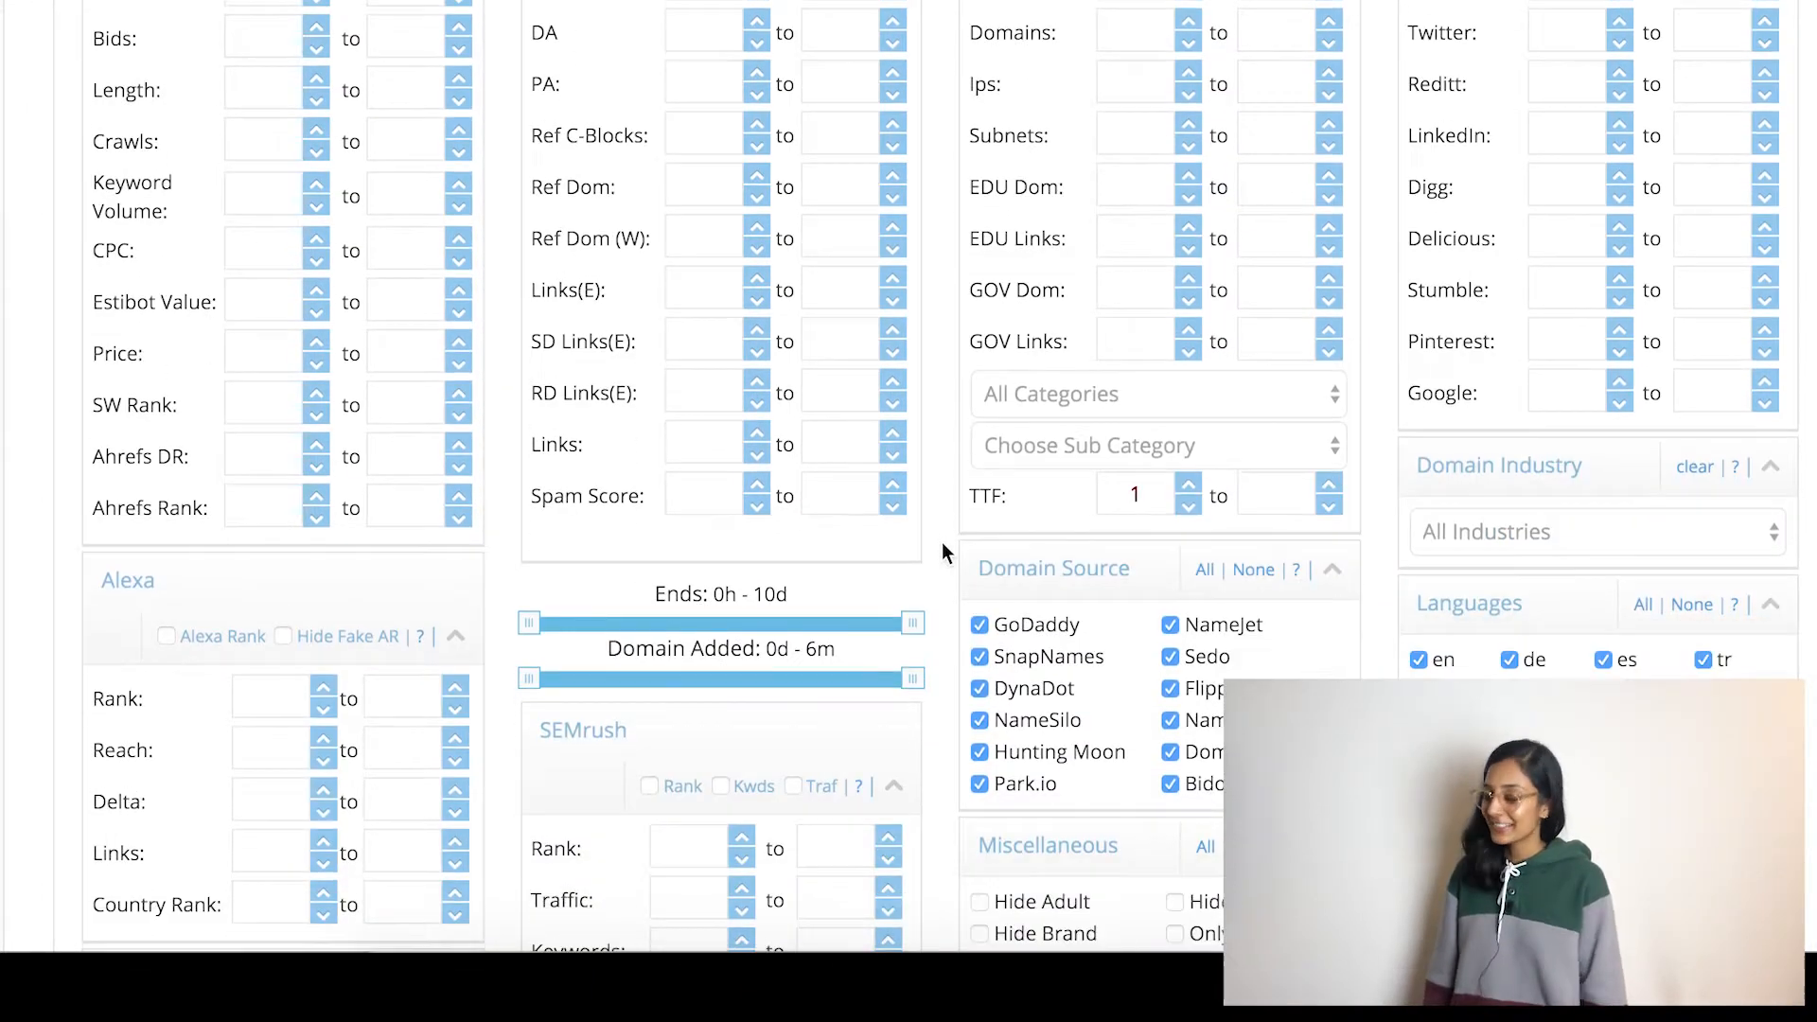
scroll("down", 3)
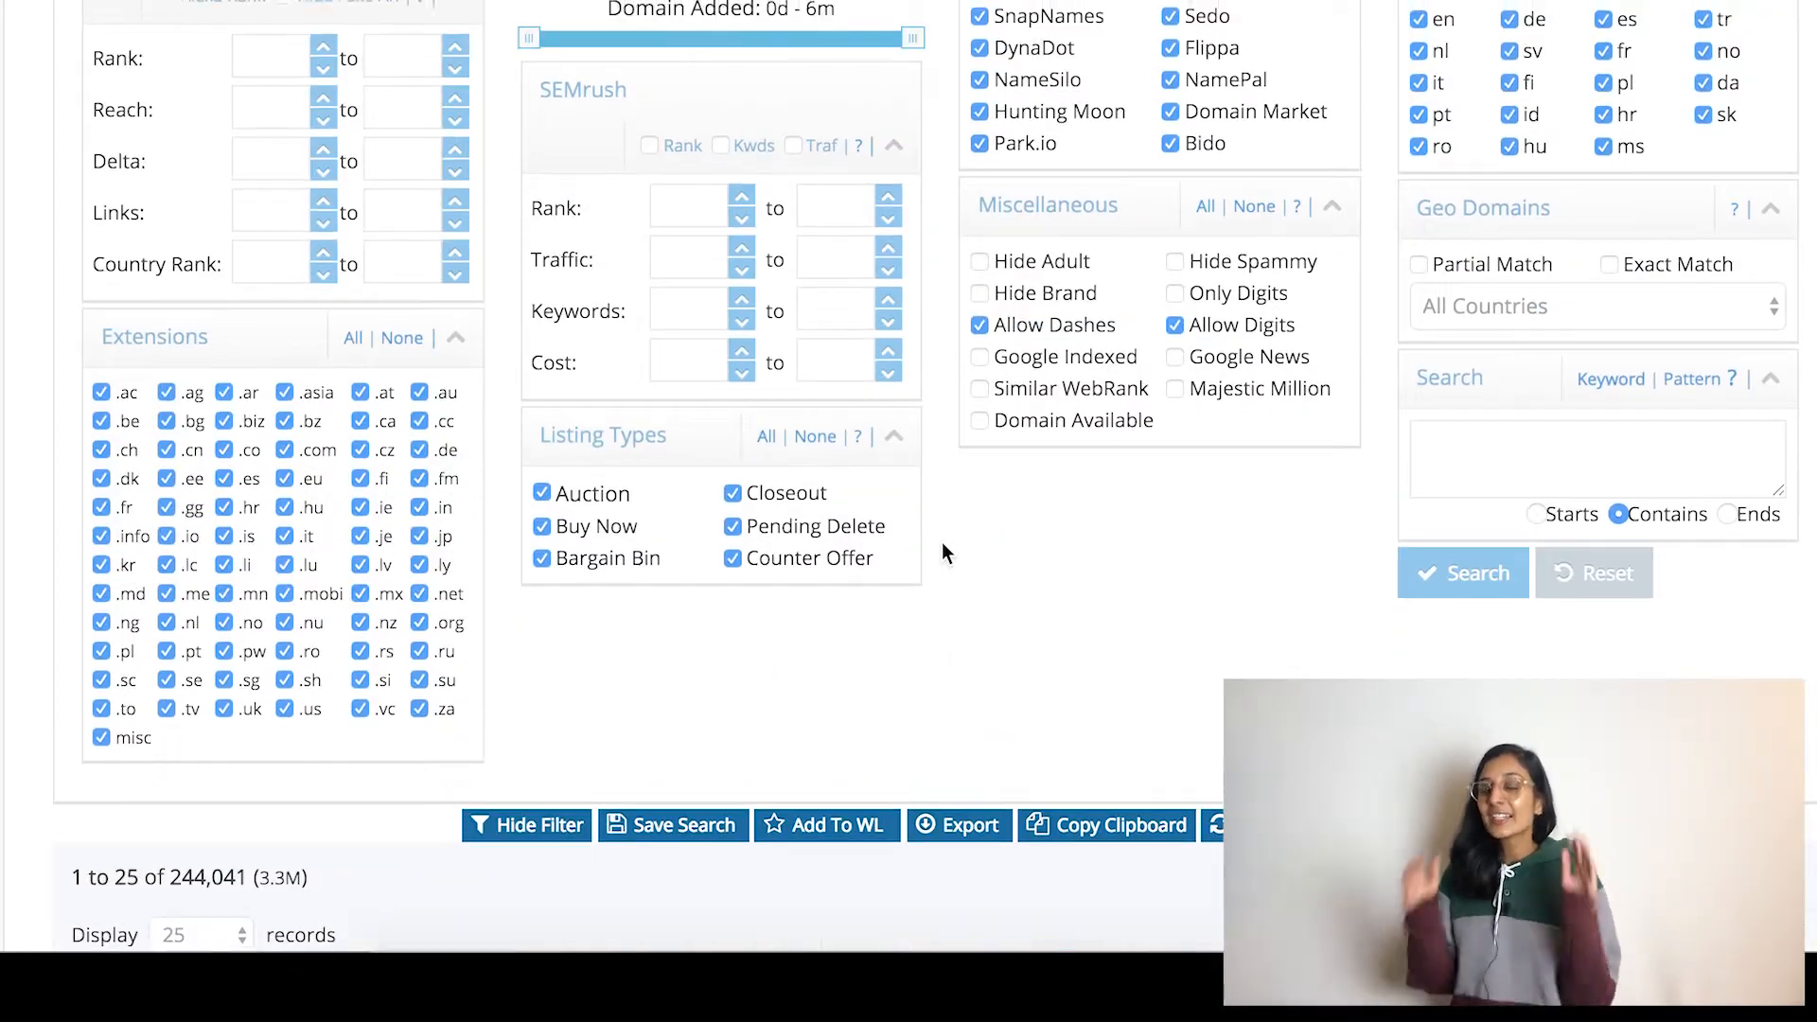
scroll("up", 3)
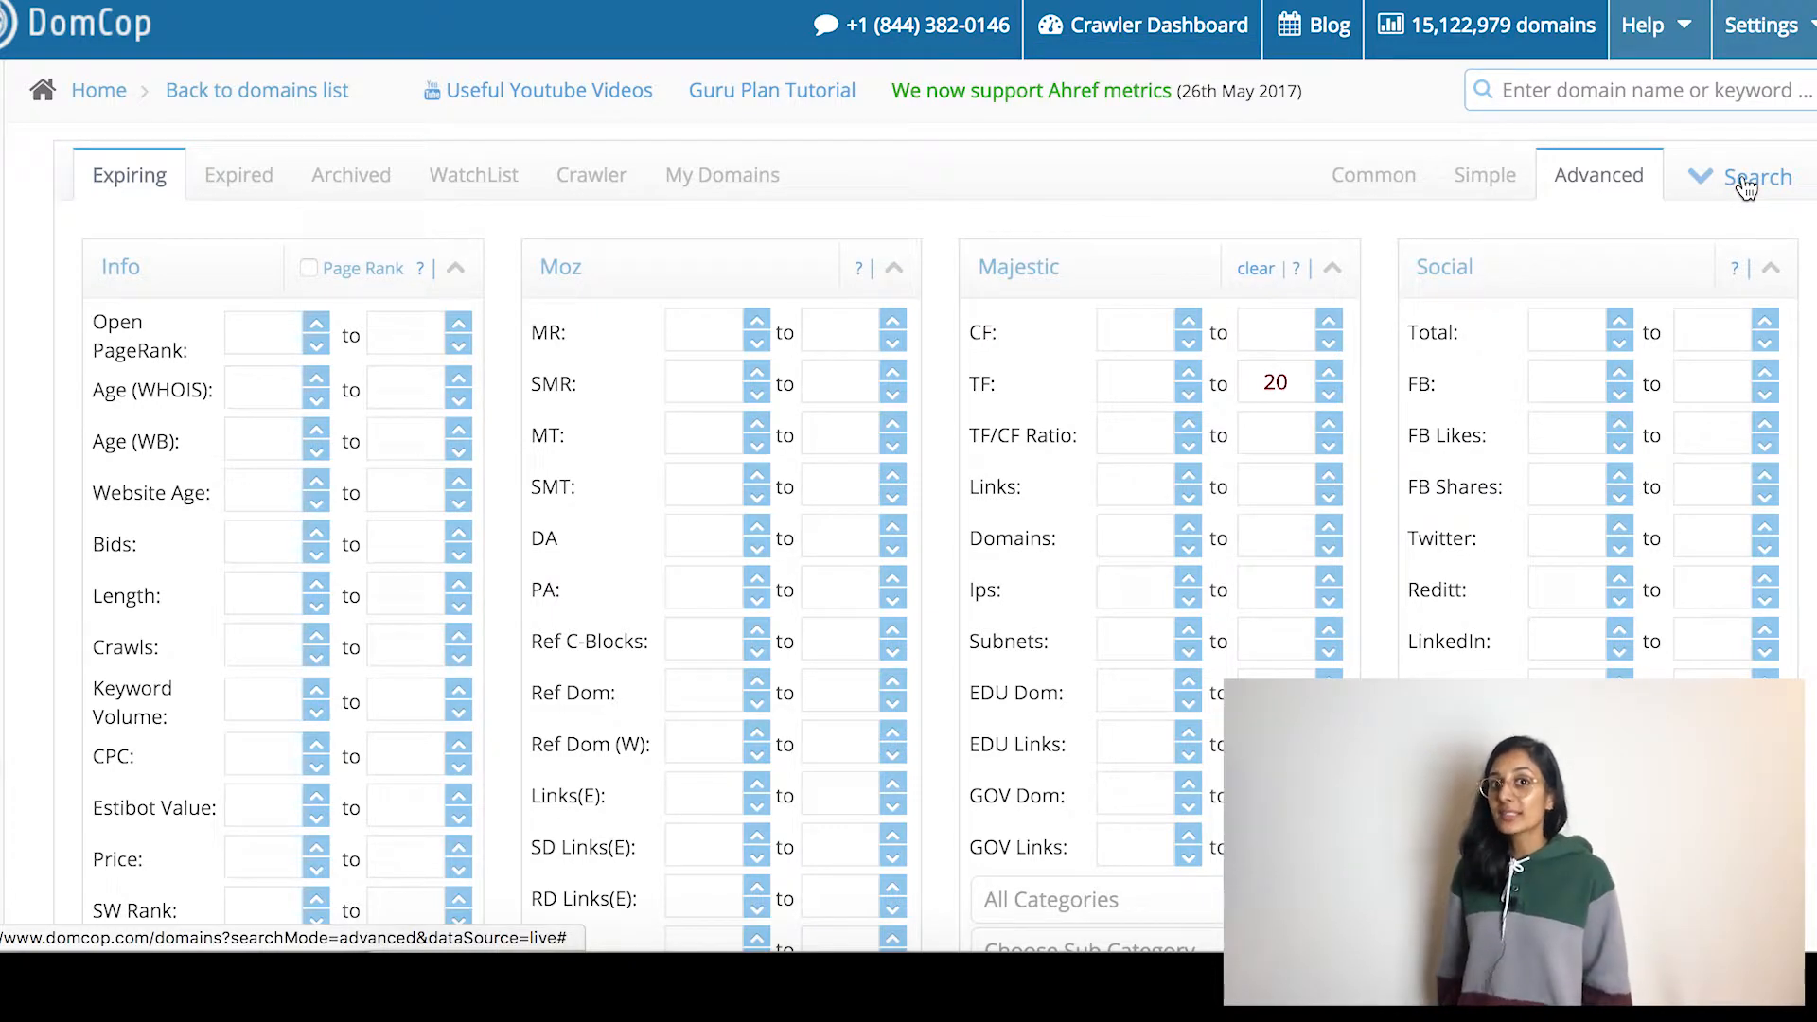
Collapse and reopen the advanced filters, scrolling through the Info, Moz, Majestic and Social ranges
left_click(1753, 174)
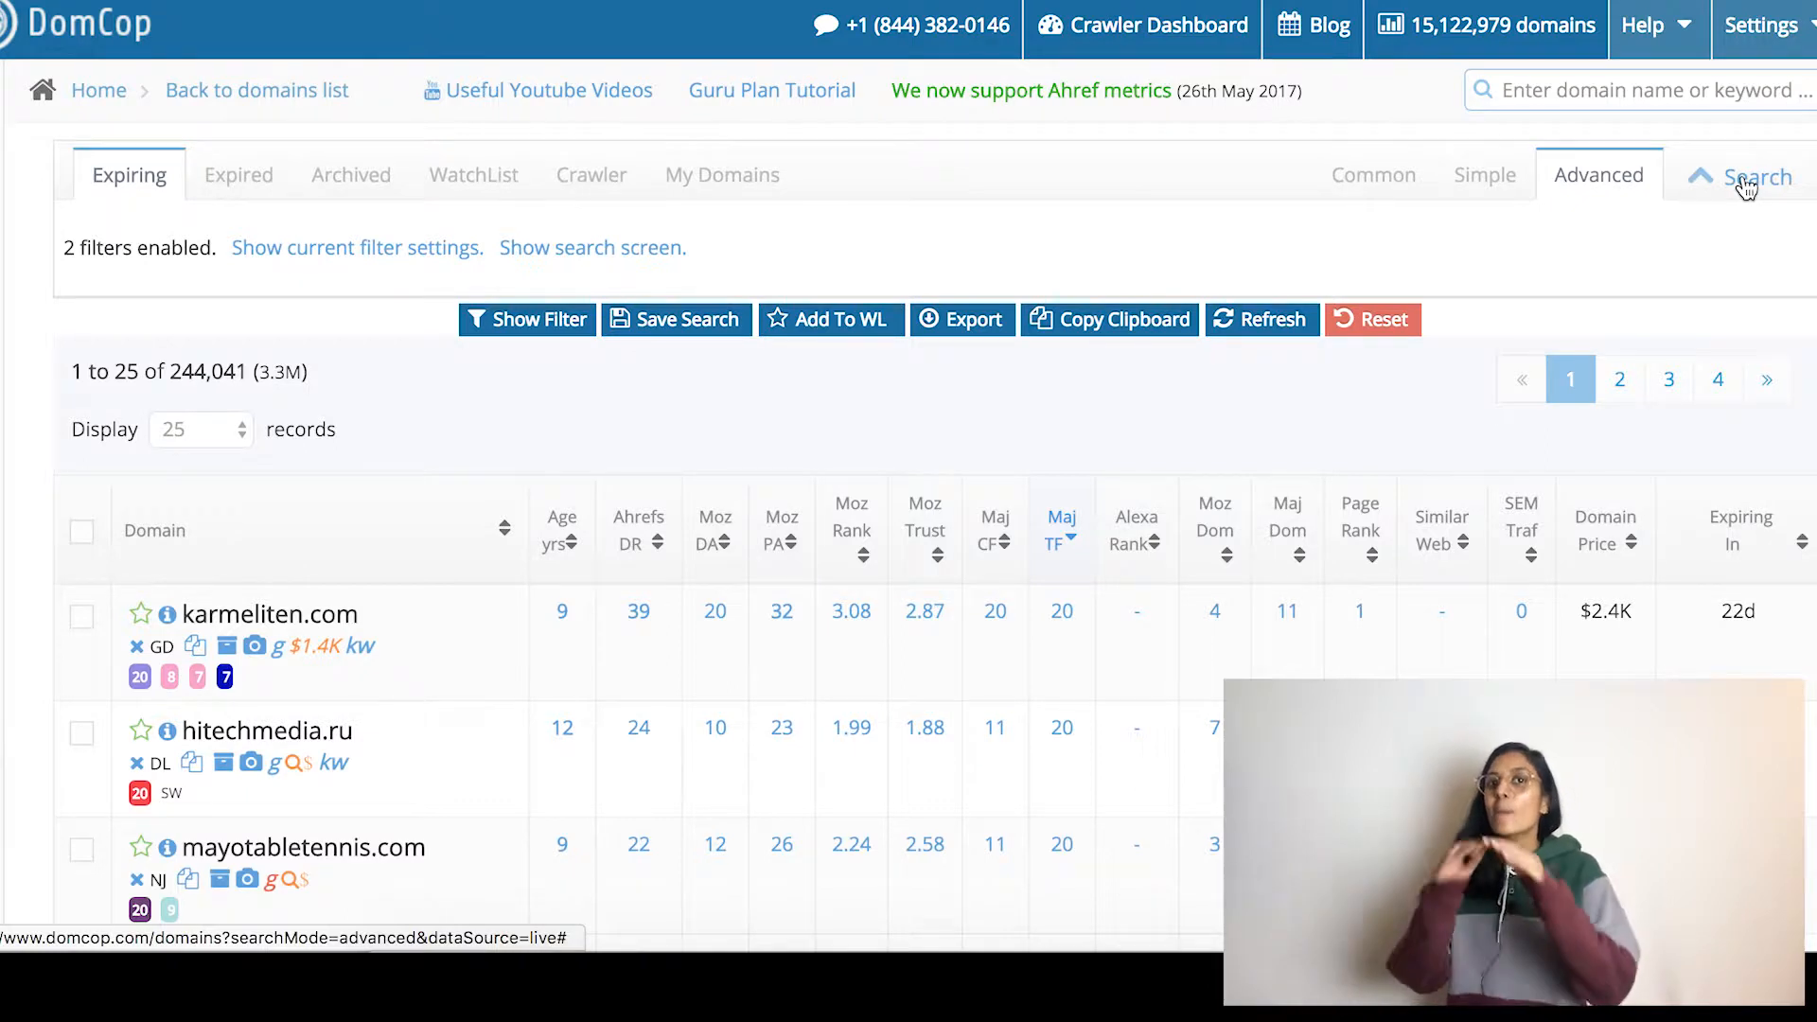
mouse_move(1606, 184)
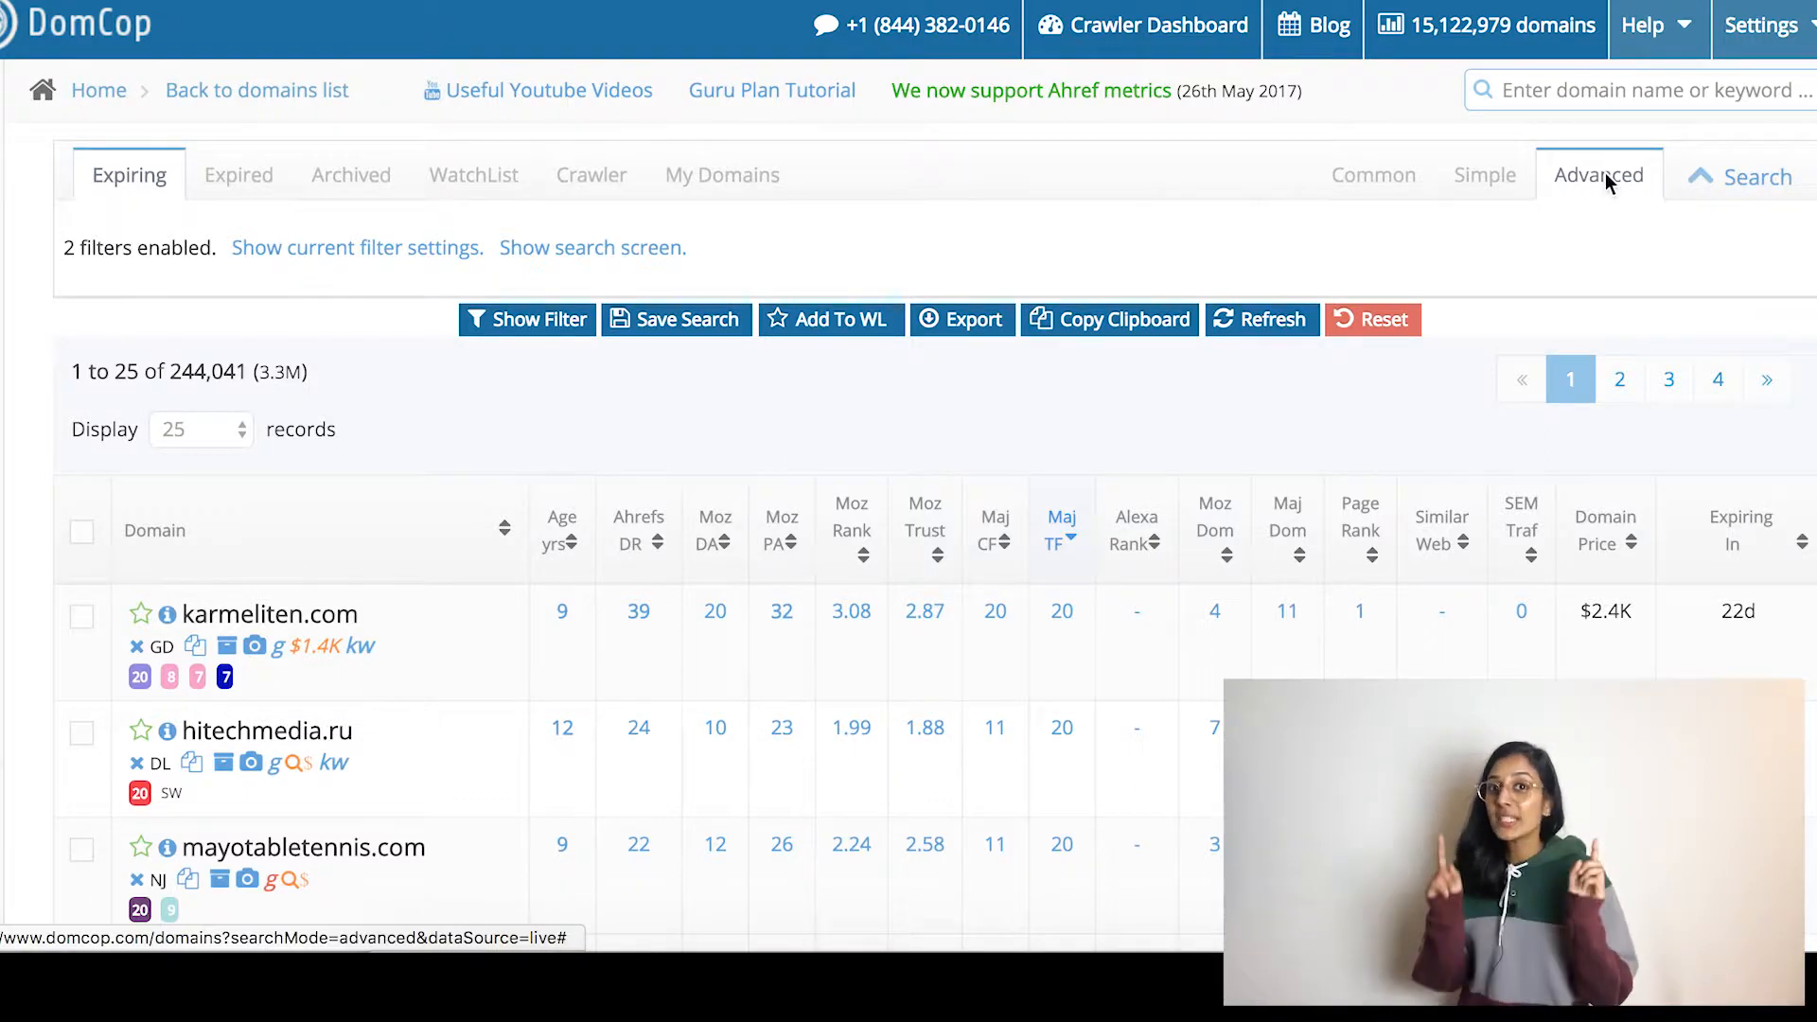
left_click(1598, 174)
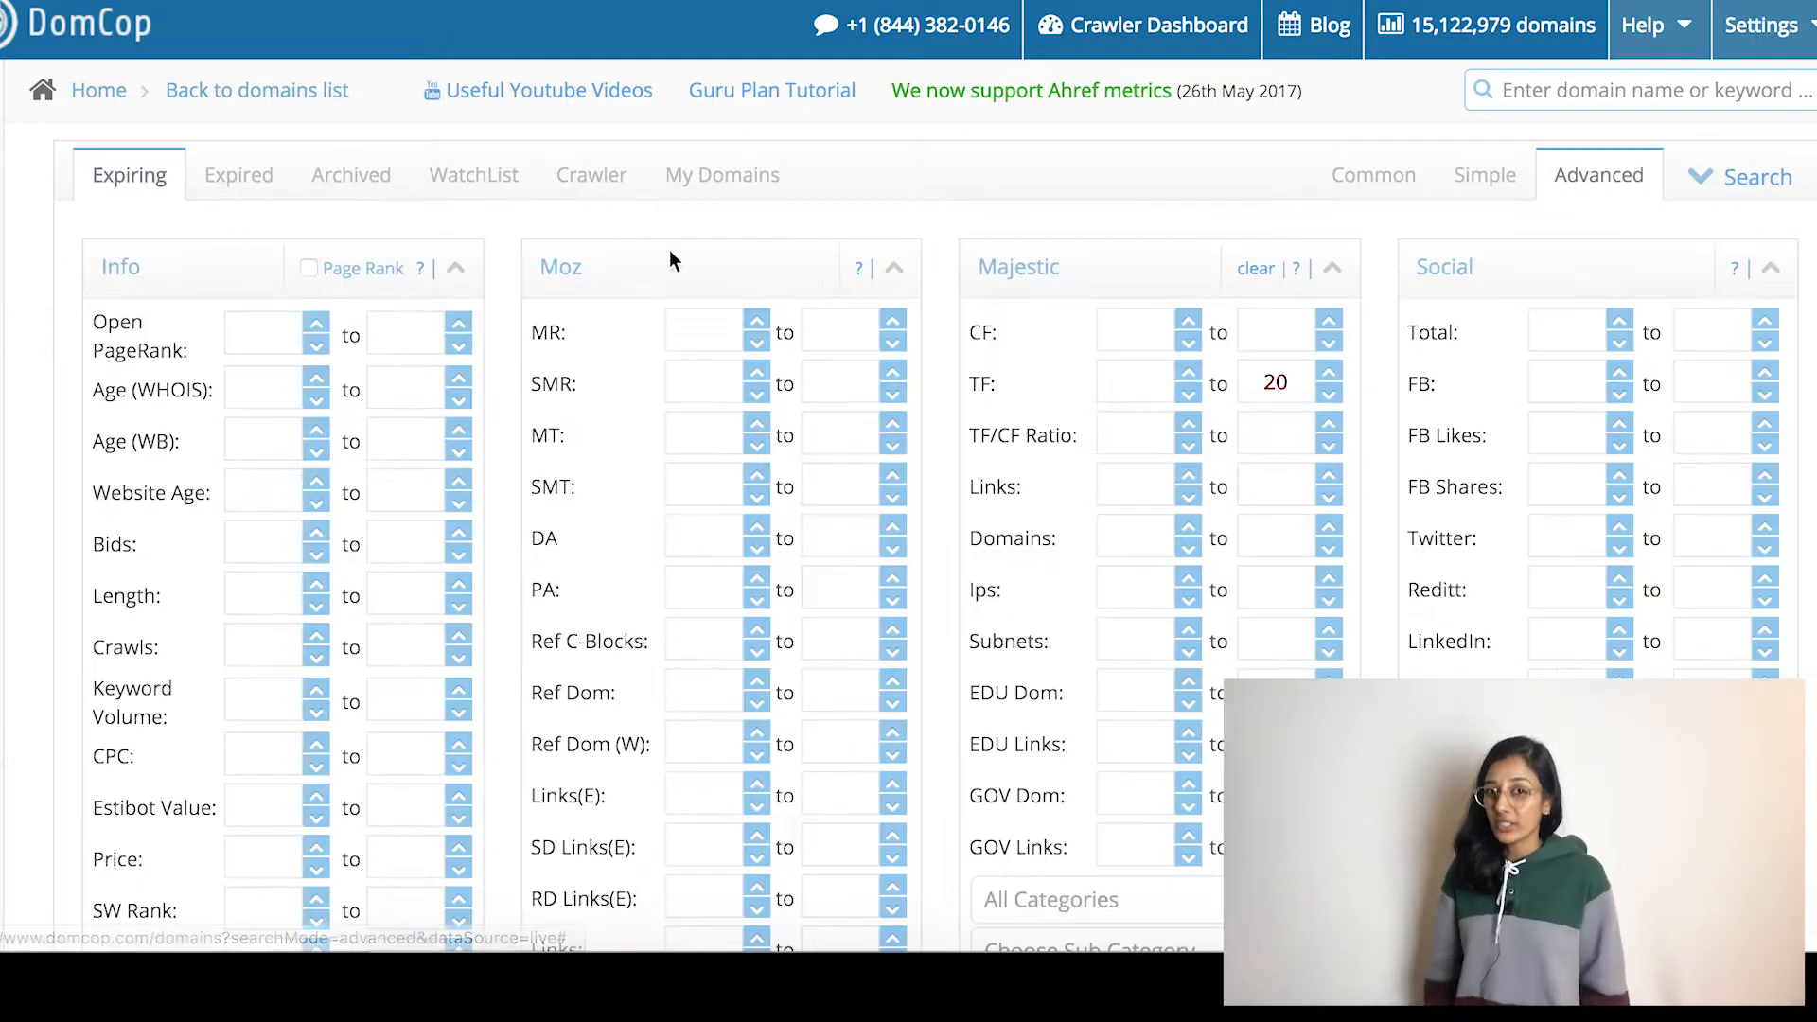
scroll("down", 3)
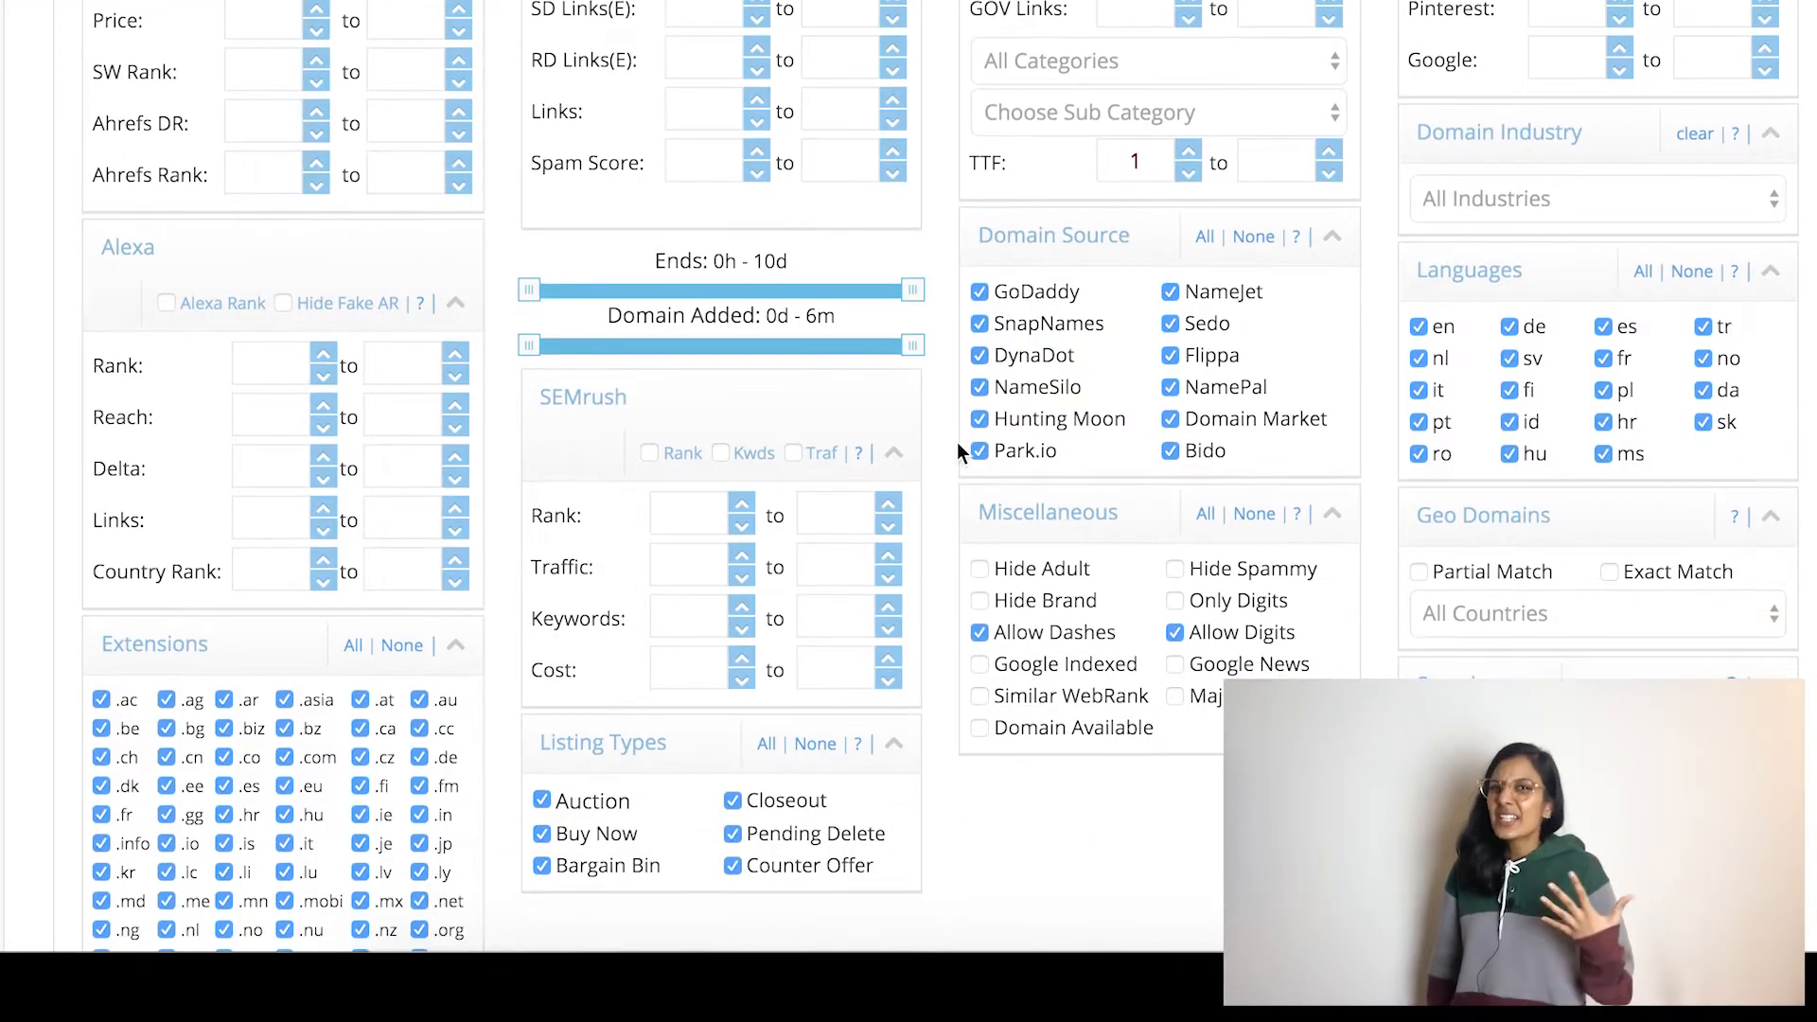
scroll("down", 3)
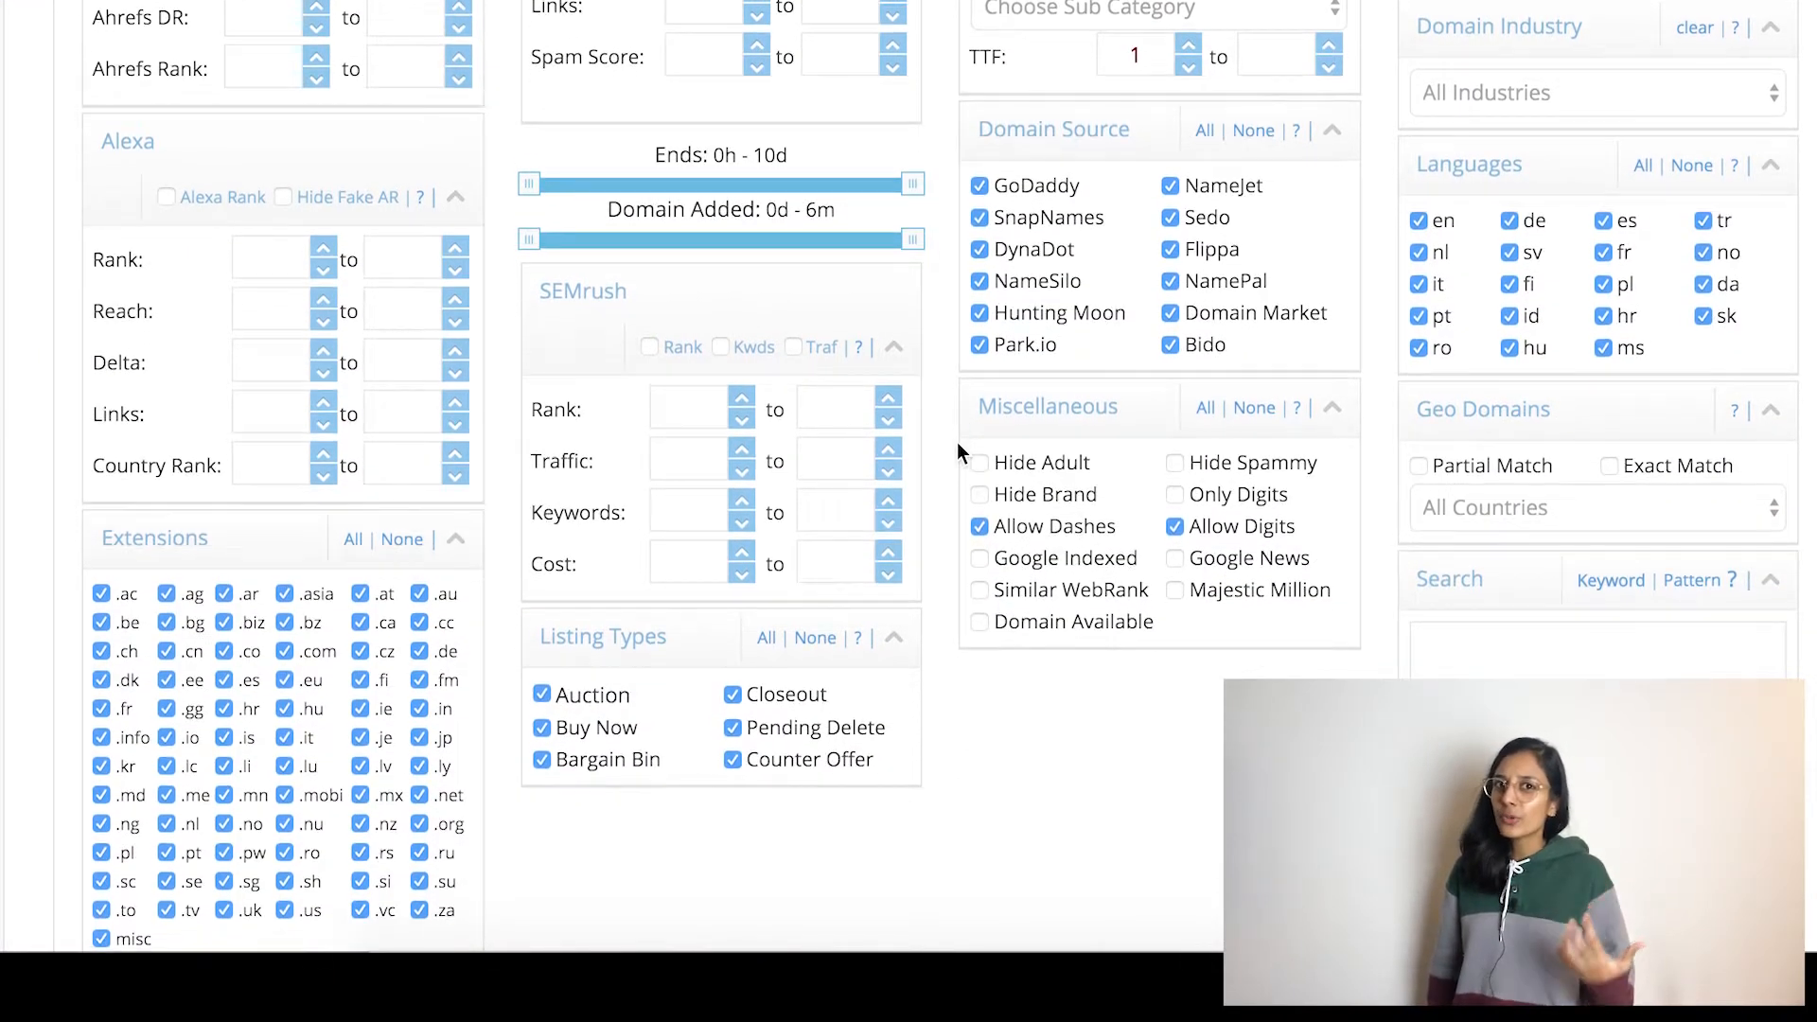
scroll("down", 3)
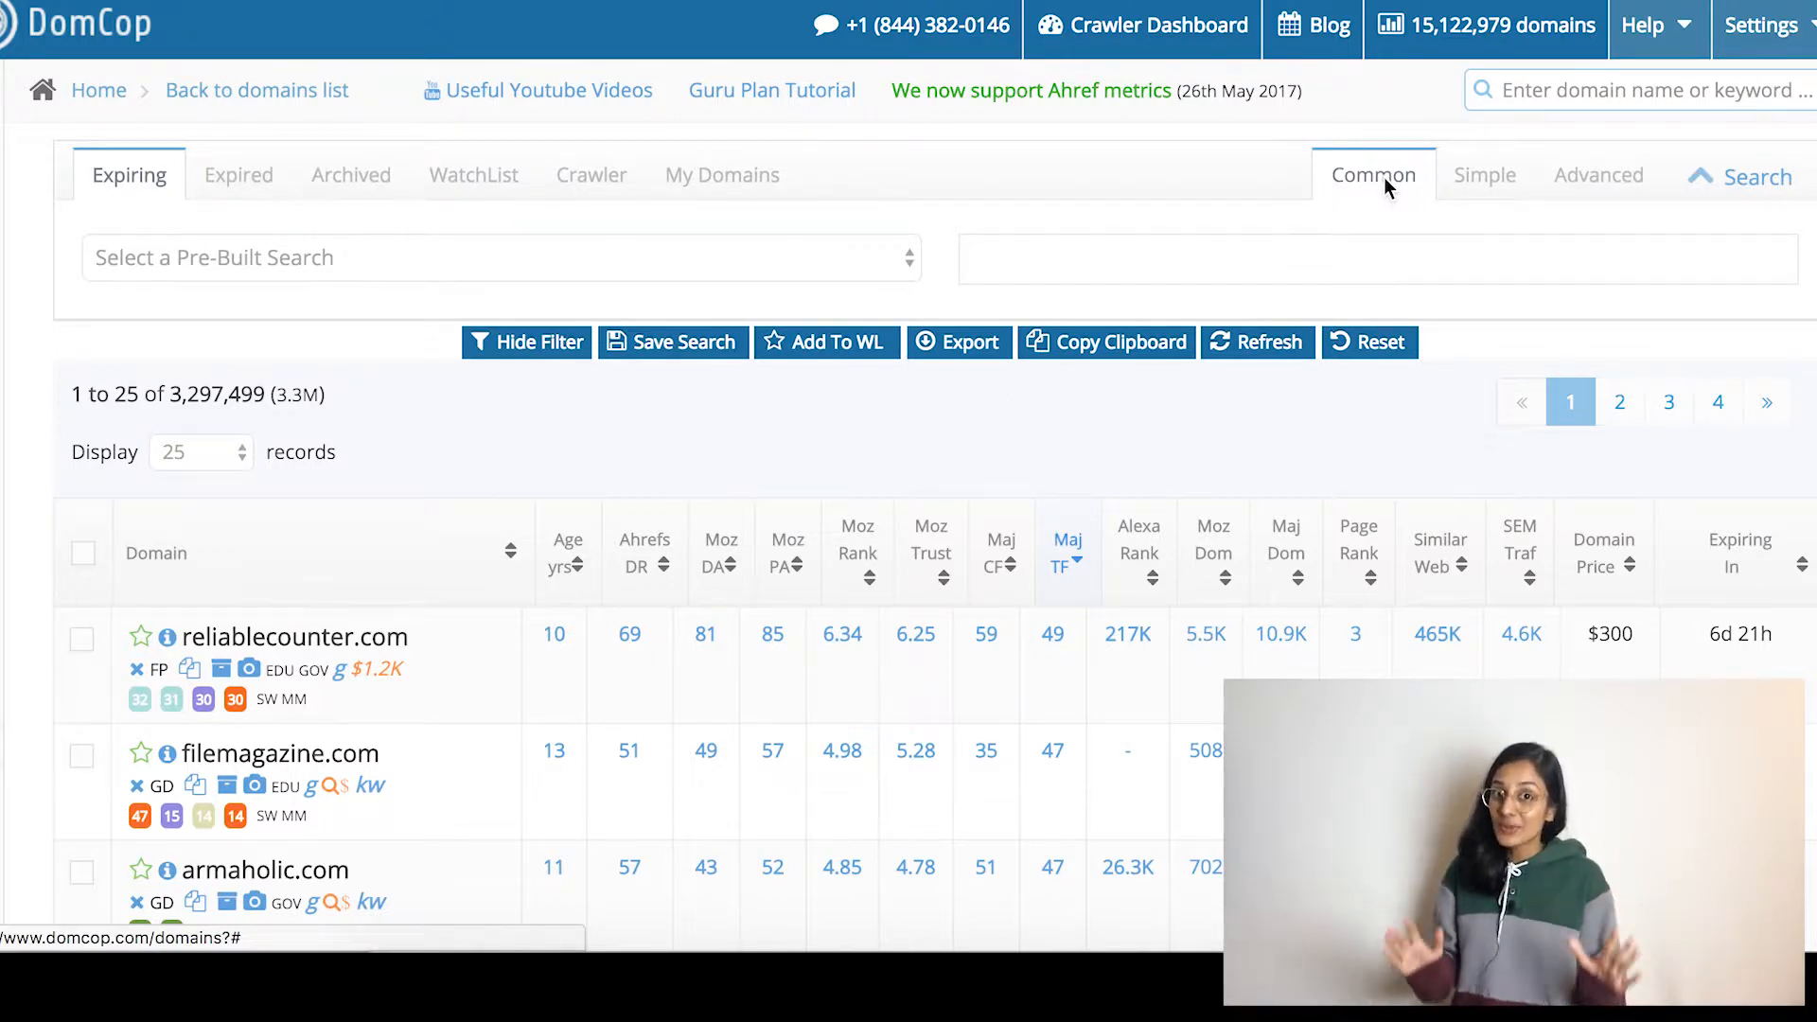
mouse_move(1598, 174)
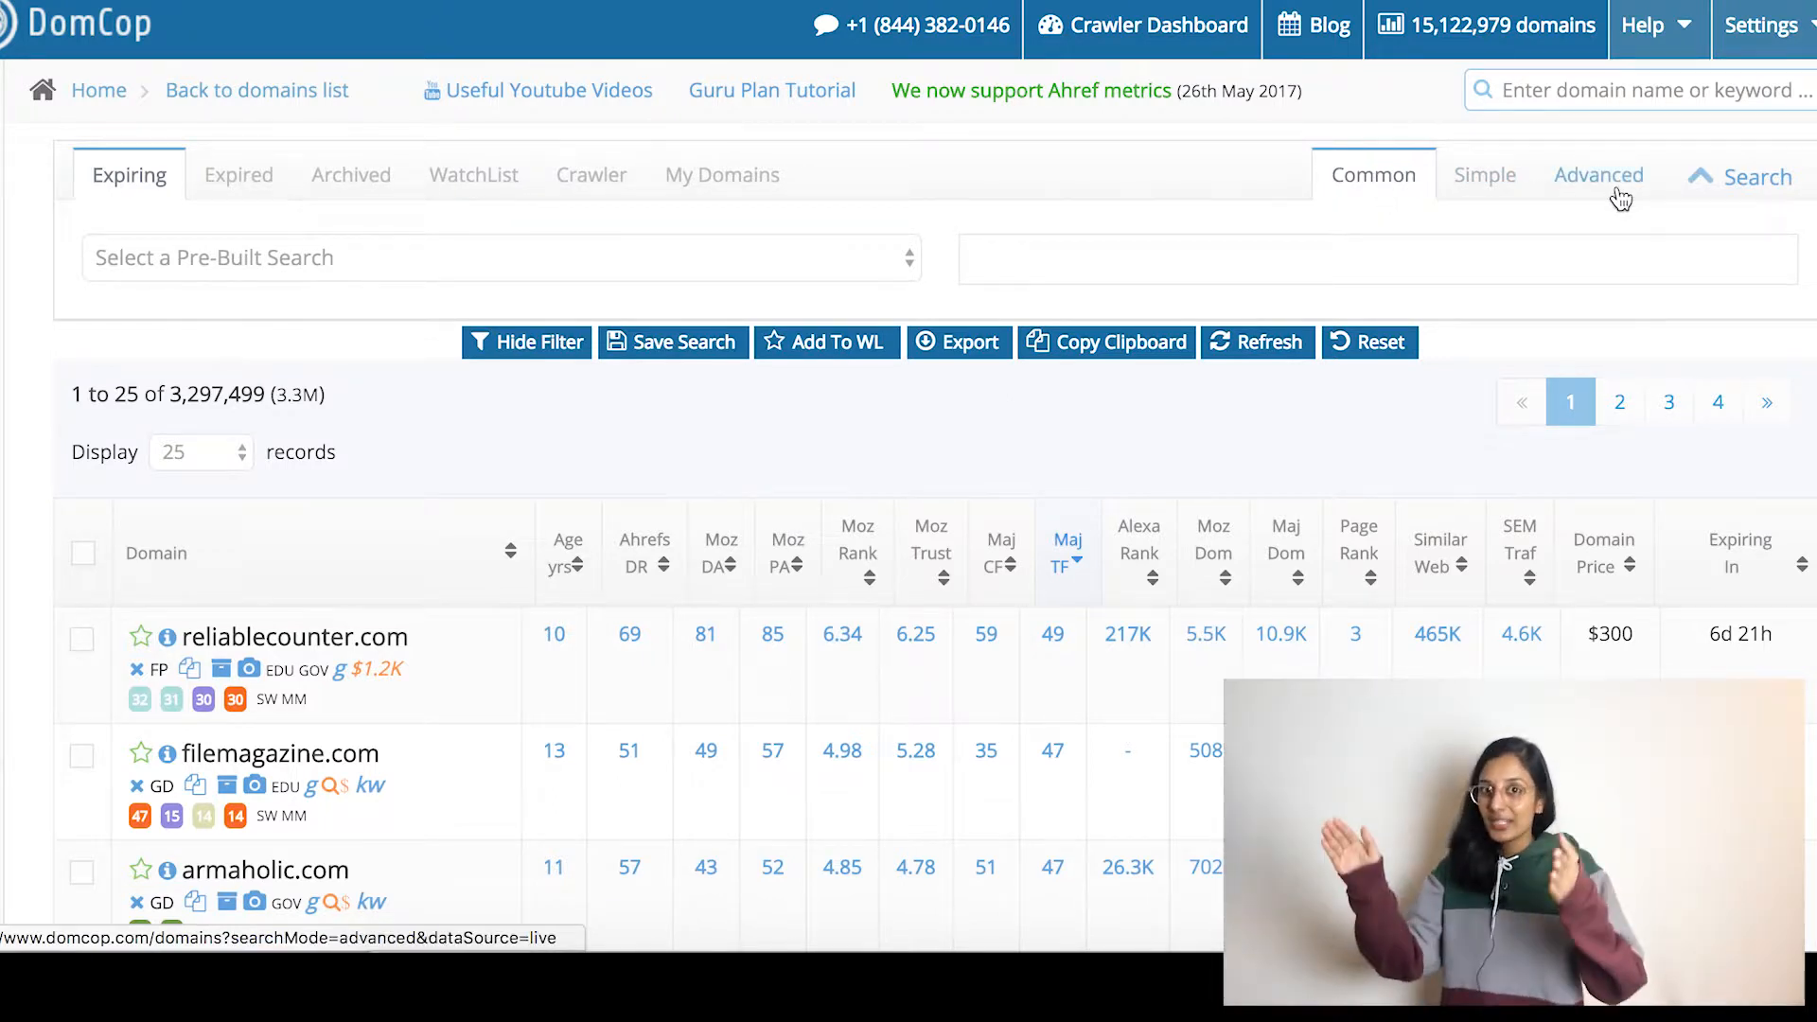
mouse_move(373, 295)
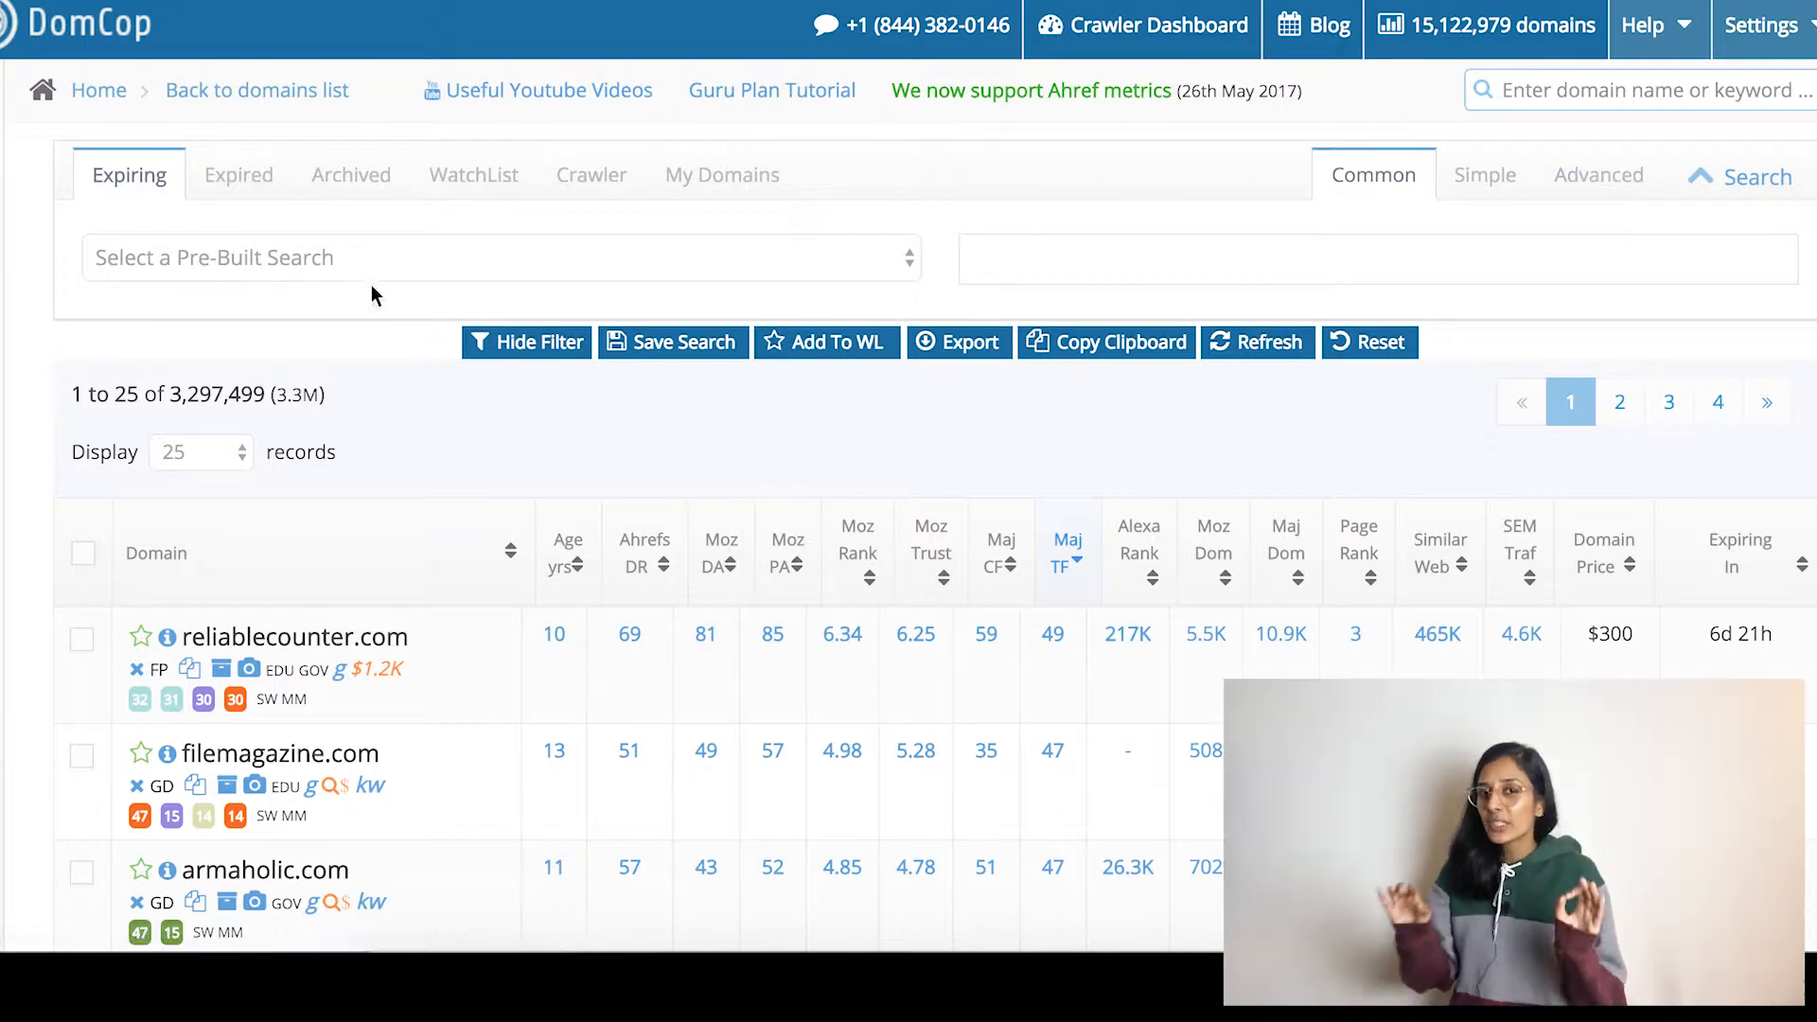
mouse_move(797, 430)
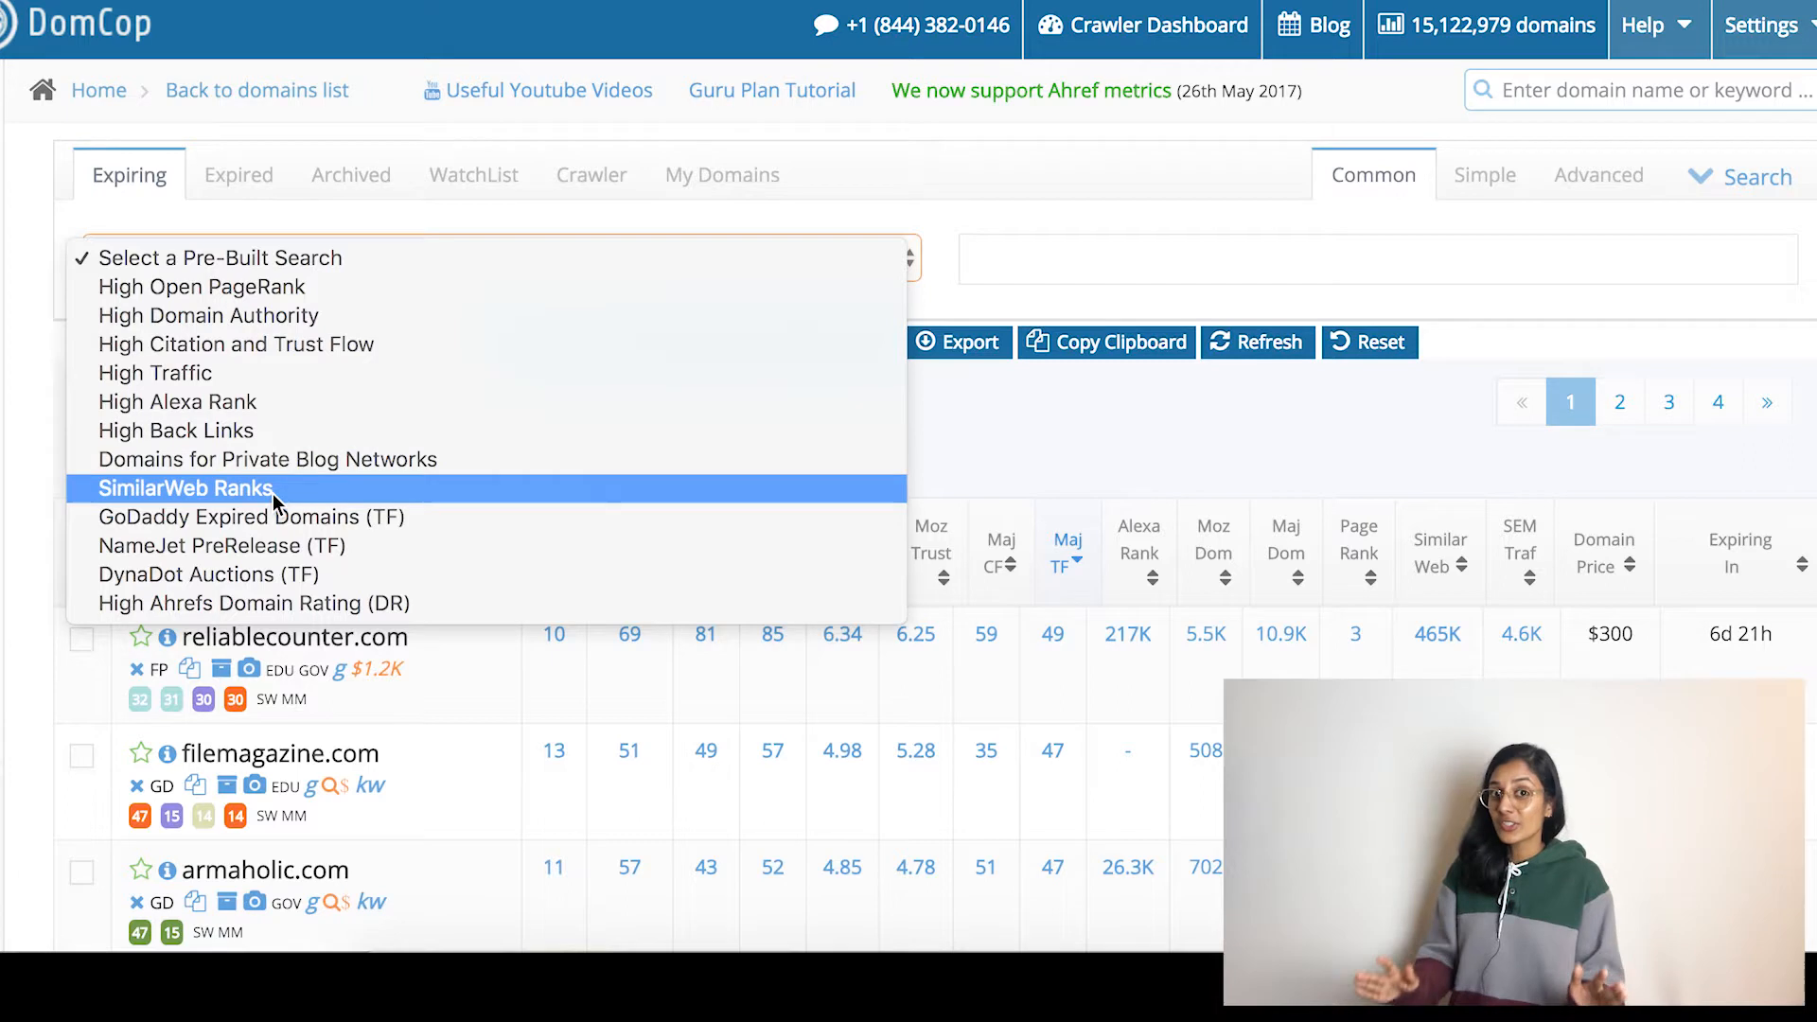
mouse_move(275, 627)
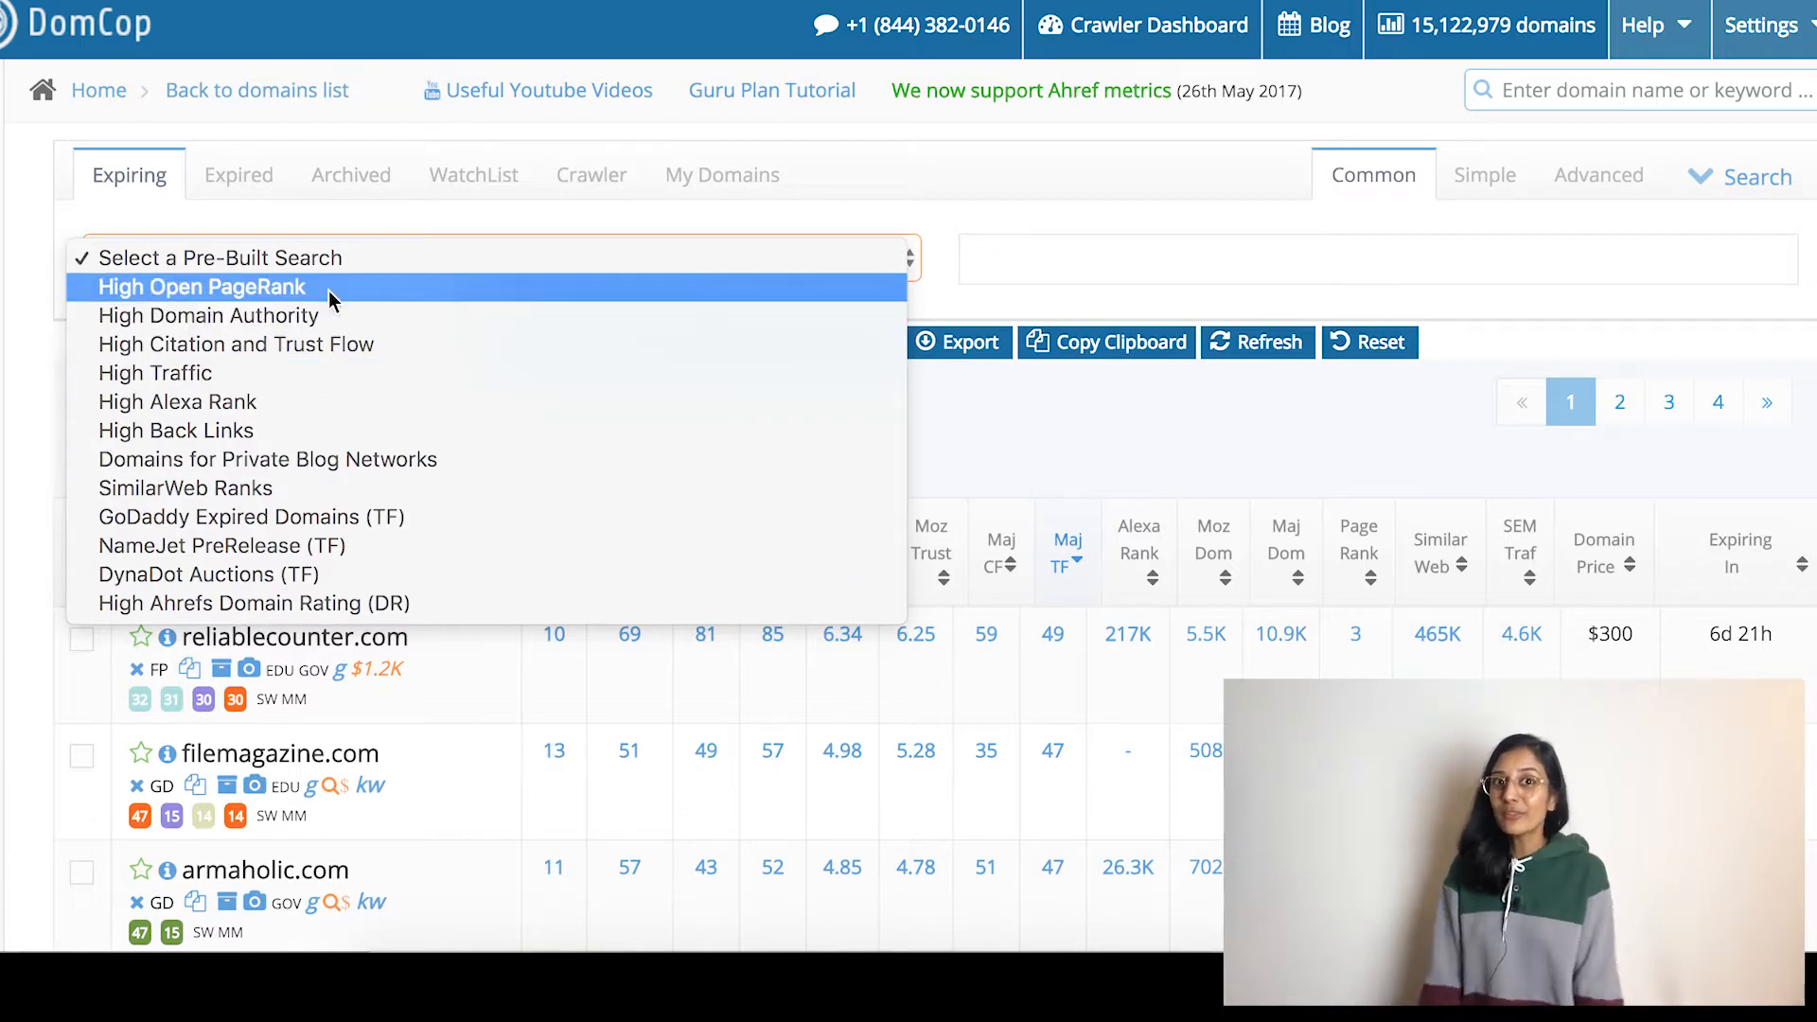
mouse_move(369, 604)
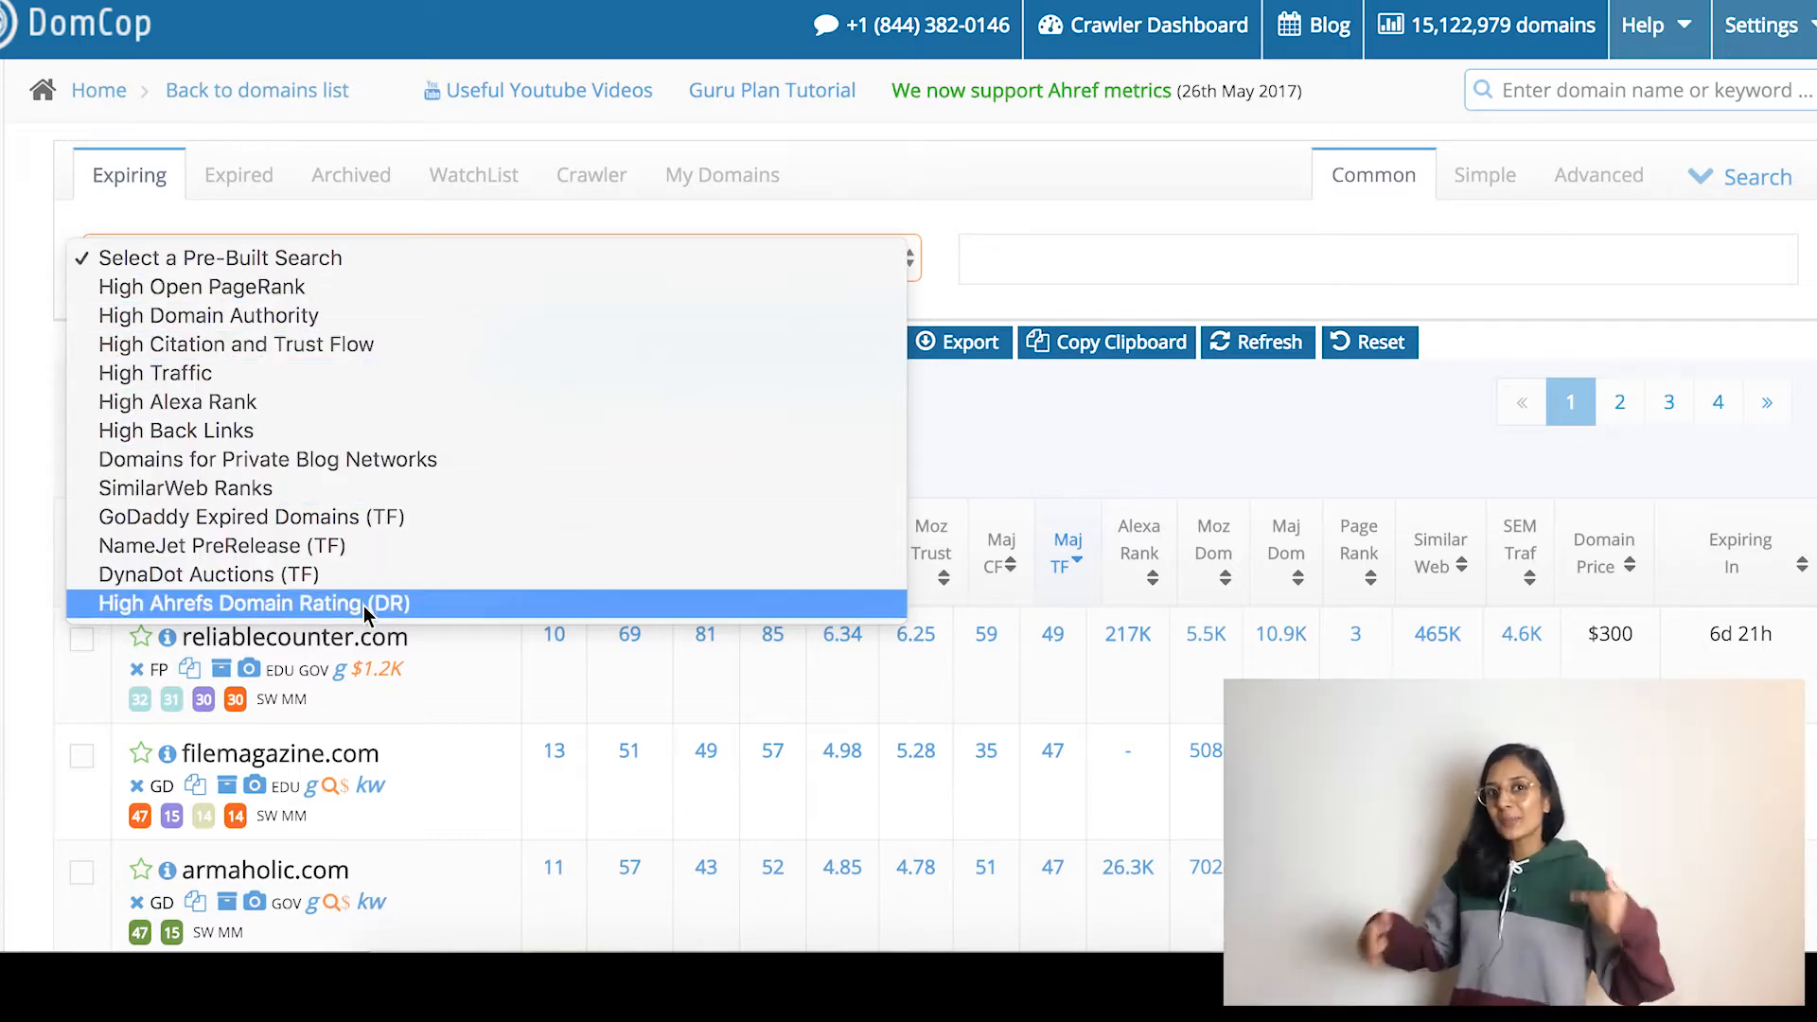
mouse_move(394, 257)
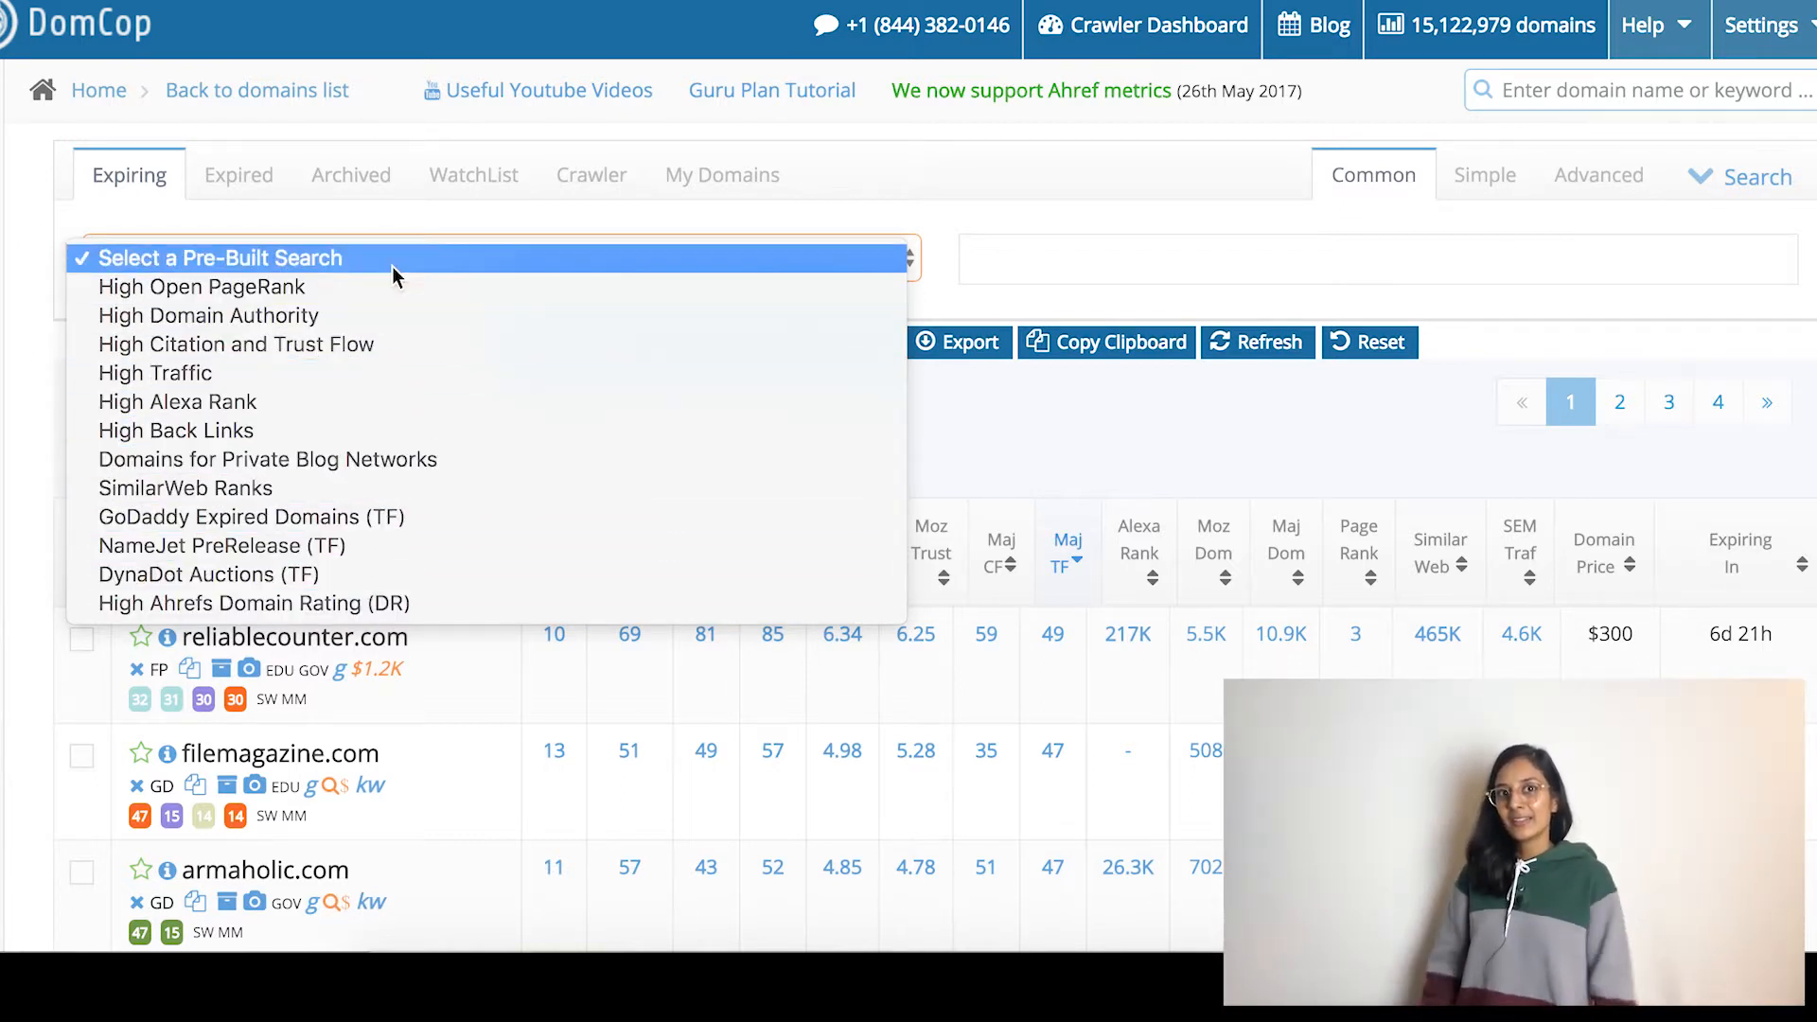
mouse_move(417, 517)
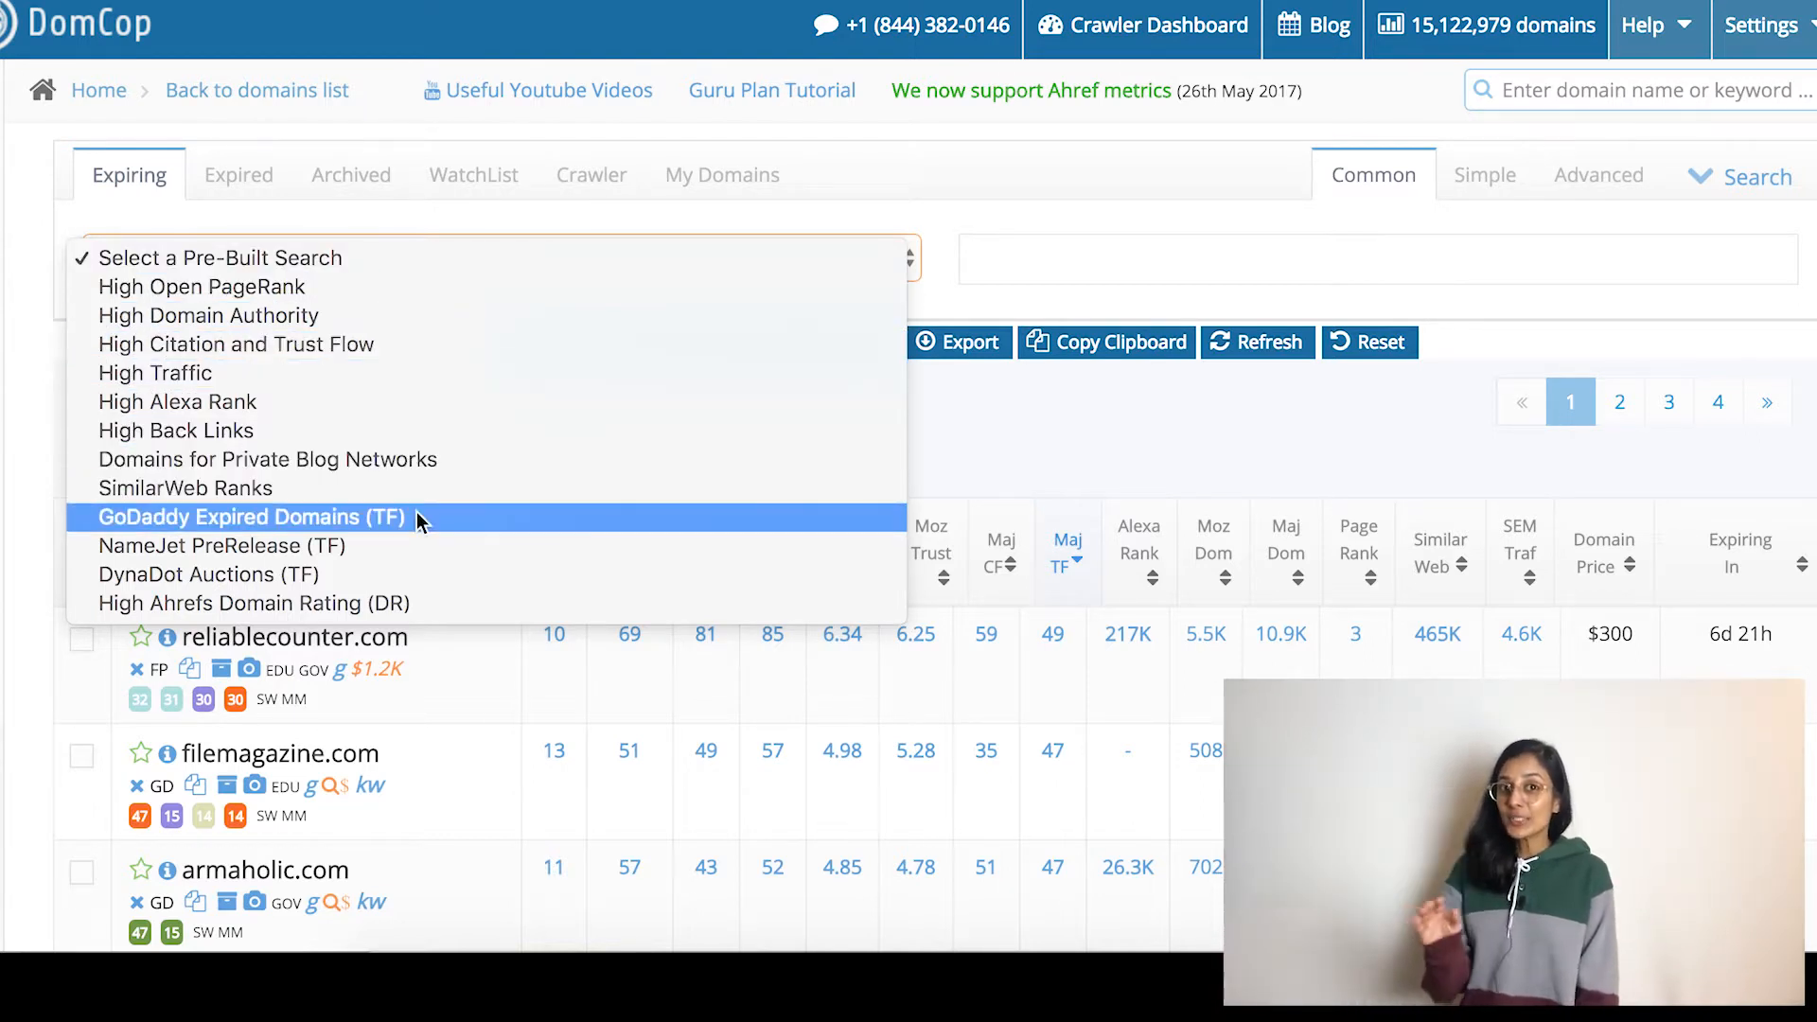
Apply the 'GoDaddy Expired Domains (TF)' pre-built search, listing 7,695 GoDaddy domains with TF >= 15
left_click(244, 517)
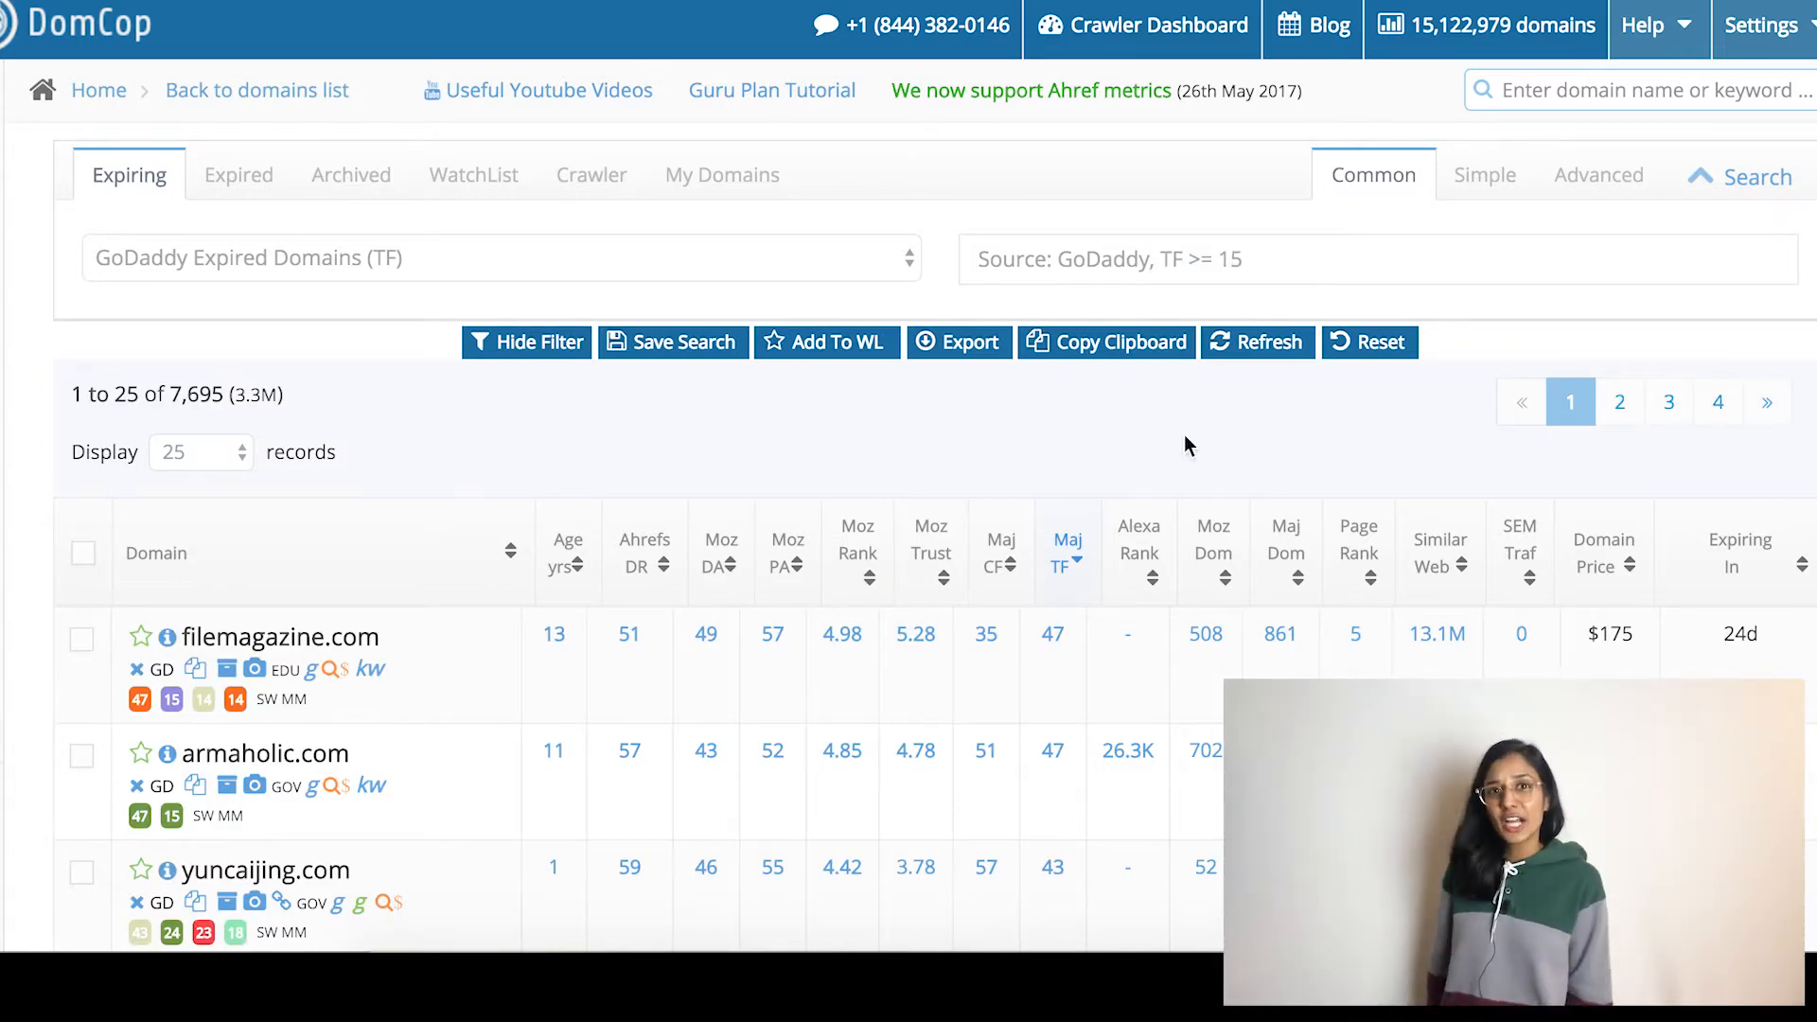
mouse_move(1197, 80)
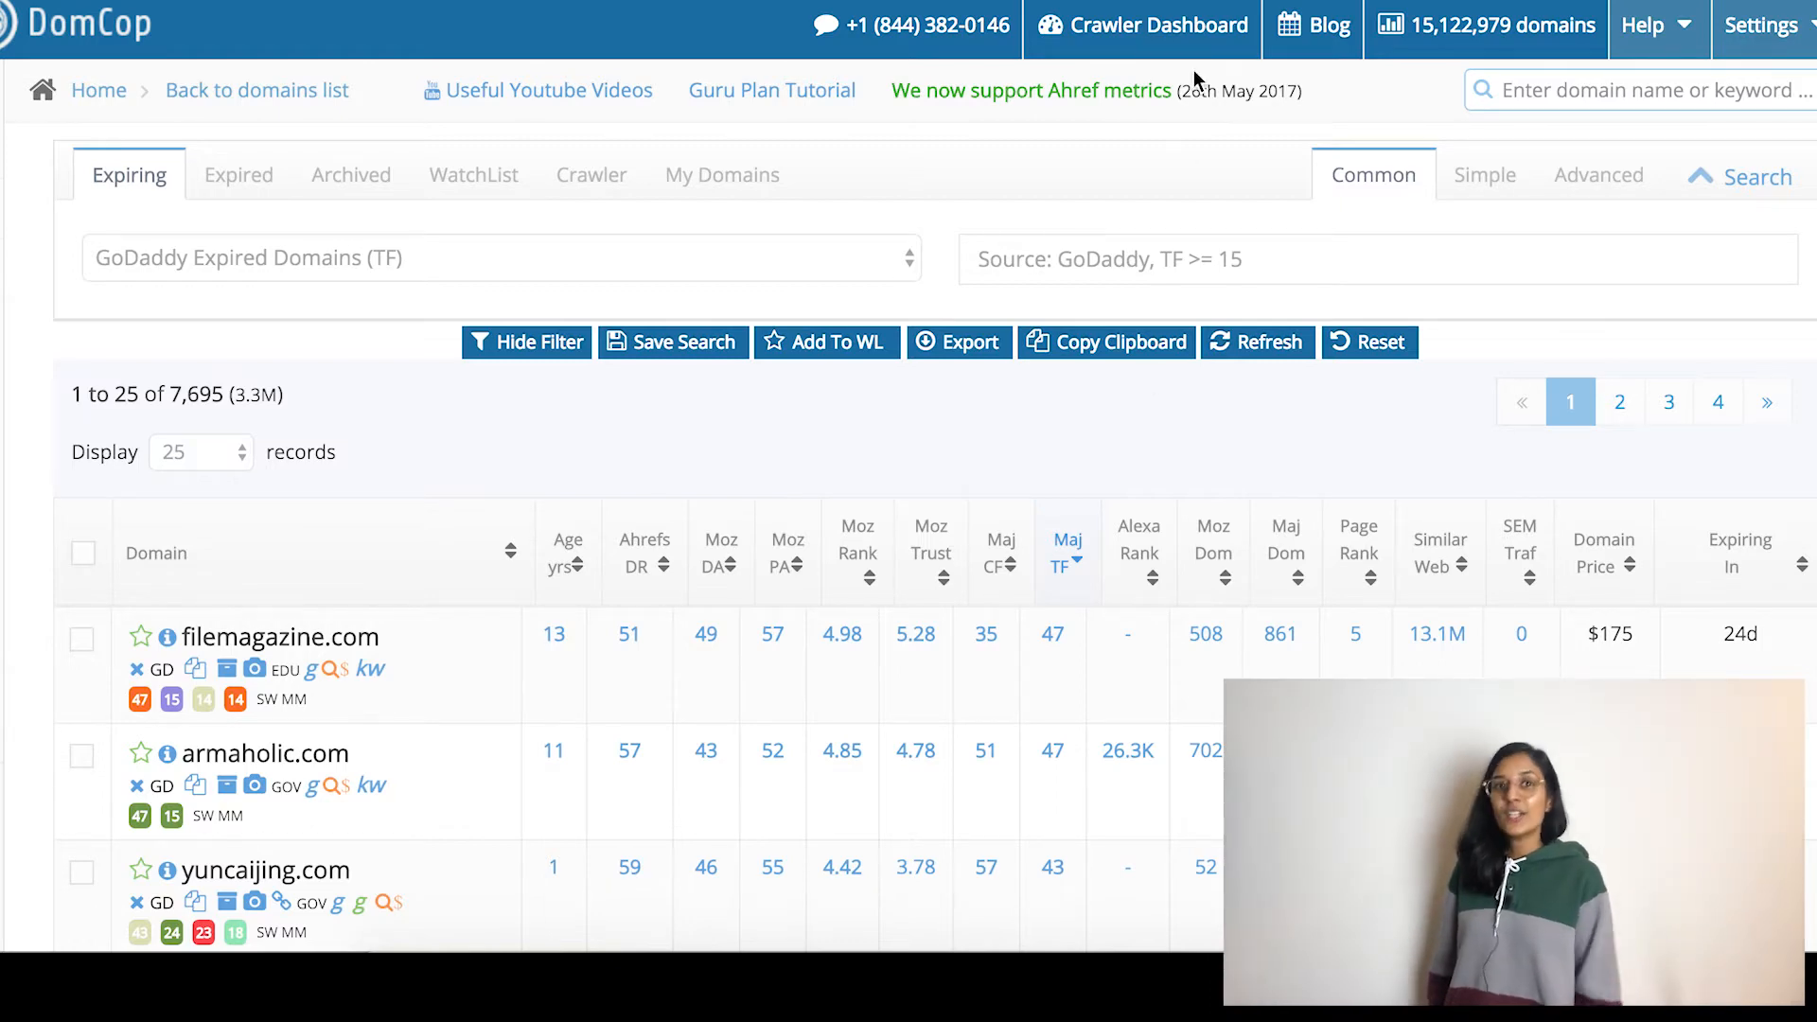